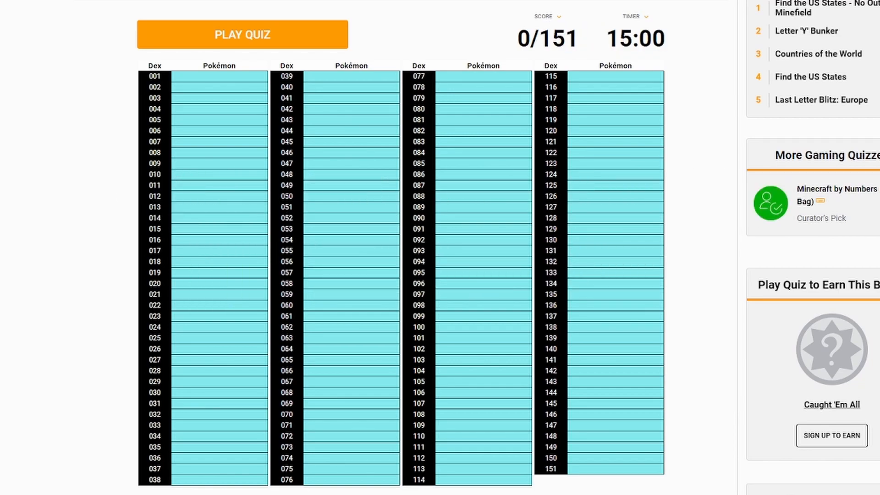
Name the Bulbasaur, Charmander and Squirtle evolution lines in the 151-Pokémon quiz.
{"action": "type", "text": "car"}
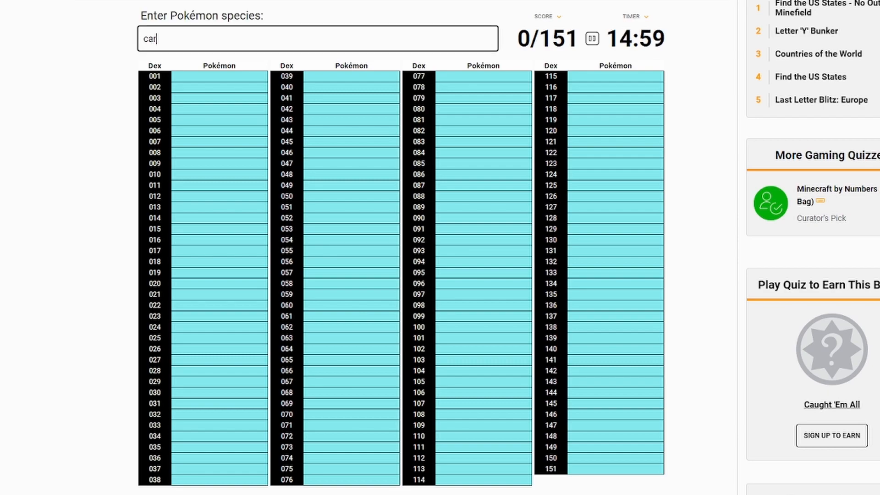
{"action": "type", "text": "cha"}
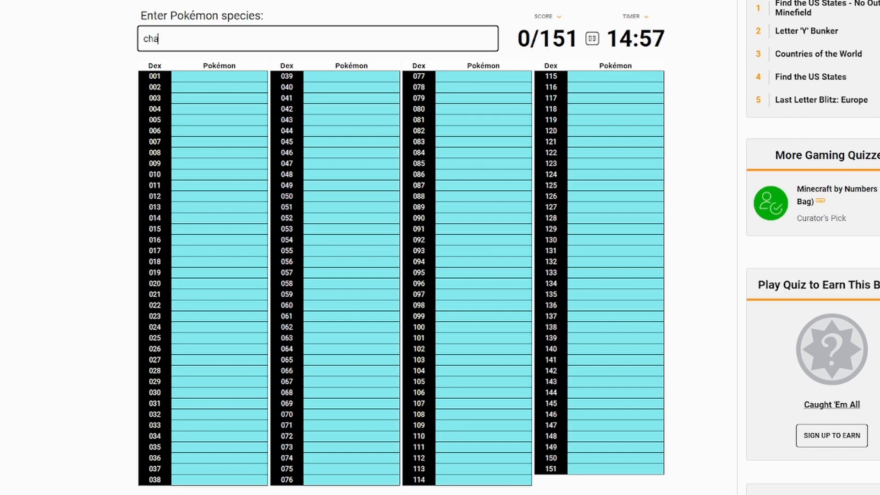
{"action": "type", "text": "bu"}
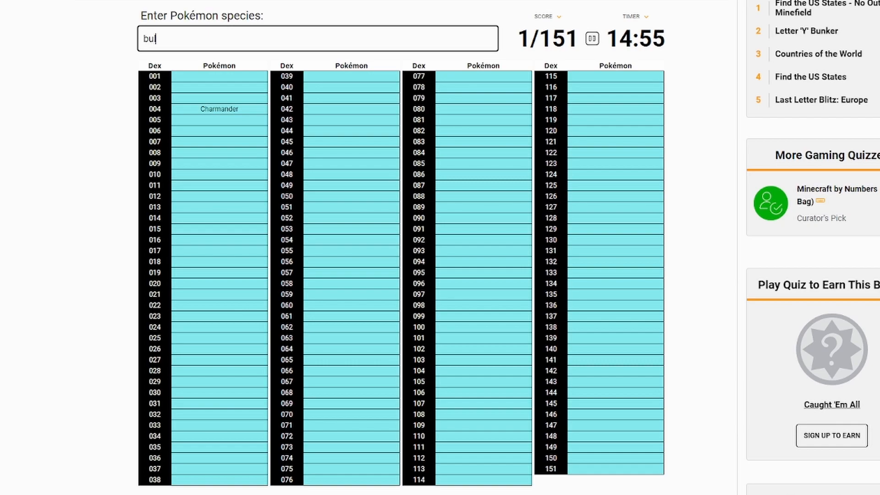
{"action": "type", "text": "ivry"}
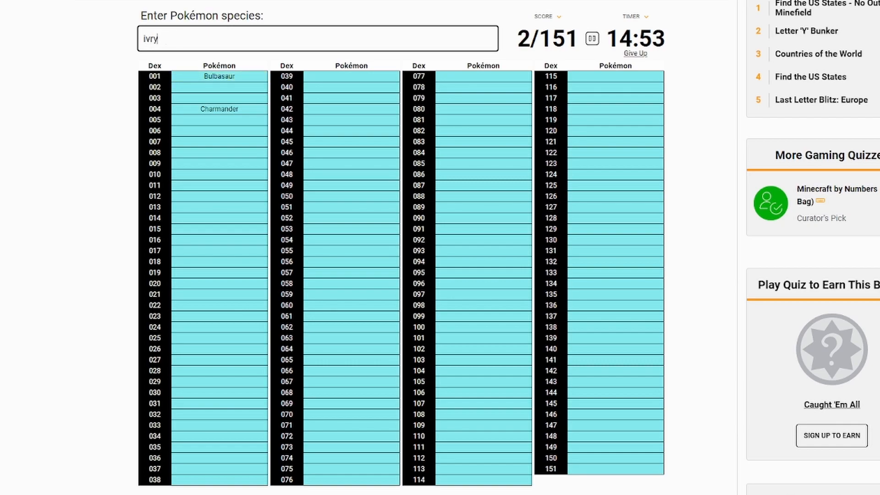
{"action": "type", "text": "venu"}
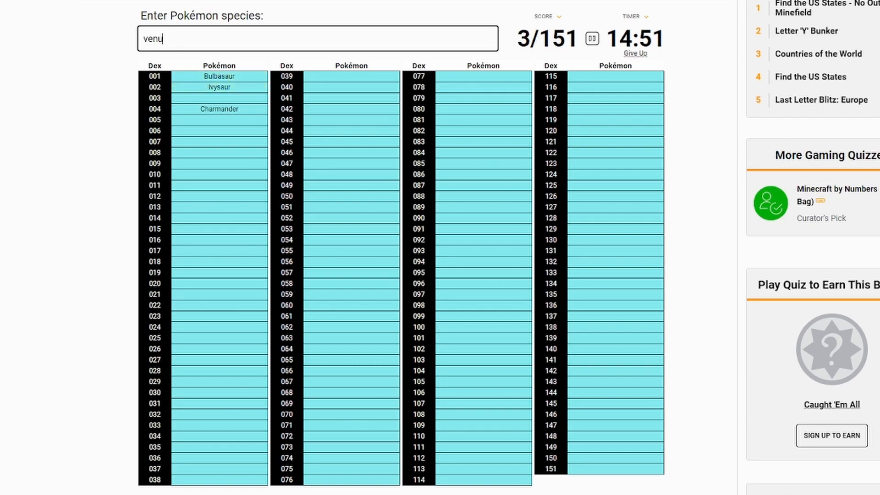
{"action": "type", "text": "charmel"}
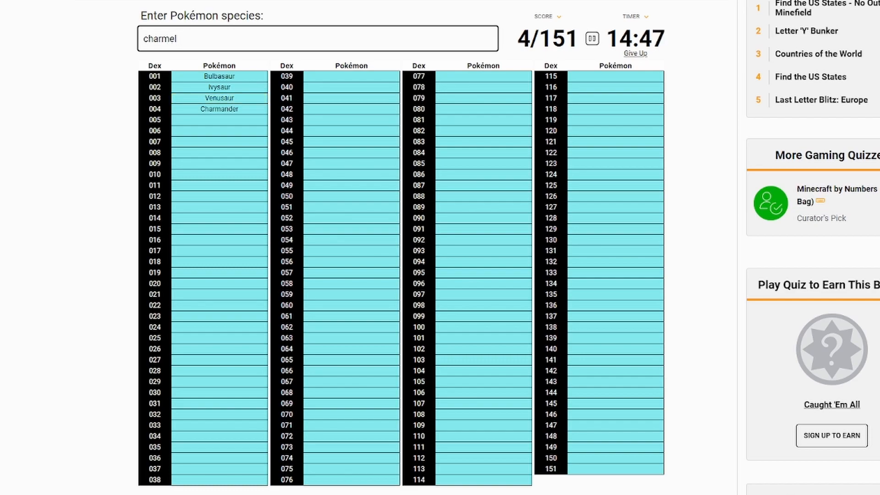
{"action": "type", "text": "cha"}
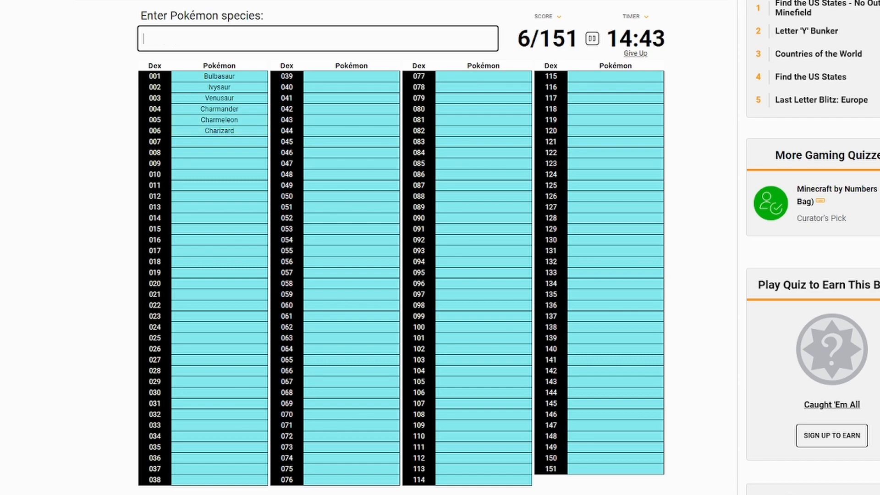
{"action": "type", "text": "Squirtle"}
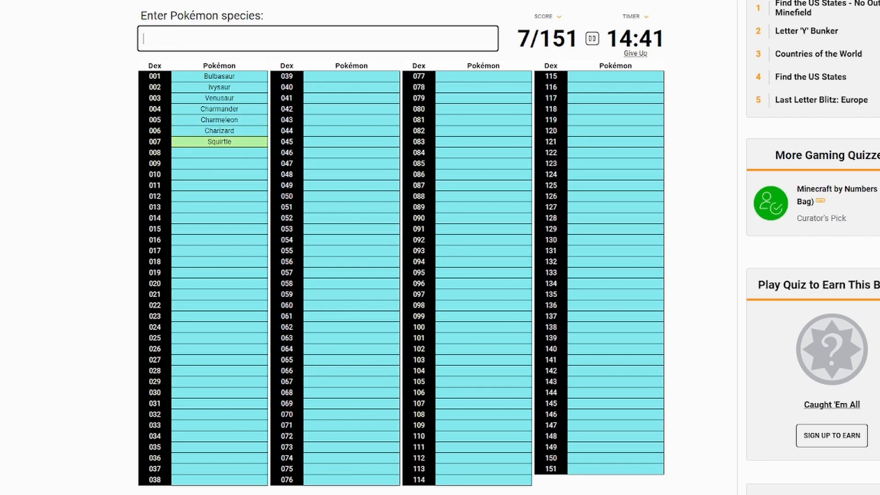
{"action": "type", "text": "wart"}
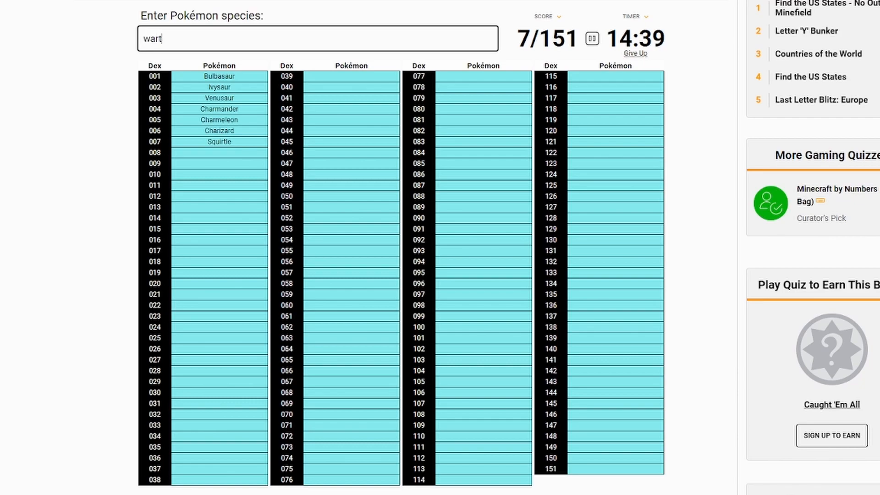
{"action": "type", "text": "wartortle"}
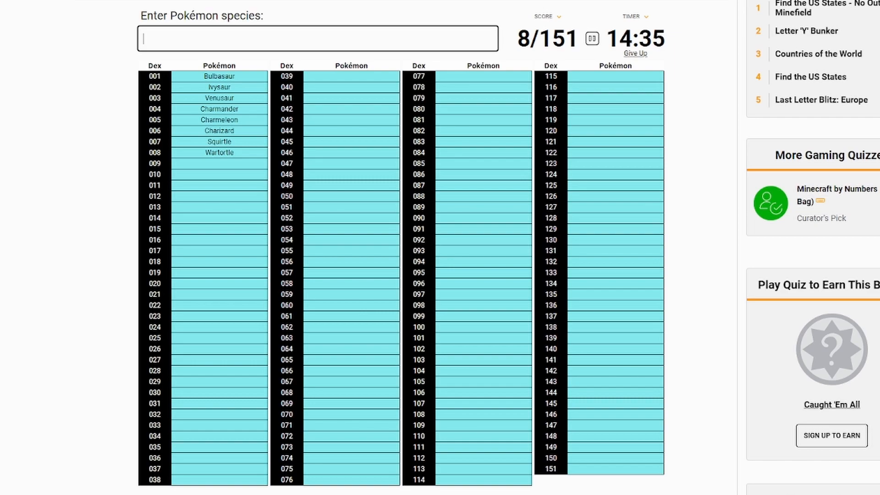
{"action": "type", "text": "Blastoise"}
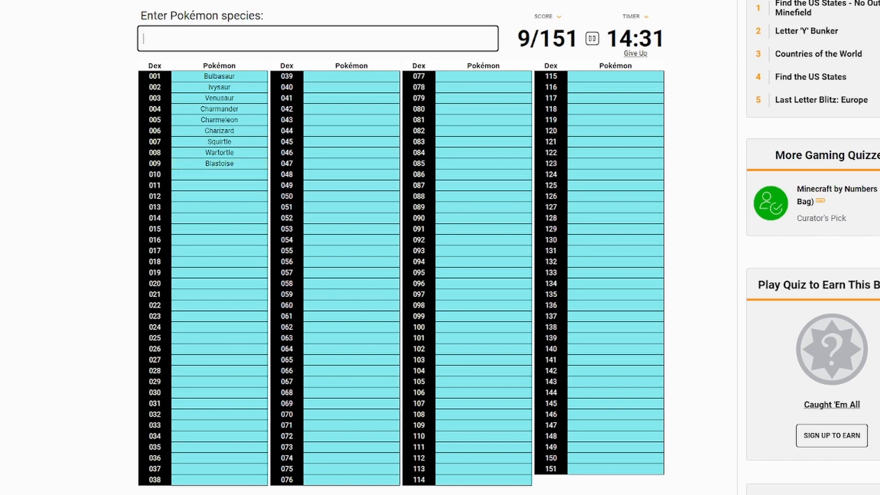
Add Rattata, Raticate, Pidgey, Pidgeotto, Caterpie, Metapod, Butterfree and Kakuna, reaching 19/151.
{"action": "type", "text": "rat"}
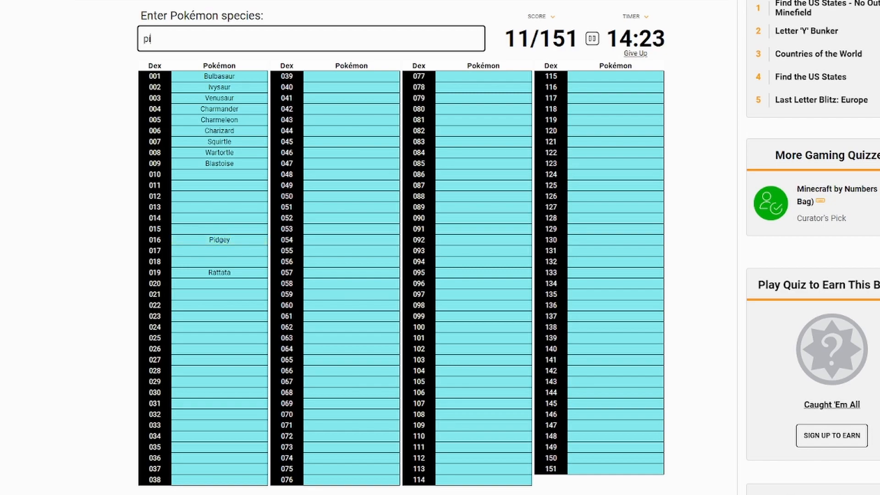
{"action": "type", "text": "idg"}
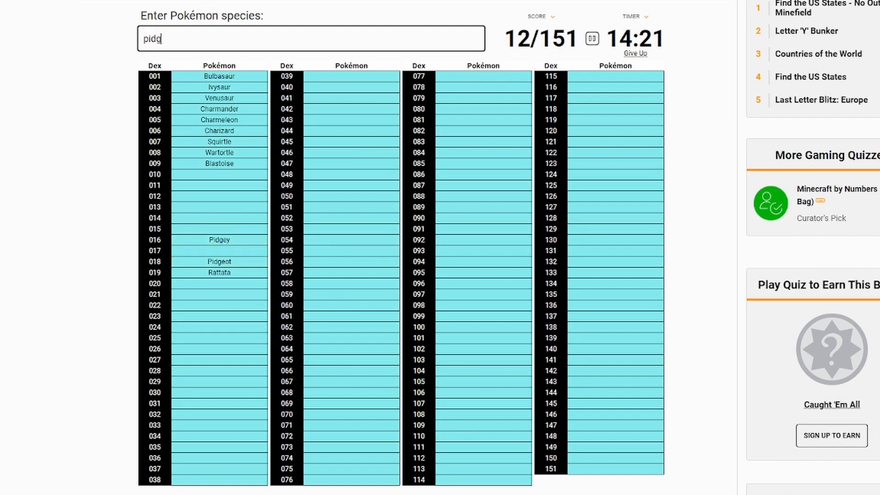
{"action": "type", "text": "pidgeotto"}
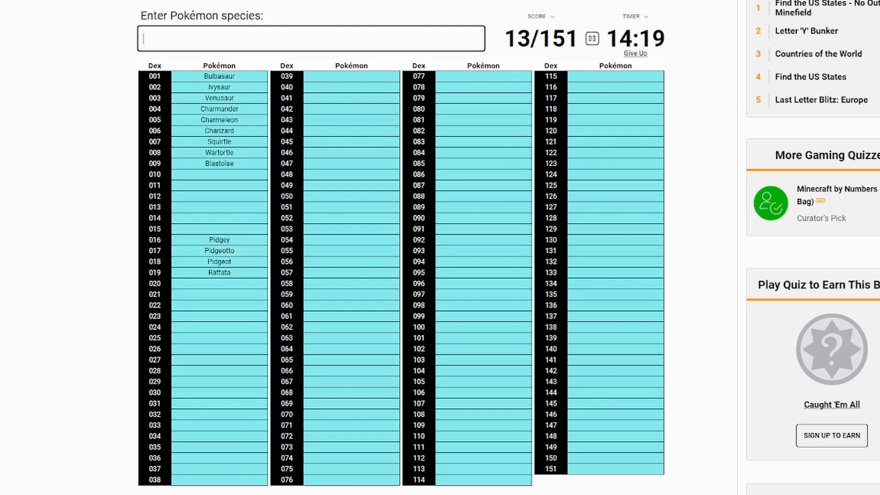
{"action": "type", "text": "Raticate"}
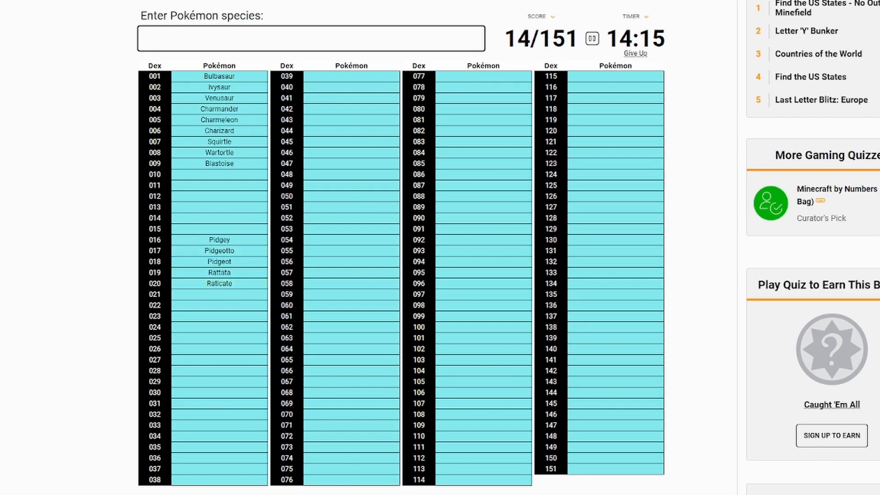
{"action": "type", "text": "Caterpie"}
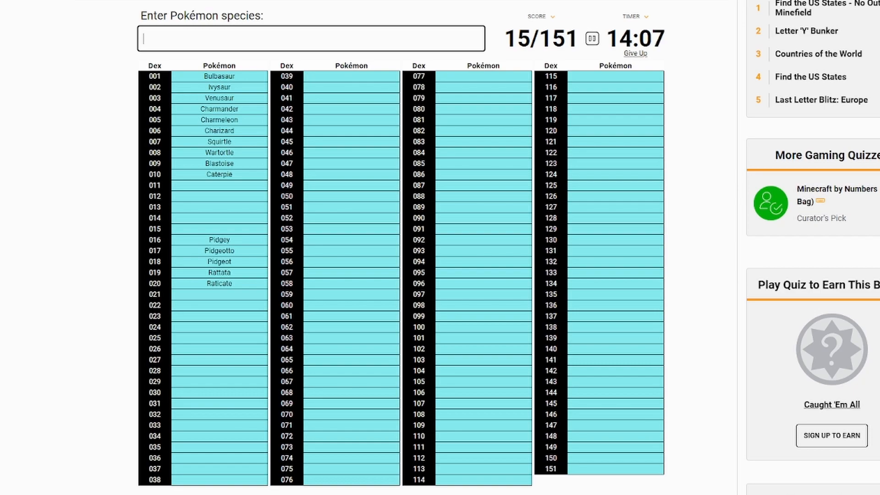
{"action": "type", "text": "Metapod"}
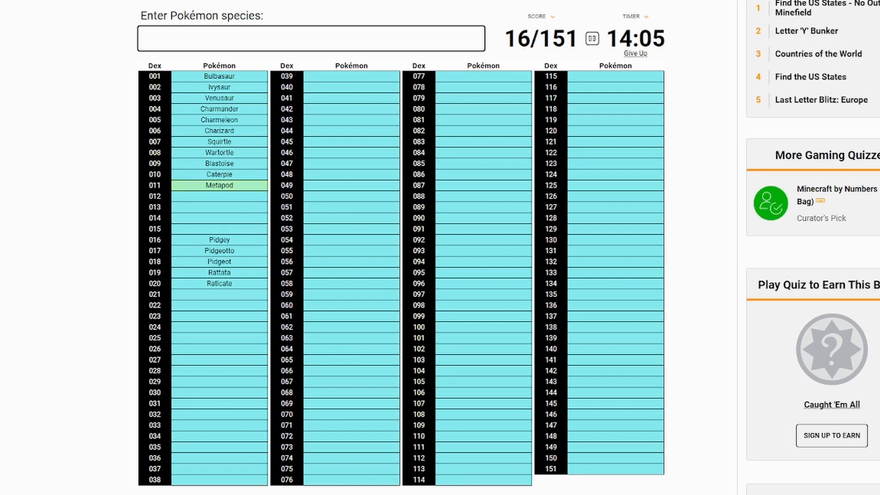
{"action": "type", "text": "Butterfree"}
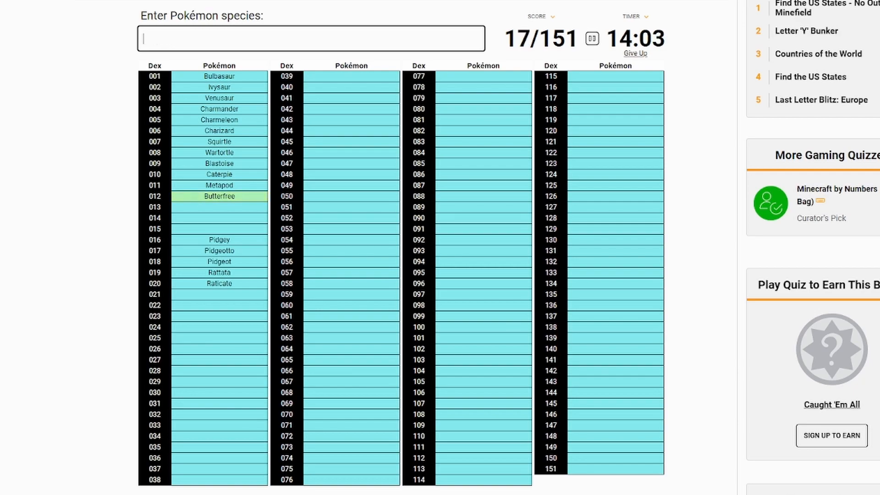
{"action": "type", "text": "kaku"}
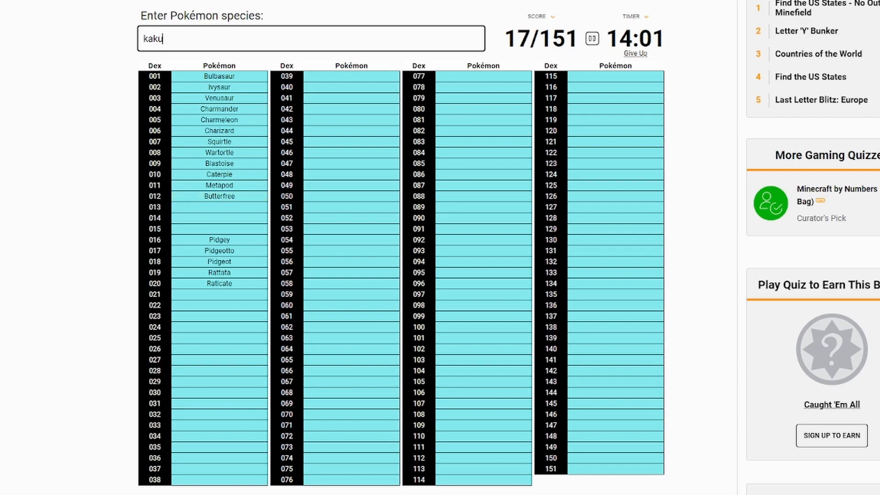
{"action": "type", "text": "kakuna"}
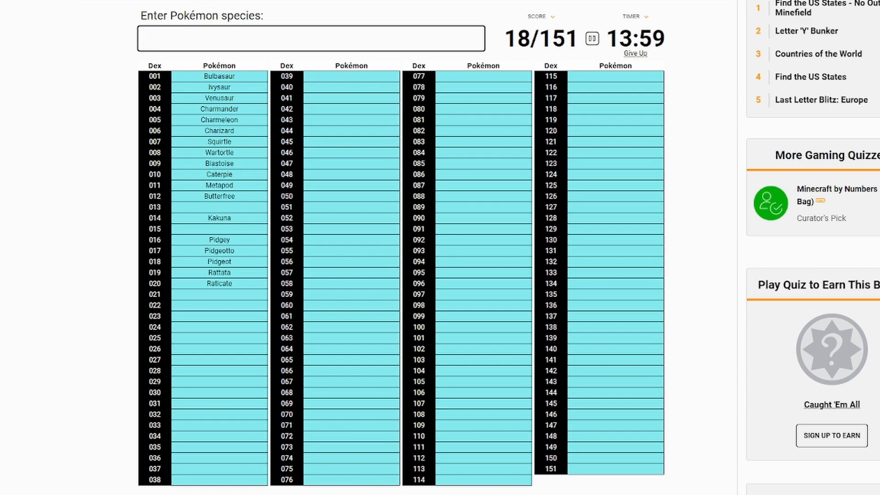
{"action": "type", "text": "b"}
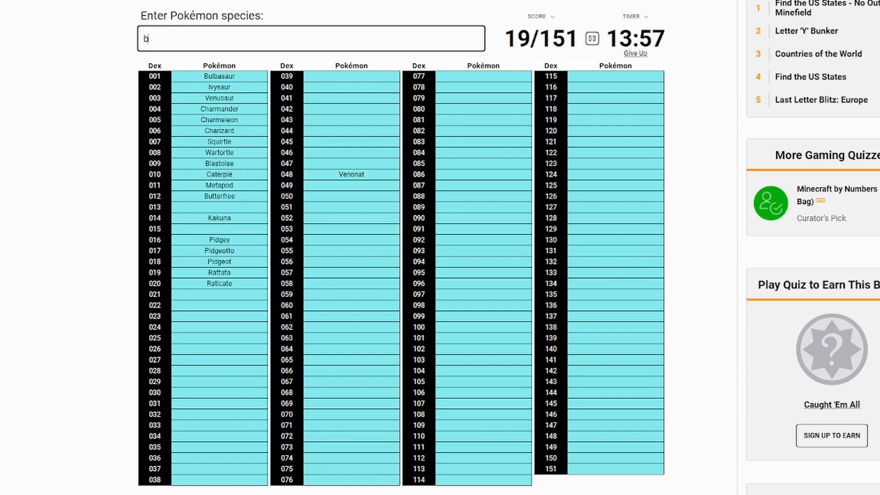
Enter Venomoth and Beedrill into the species box.
{"action": "type", "text": "venomoth"}
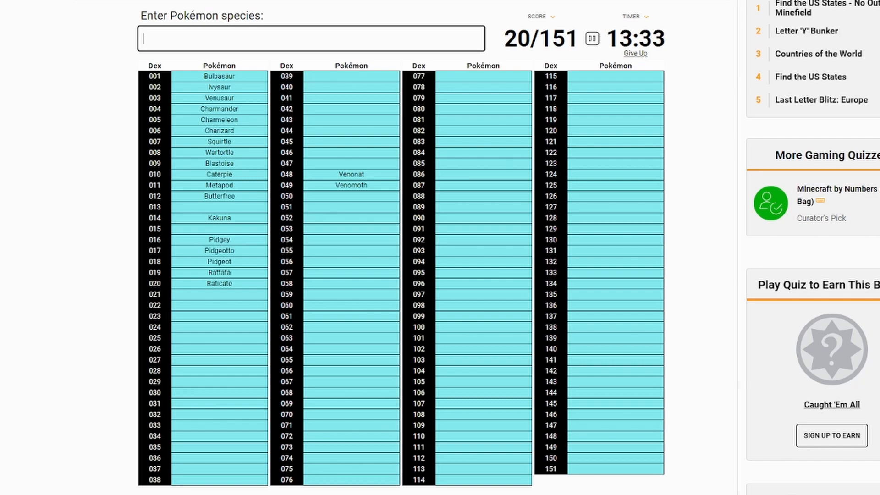
{"action": "type", "text": "beedril"}
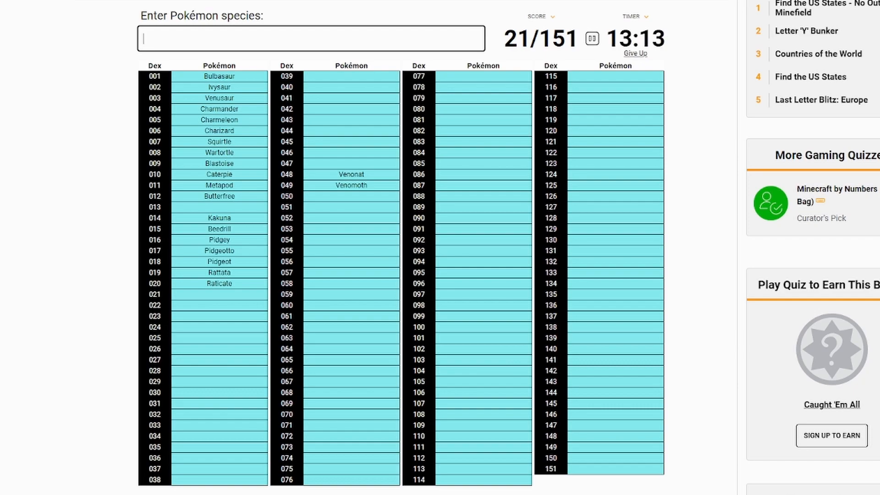
Add Rhyhorn, Rhydon and the Geodude, Graveler, Golem line to the grid.
{"action": "type", "text": "rhydo"}
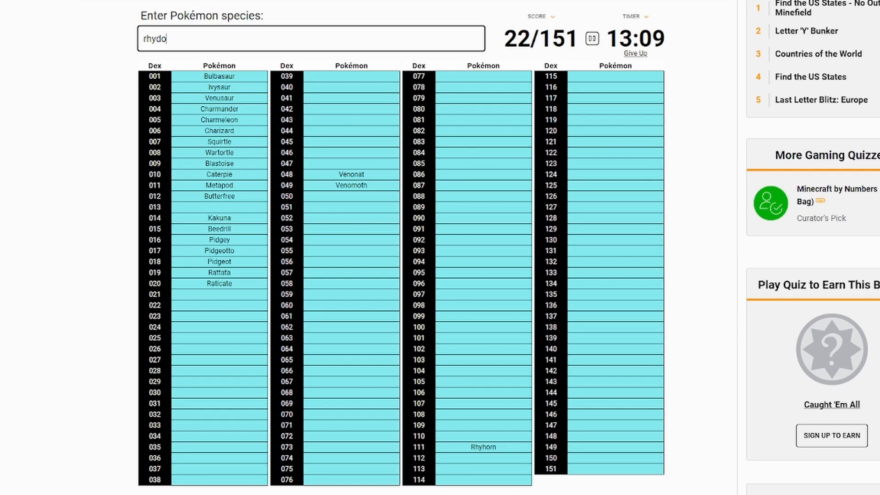
{"action": "type", "text": "n"}
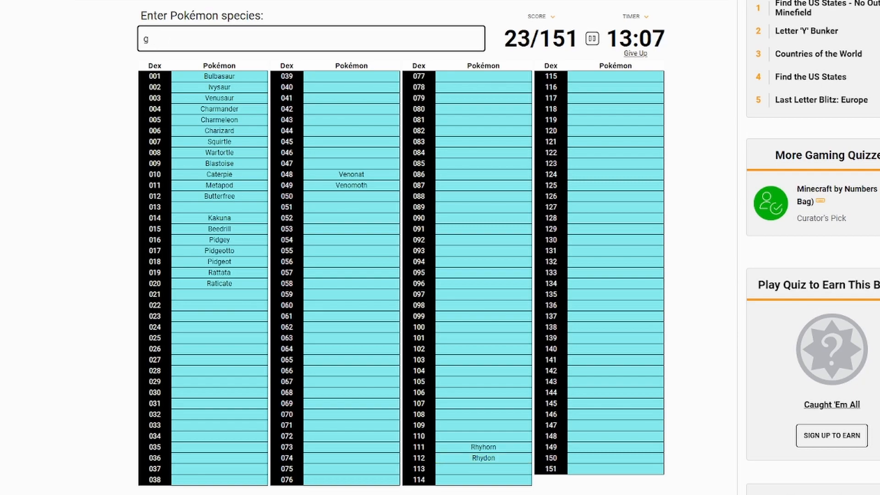
{"action": "type", "text": "ra"}
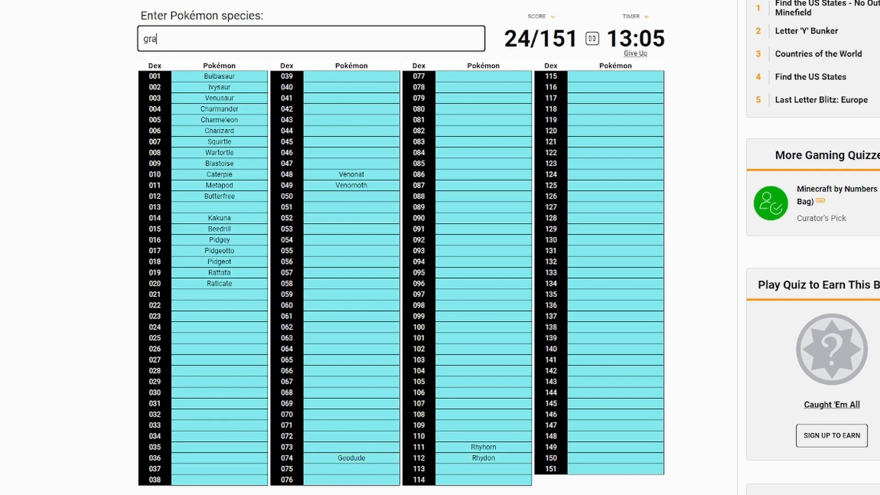
{"action": "type", "text": "graveler"}
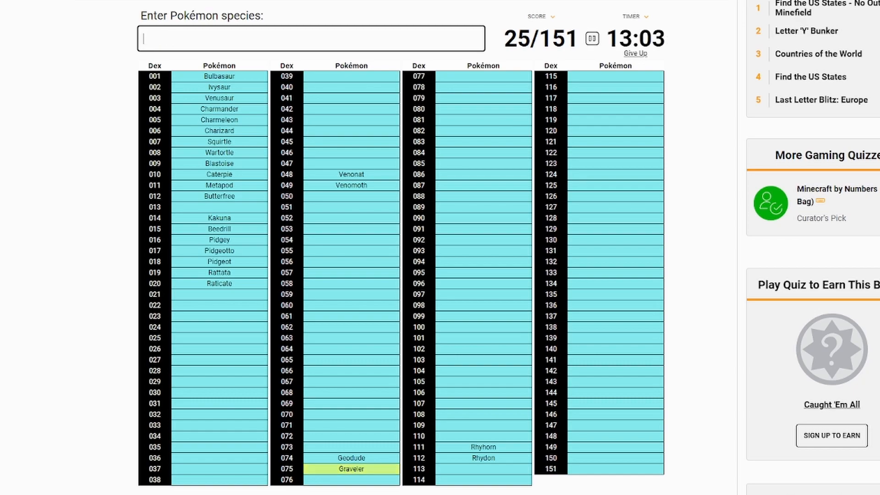
{"action": "type", "text": "Golem"}
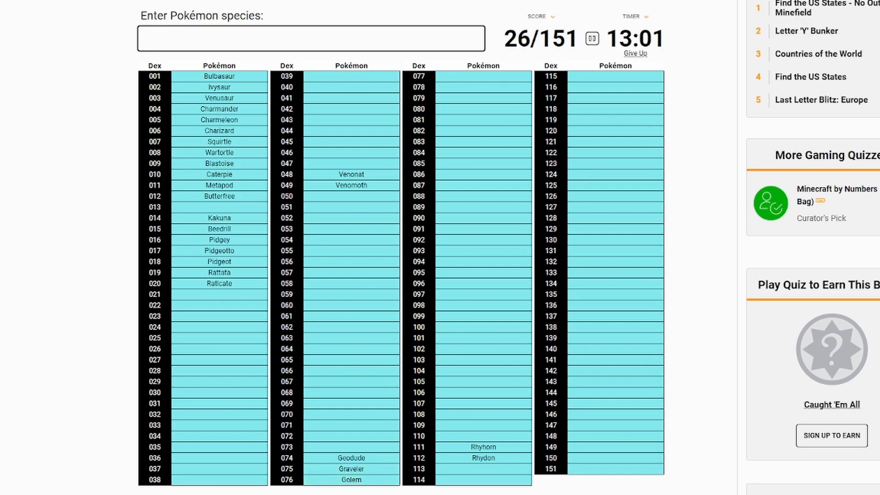
Add Abra, Kadabra, Alakazam, Spearow and Fearow, reaching 31/151.
{"action": "type", "text": "abr"}
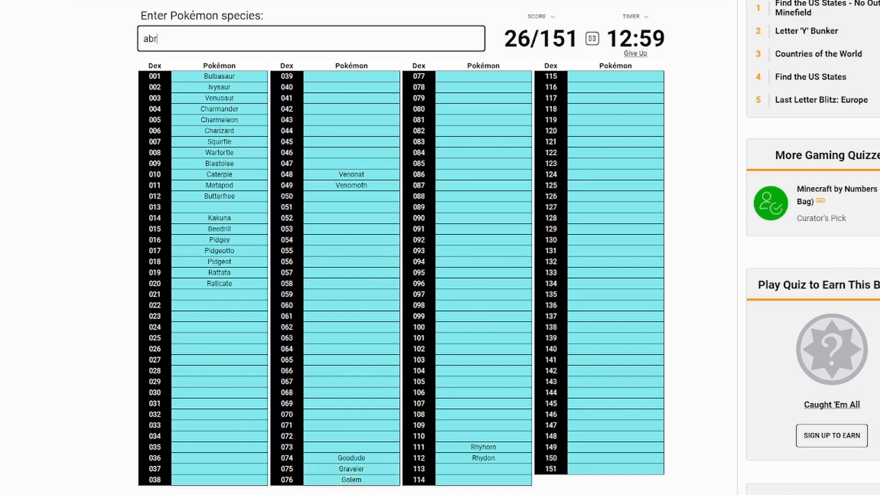
{"action": "type", "text": "kadb"}
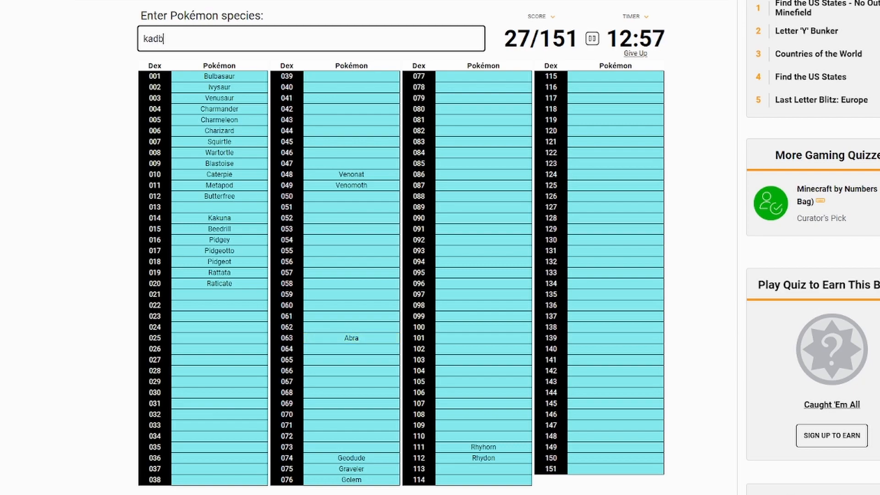
{"action": "type", "text": "alak"}
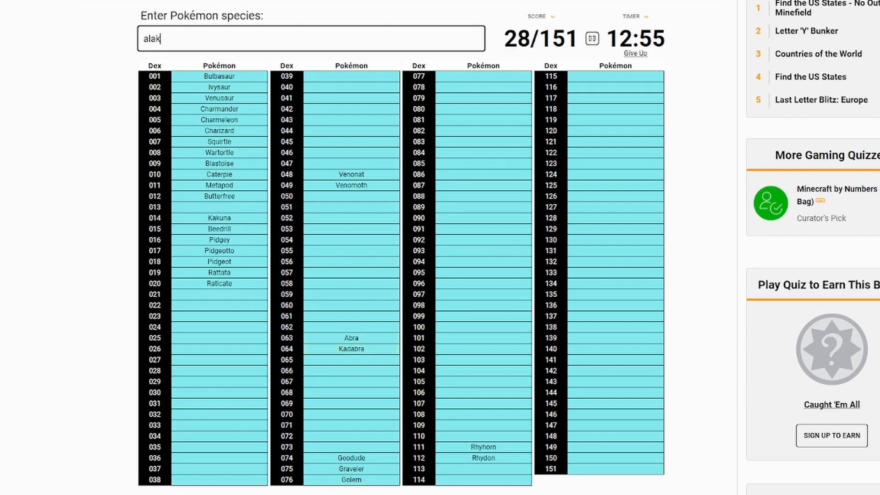
{"action": "type", "text": "alakazam"}
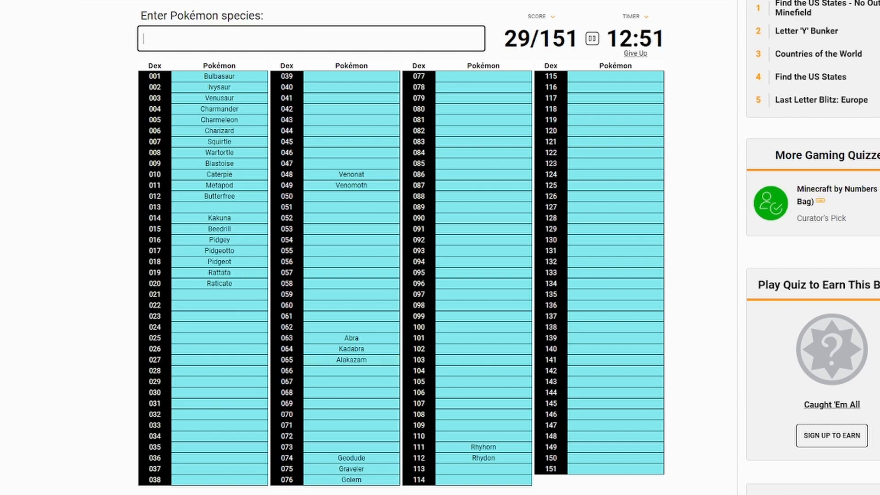
{"action": "type", "text": "Spearow"}
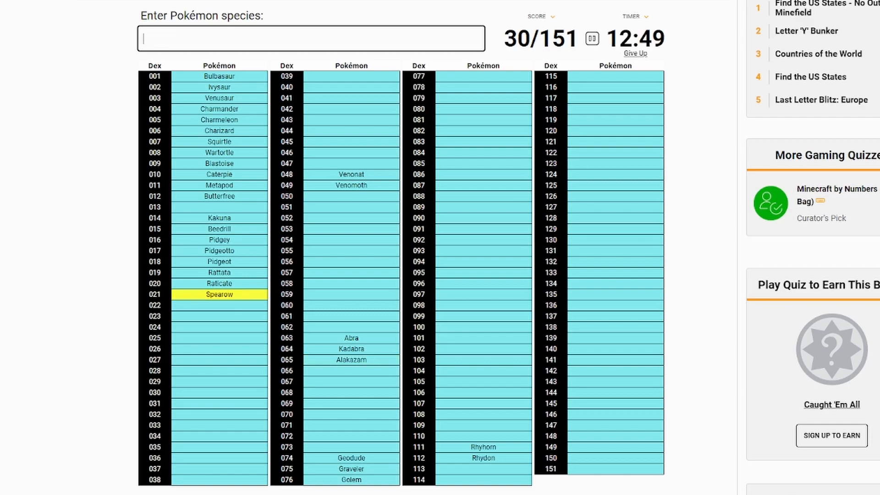
{"action": "type", "text": "Fearow"}
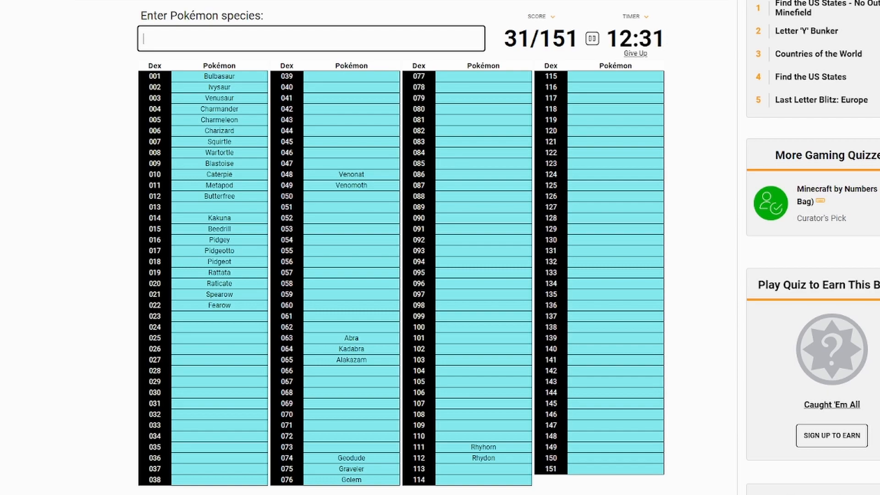
Add Pikachu, Jolteon and Vaporeon to the Pokédex grid.
{"action": "type", "text": "p"}
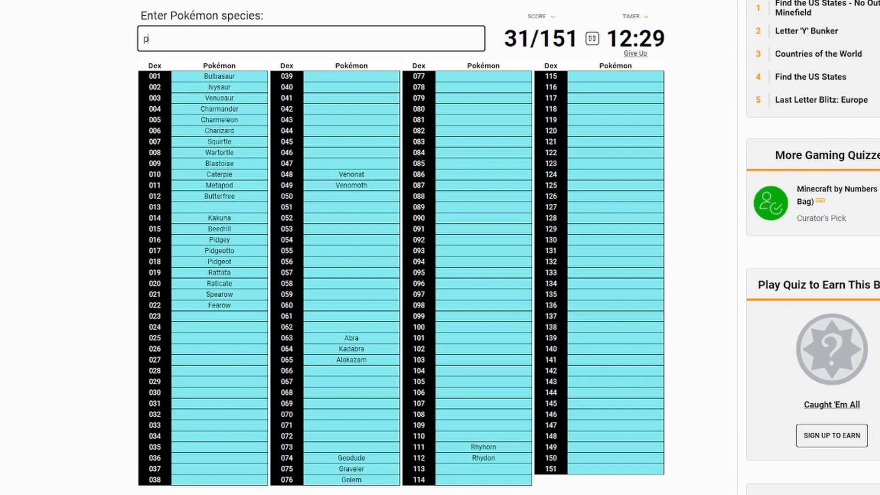
{"action": "type", "text": "pikachu"}
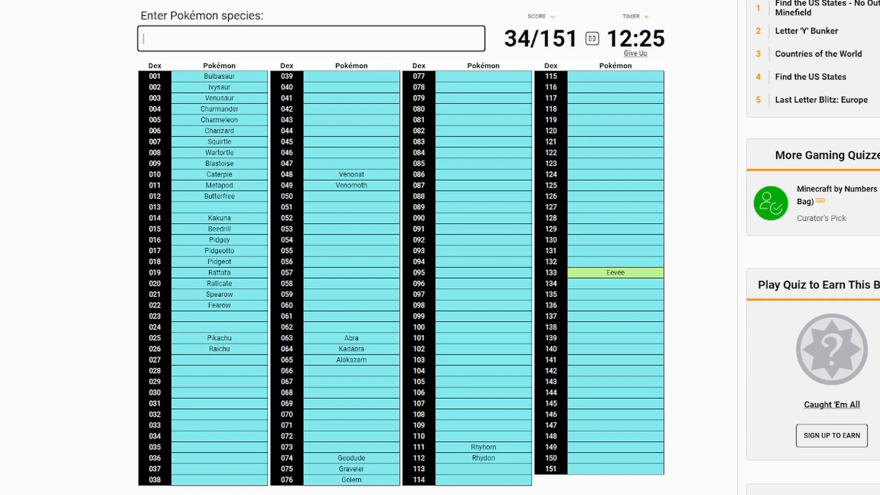
{"action": "type", "text": "Jolteon"}
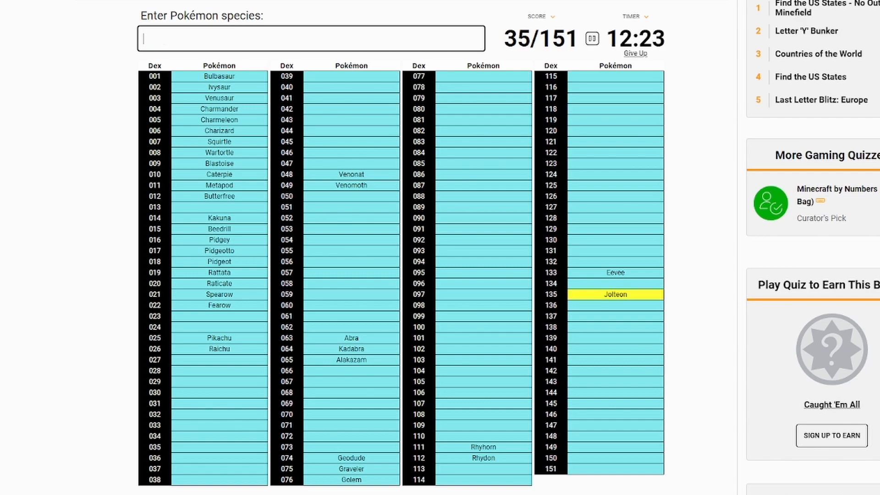
{"action": "type", "text": "v"}
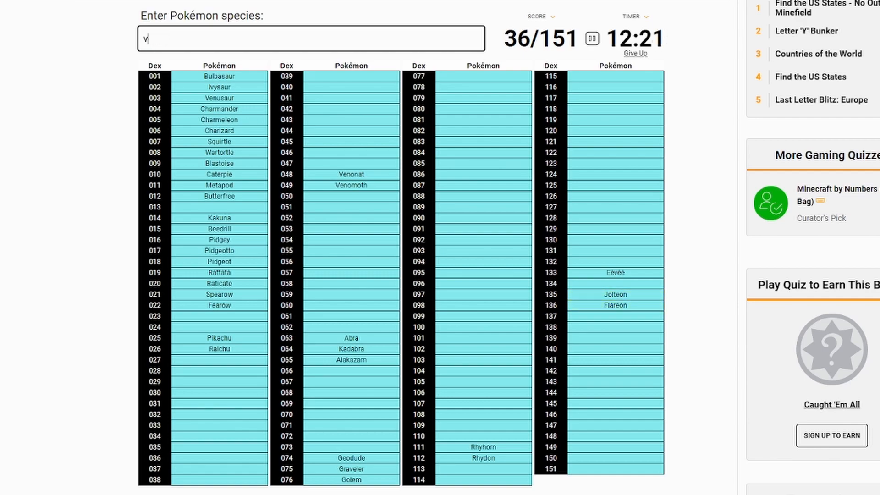
{"action": "type", "text": "vaporeon"}
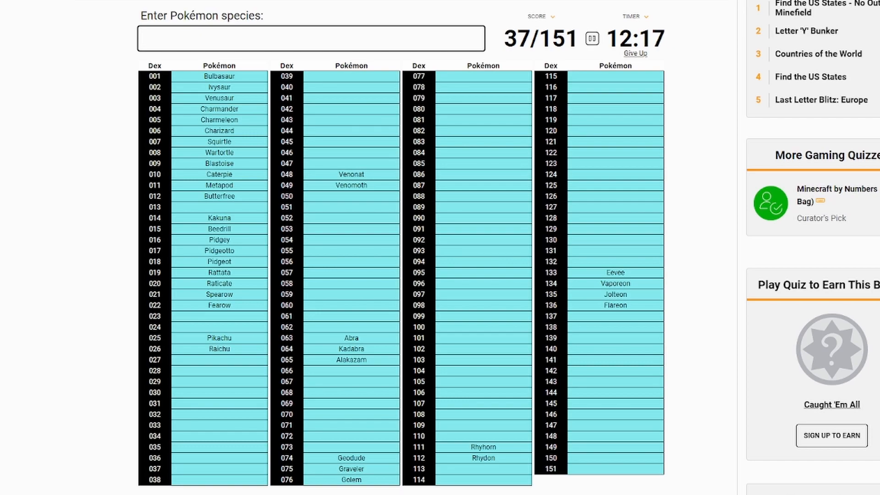
Add Moltres, Zapdos, Dratini, Dragonair, Gengar, Haunter and Gastly.
{"action": "type", "text": "m"}
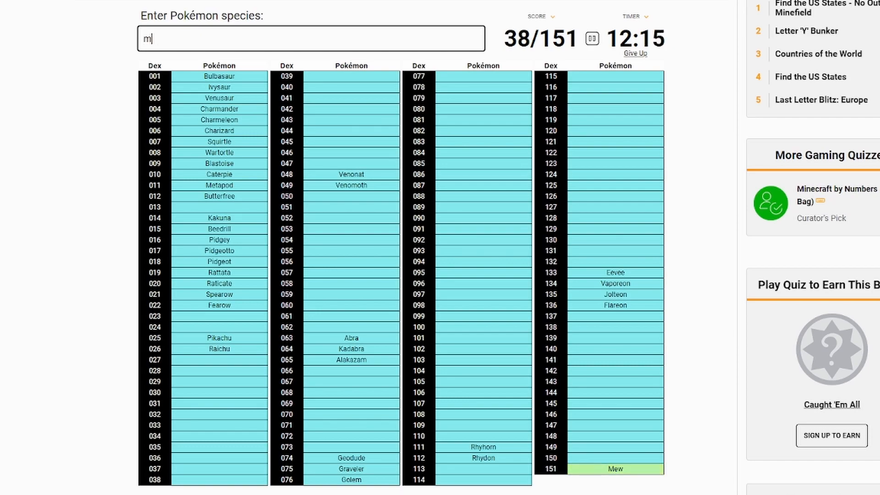
{"action": "type", "text": "ar"}
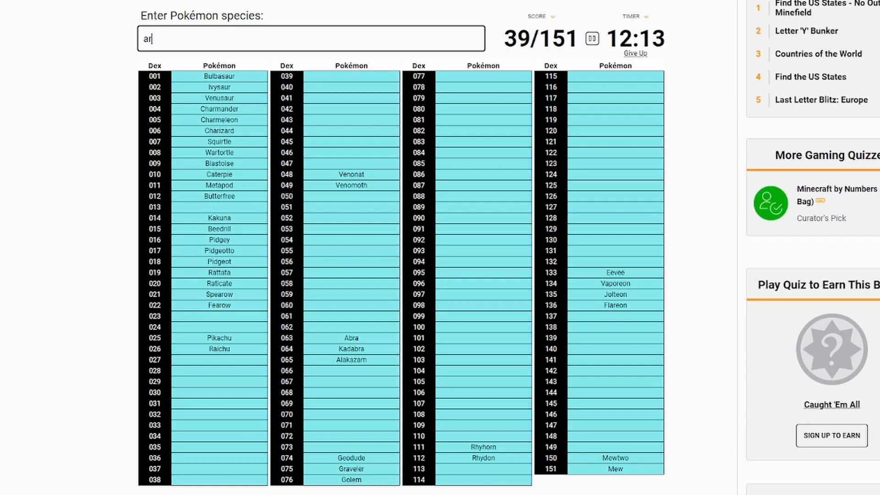
{"action": "type", "text": "moltr"}
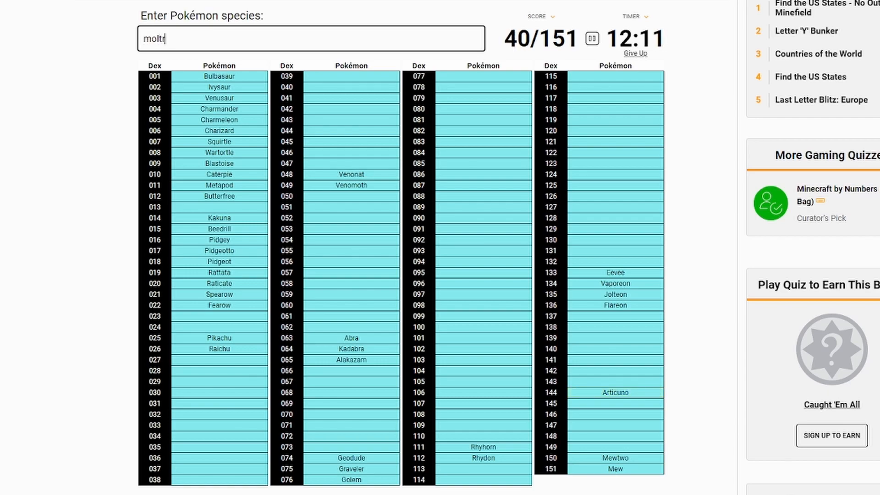
{"action": "type", "text": "zapdo"}
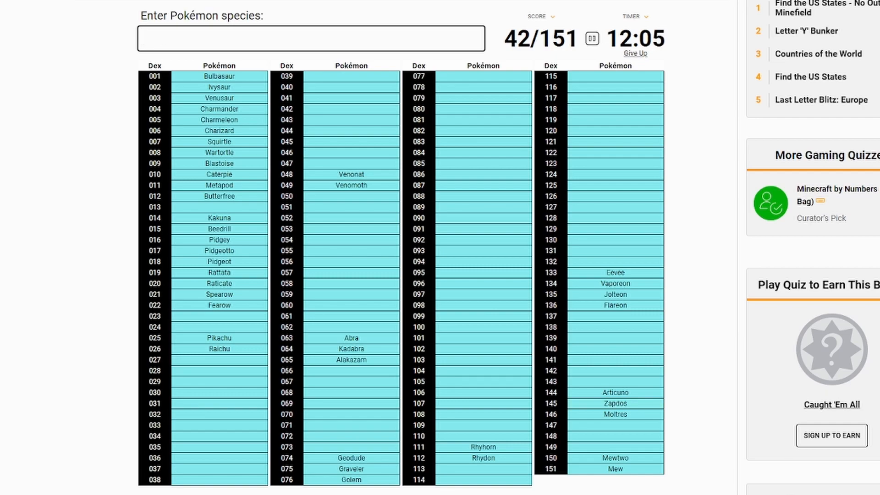
{"action": "type", "text": "dragonai"}
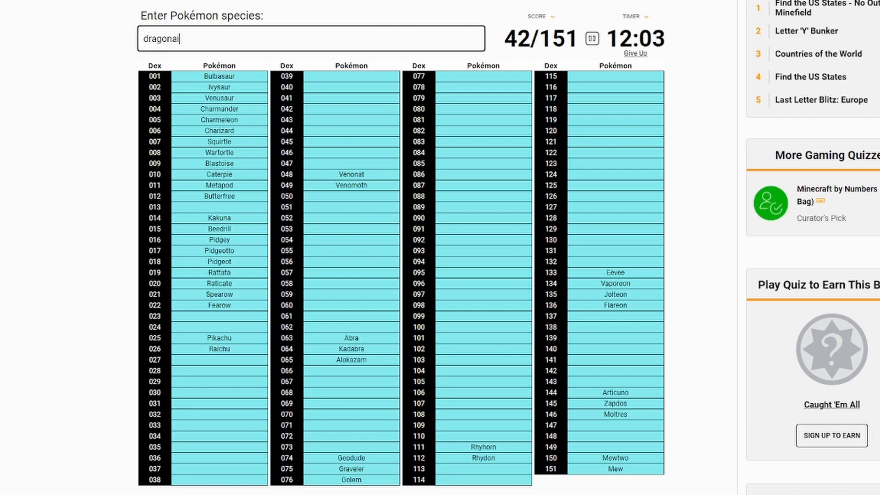
{"action": "type", "text": "dragonair"}
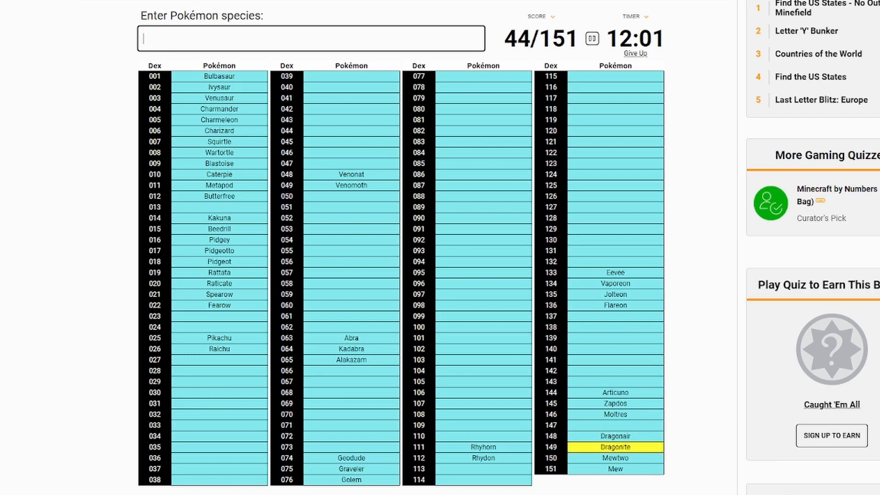
{"action": "type", "text": "Dratini"}
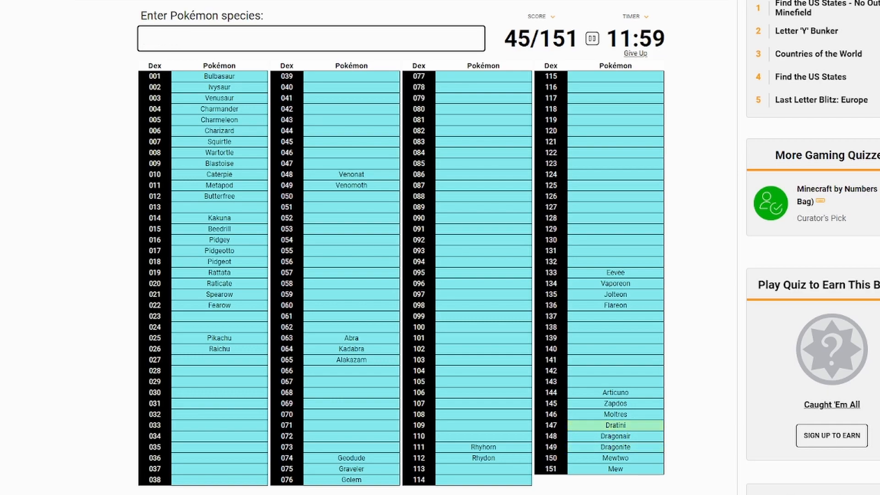
{"action": "type", "text": "geng"}
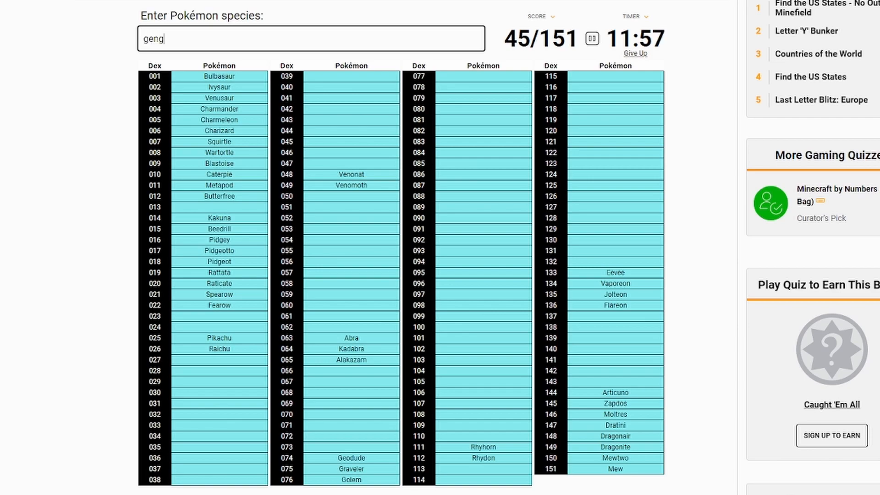
{"action": "type", "text": "haunt"}
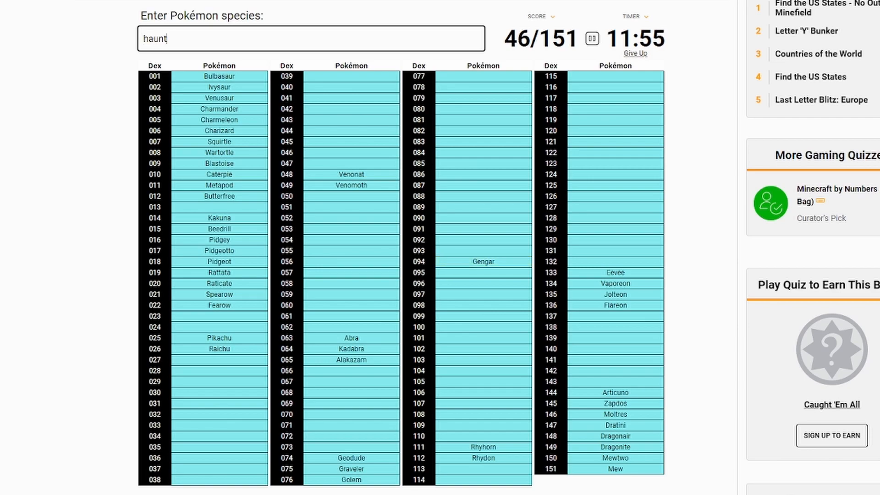
{"action": "type", "text": "ghastly"}
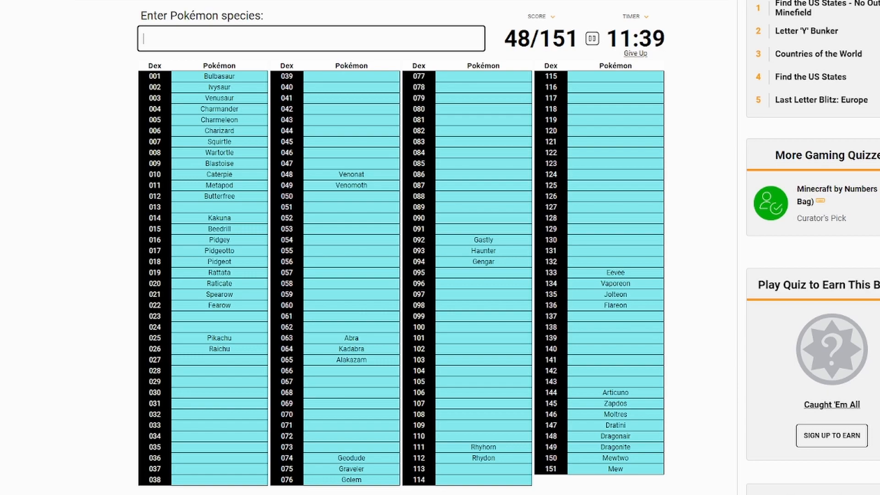
Add Magmar, Lapras, Jynx, Onix and Vileplume.
{"action": "type", "text": "Magmar"}
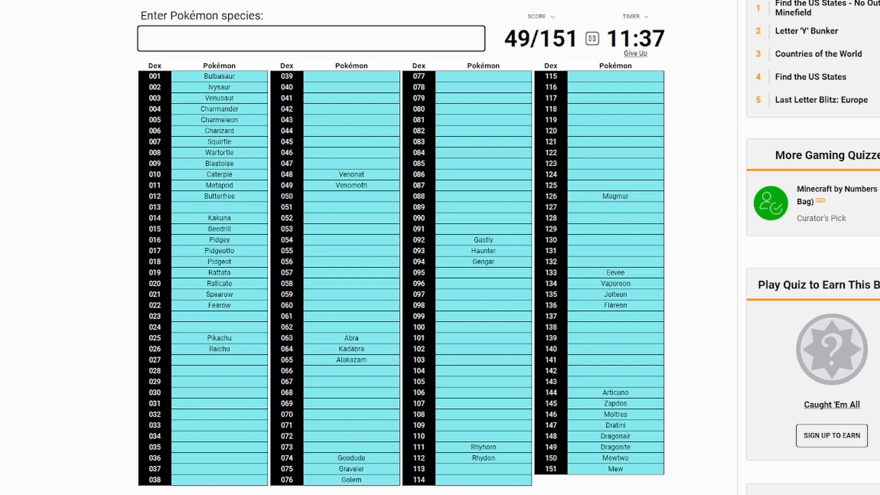
{"action": "type", "text": "lapr"}
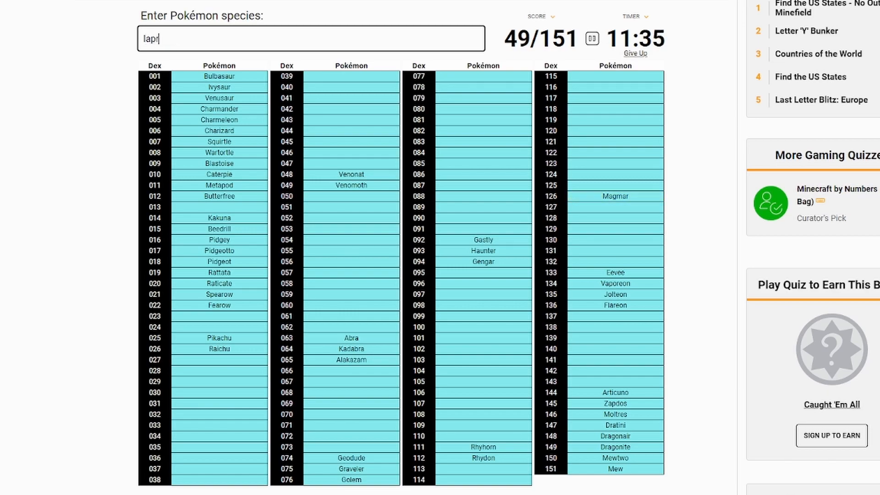
{"action": "type", "text": "lapras"}
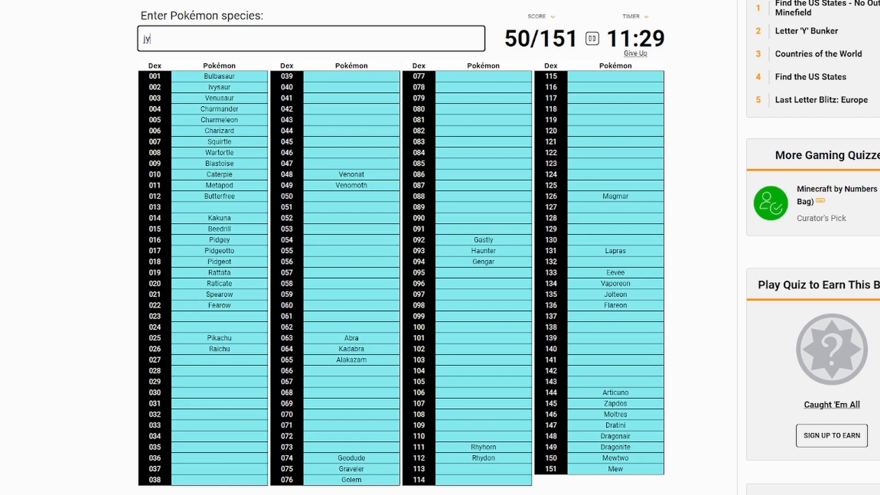
{"action": "type", "text": "jynx"}
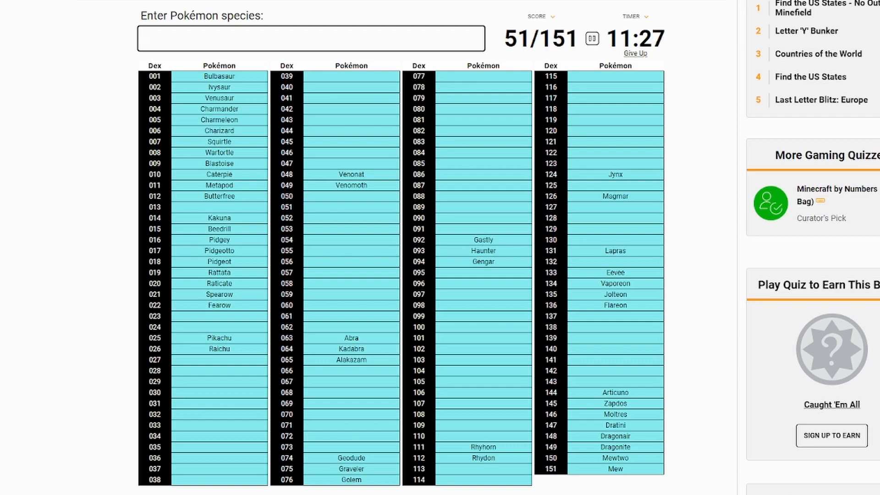
{"action": "type", "text": "de"}
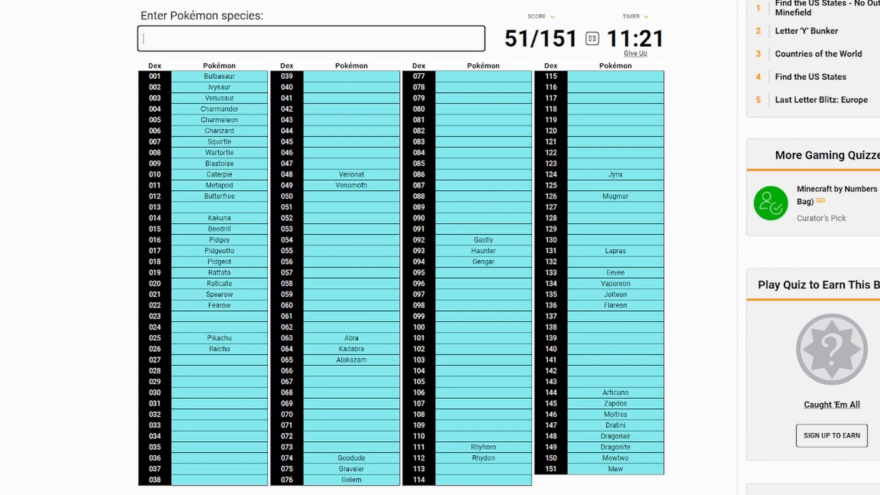
{"action": "type", "text": "Onix"}
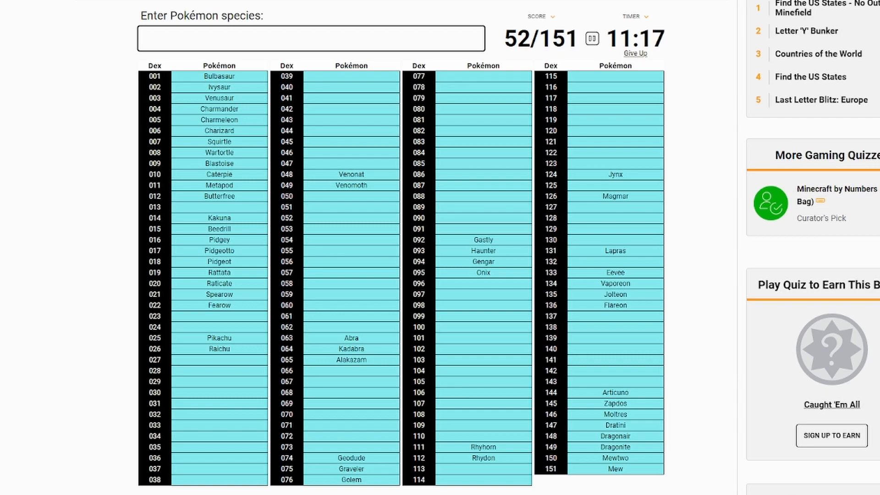
{"action": "type", "text": "Vileplume"}
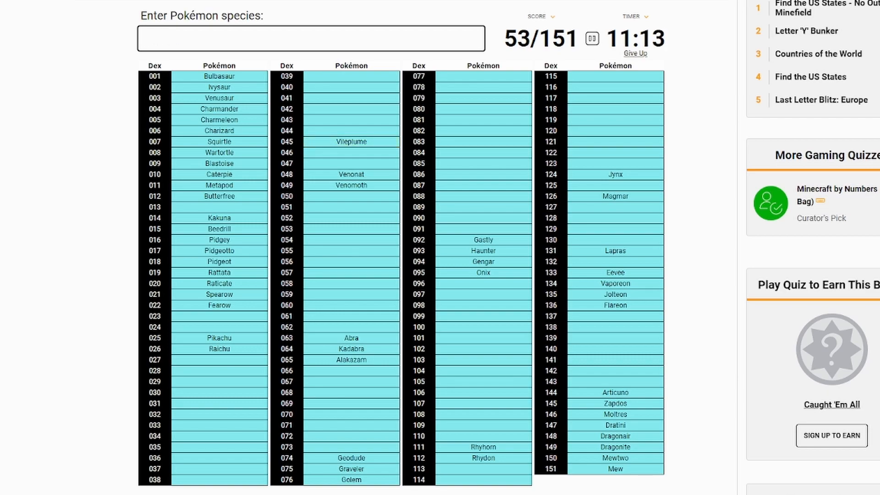
Add Gloom, Oddish, Paras, Parasect and Weedle, reaching 58/151.
{"action": "type", "text": "g"}
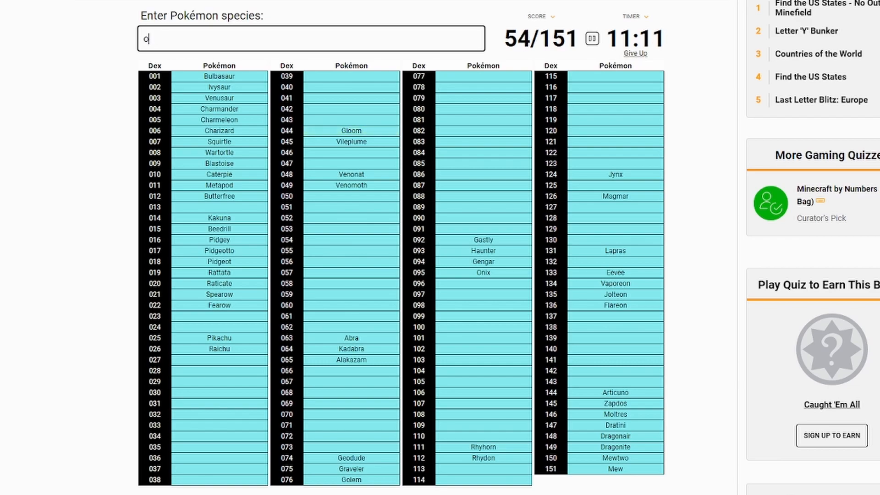
{"action": "type", "text": "Oddish"}
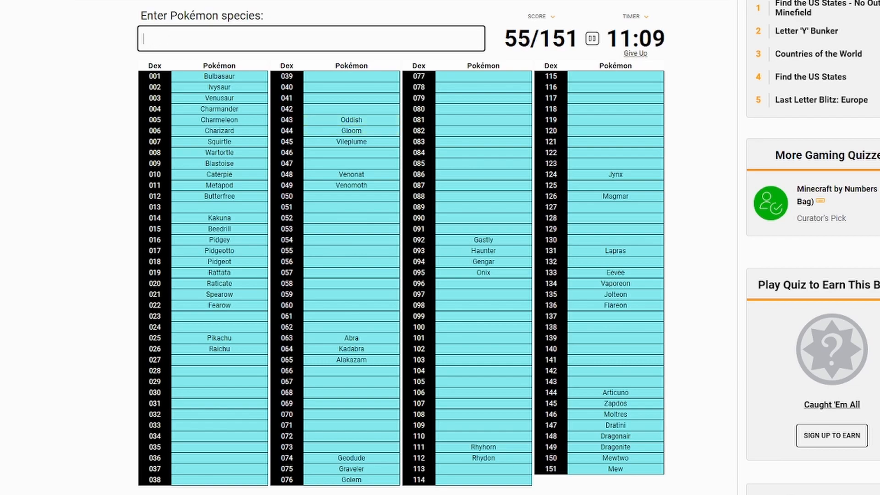
{"action": "type", "text": "parsec"}
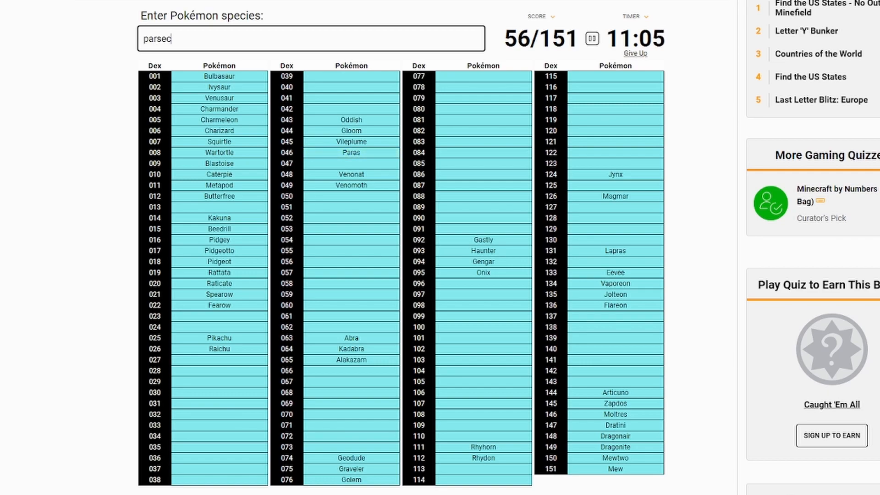
{"action": "type", "text": "parsect"}
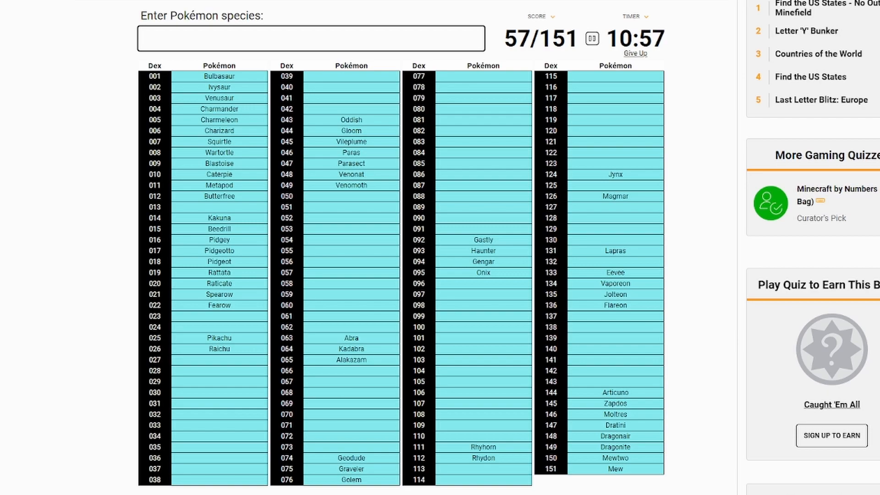
{"action": "type", "text": "skarmo"}
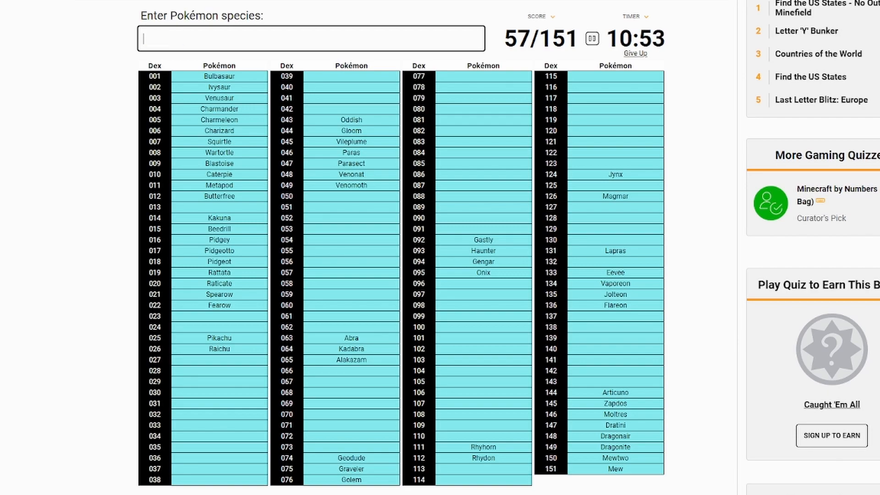
{"action": "type", "text": "w"}
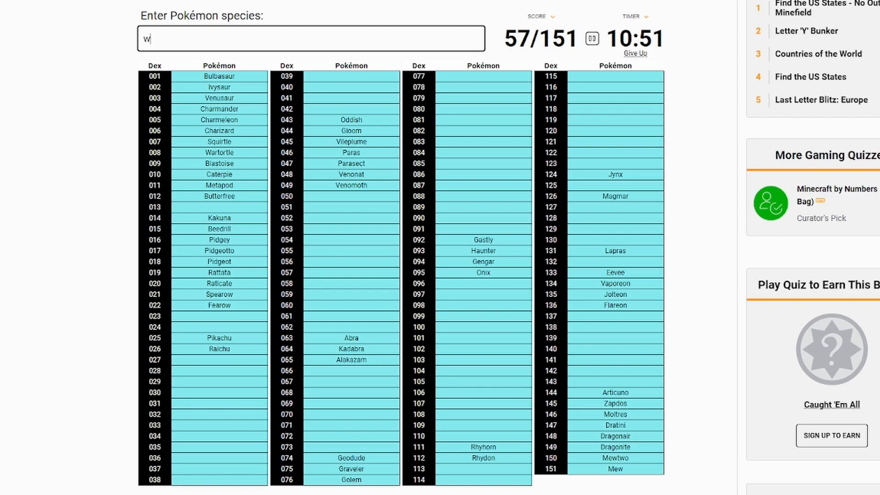
{"action": "type", "text": "eedle"}
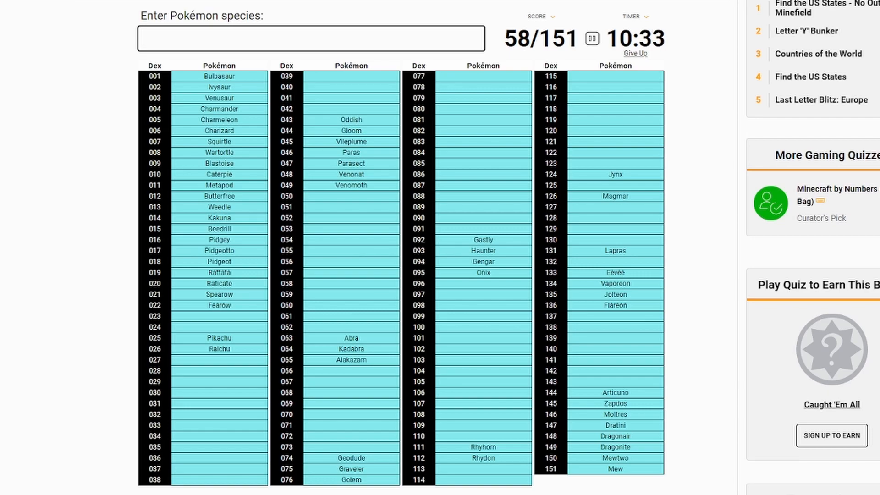
Enter Kabuto, Kabutops and Aerodactyl, fixing a typo, to reach 61/151.
{"action": "type", "text": "Kabuto"}
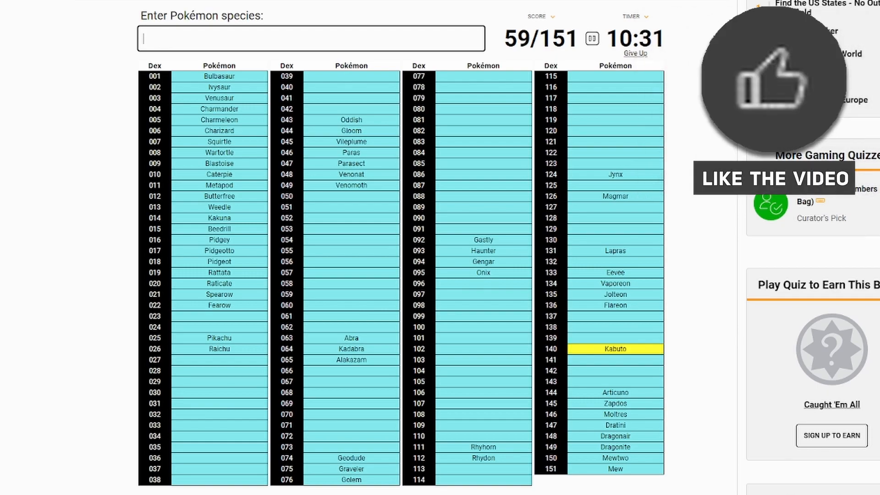
{"action": "type", "text": "Kabutops"}
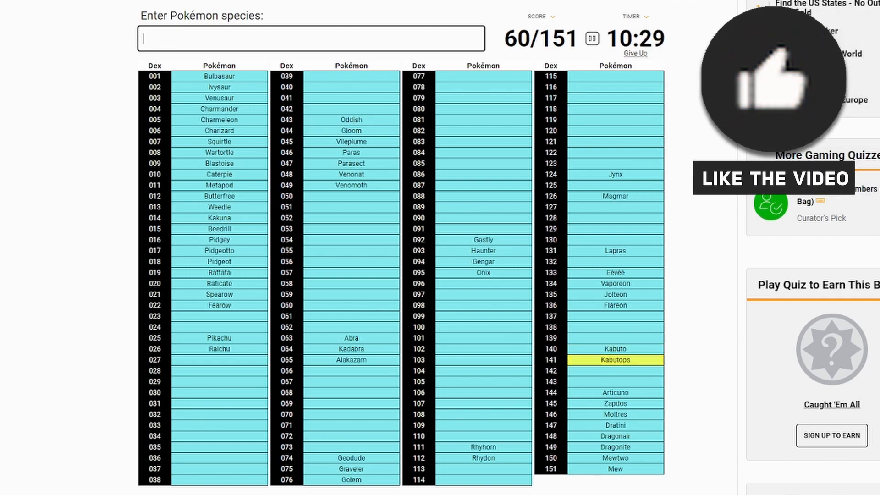
{"action": "type", "text": "ar"}
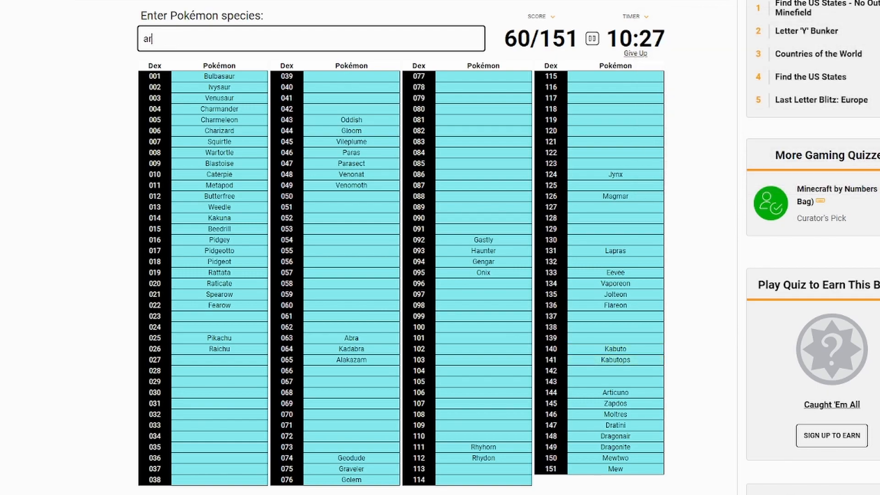
{"action": "key", "text": "Backspace"}
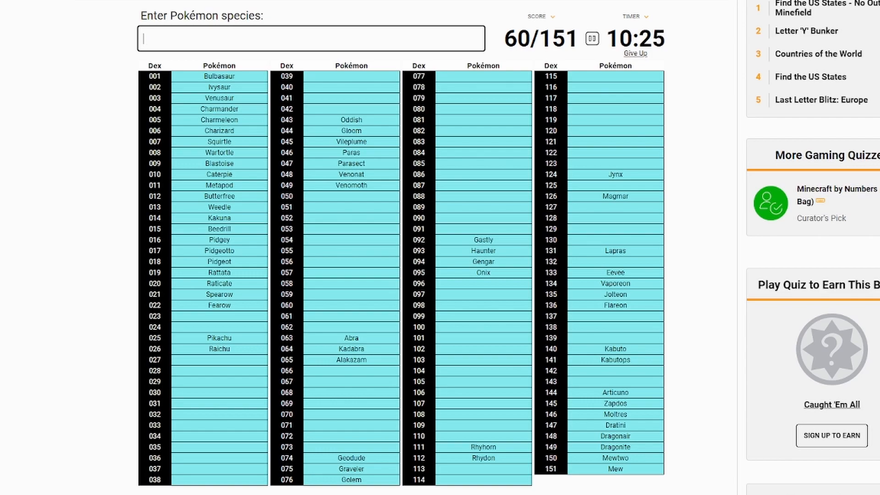
{"action": "type", "text": "a"}
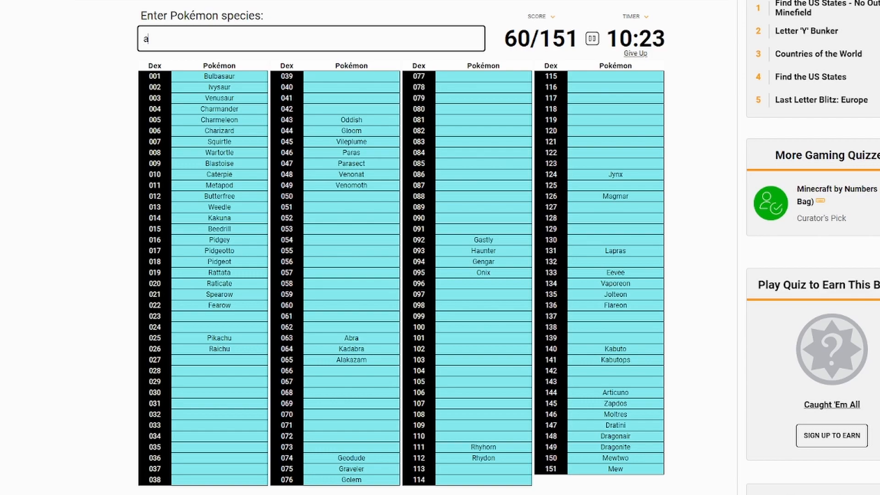
{"action": "type", "text": "er"}
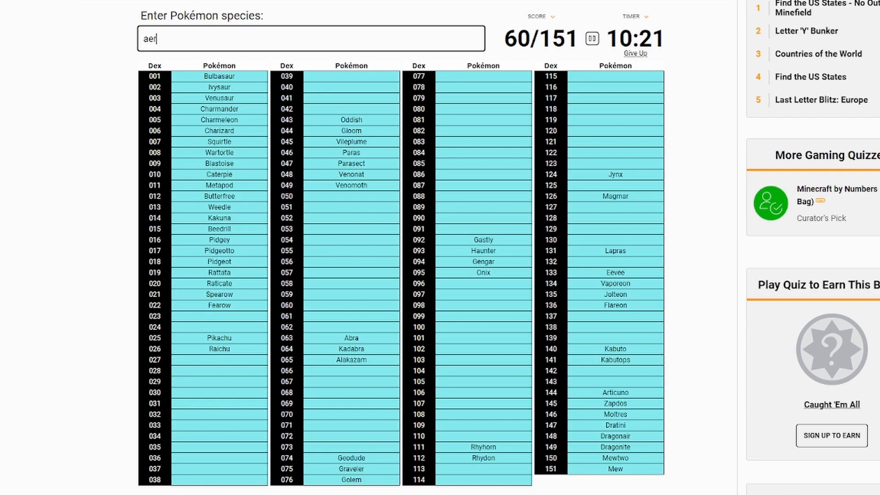
{"action": "type", "text": "aerodactyl"}
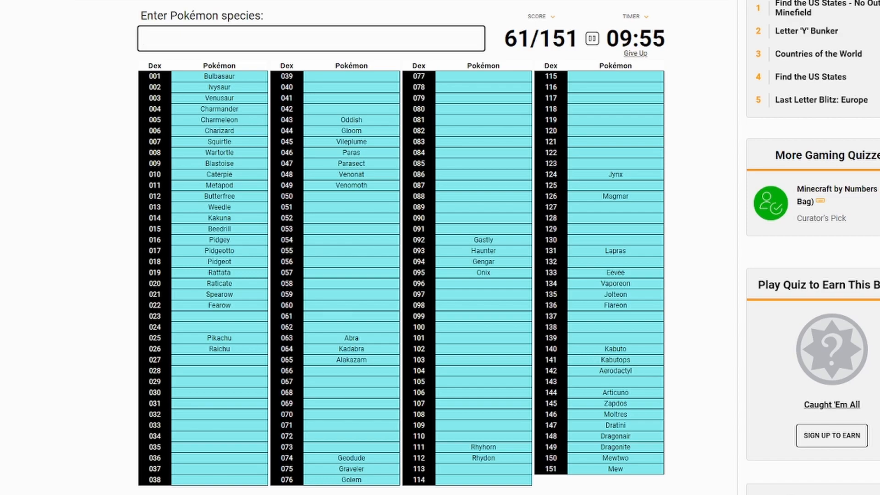
Give up the Pokédex quiz at 61/151 (40%) and scroll to the type quiz.
{"action": "left_click", "coordinate": [635, 53]}
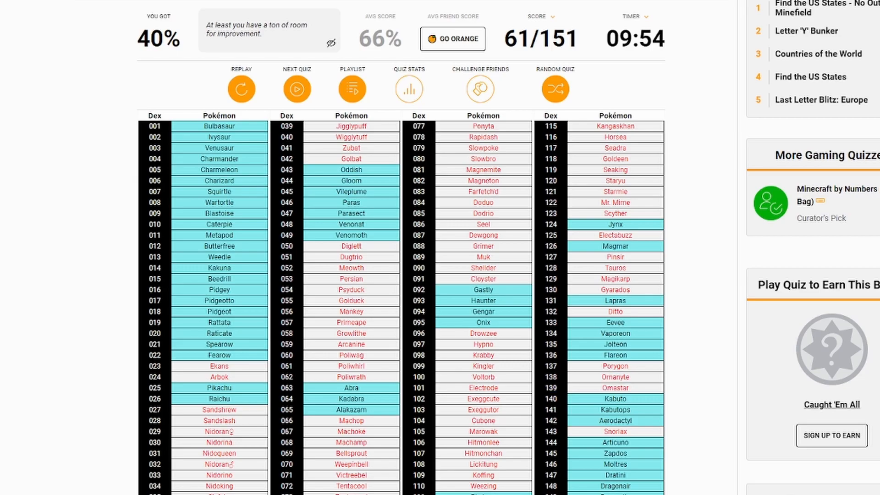
{"action": "scroll", "scroll_direction": "down", "scroll_amount": 3}
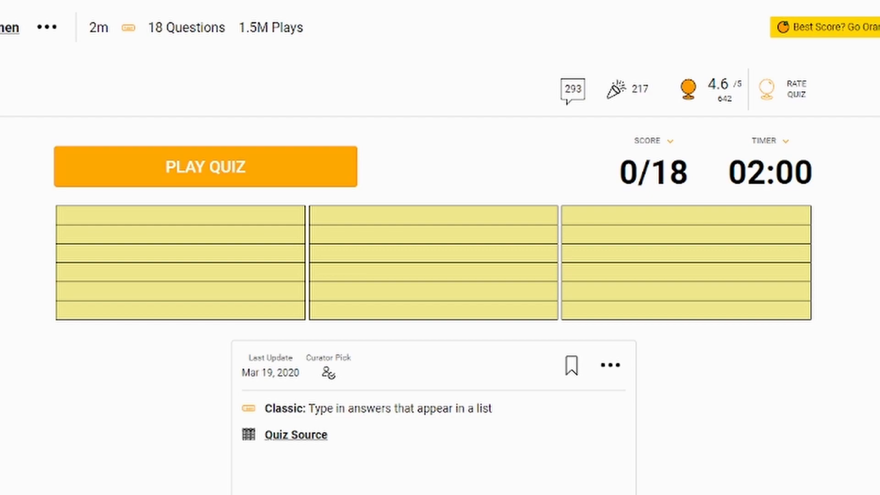
Play the type quiz naming Water, Rock, Electric, Ghost, Steel, Flying, Bug and Fighting, reaching 17/18.
{"action": "left_click", "coordinate": [208, 167]}
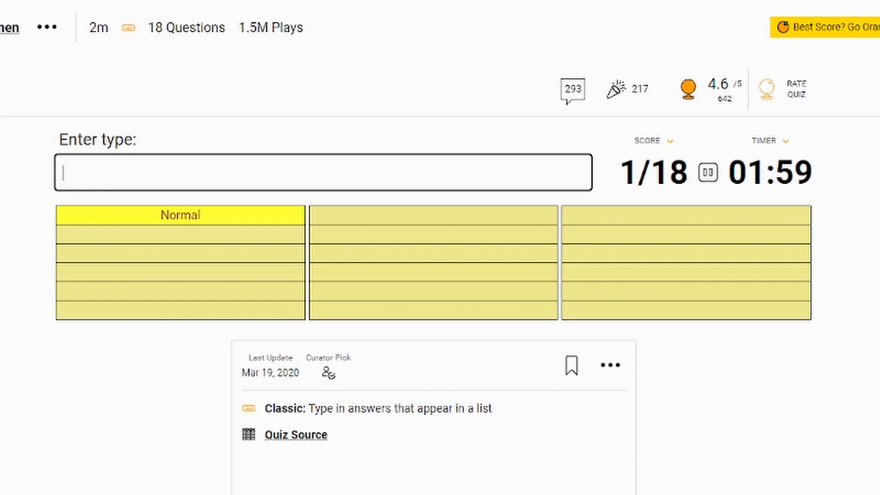
{"action": "type", "text": "Water"}
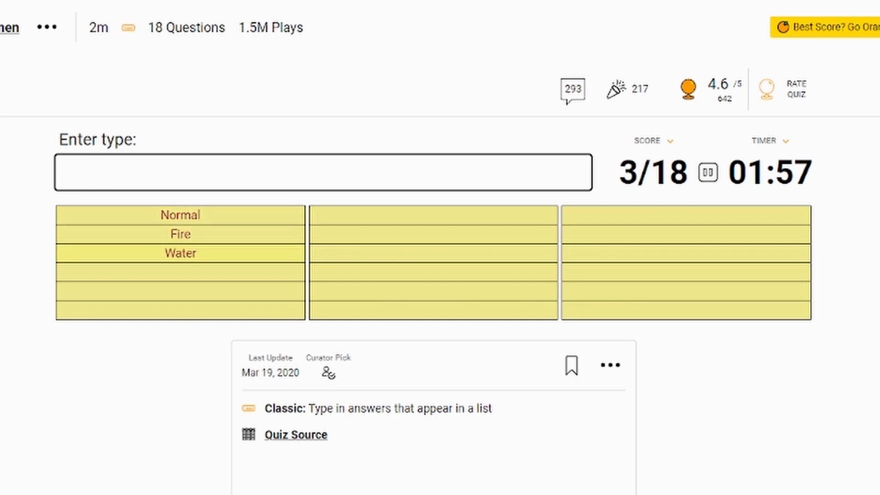
{"action": "type", "text": "rock"}
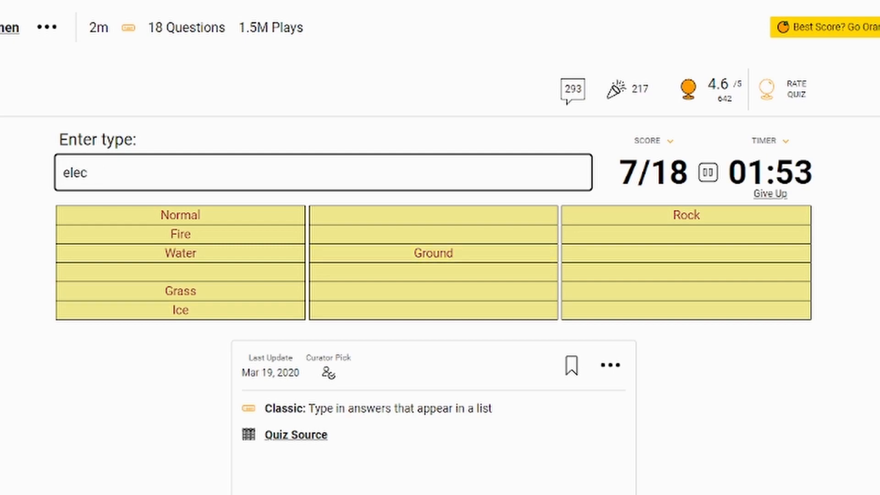
{"action": "type", "text": "electric"}
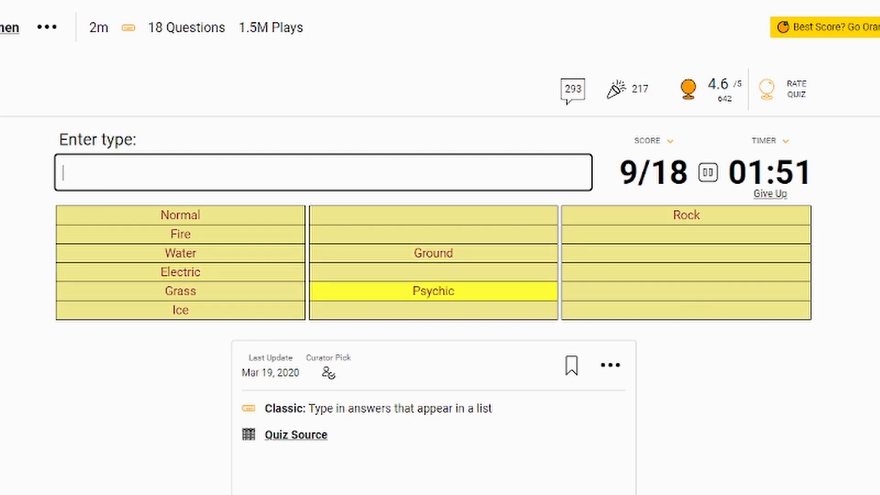
{"action": "type", "text": "gh"}
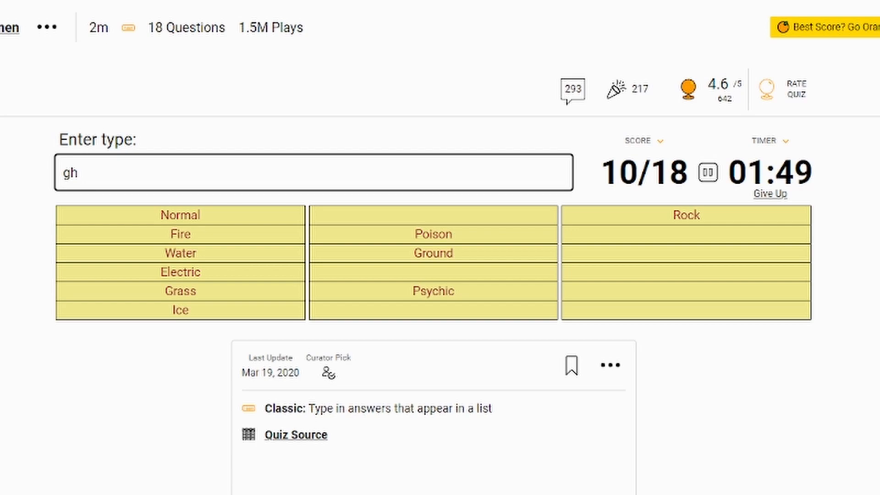
{"action": "type", "text": "ghost"}
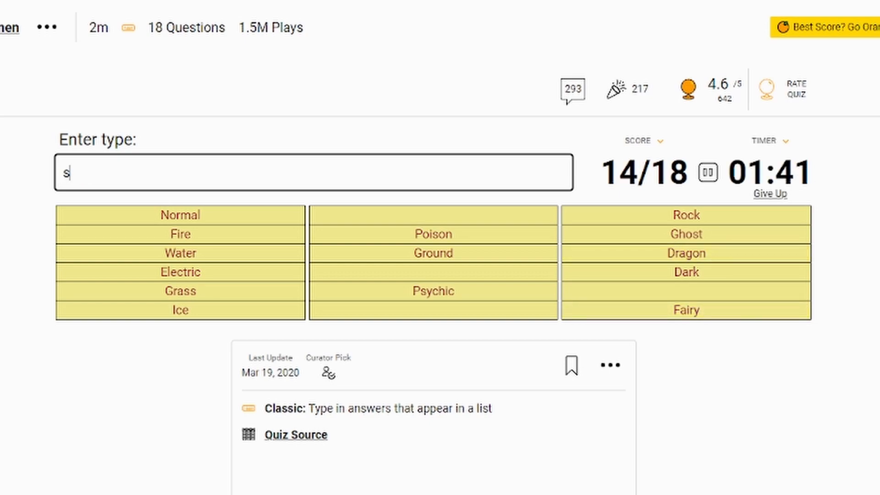
{"action": "type", "text": "teel"}
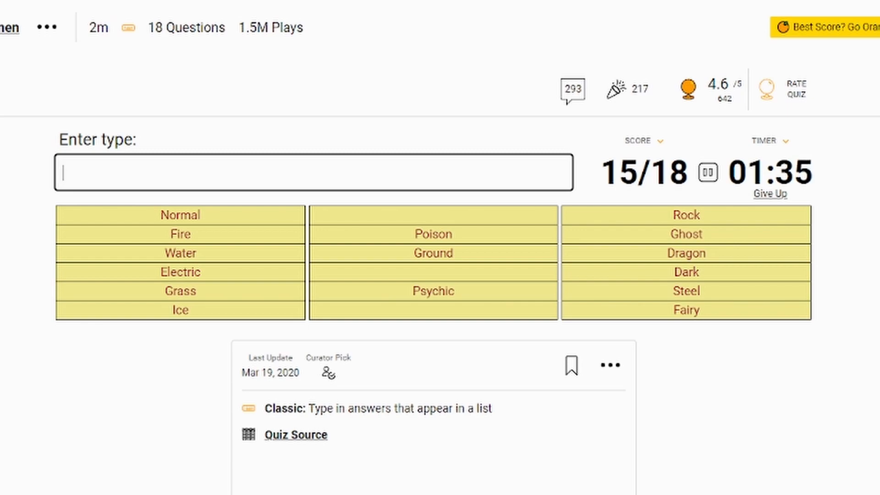
{"action": "type", "text": "Flying"}
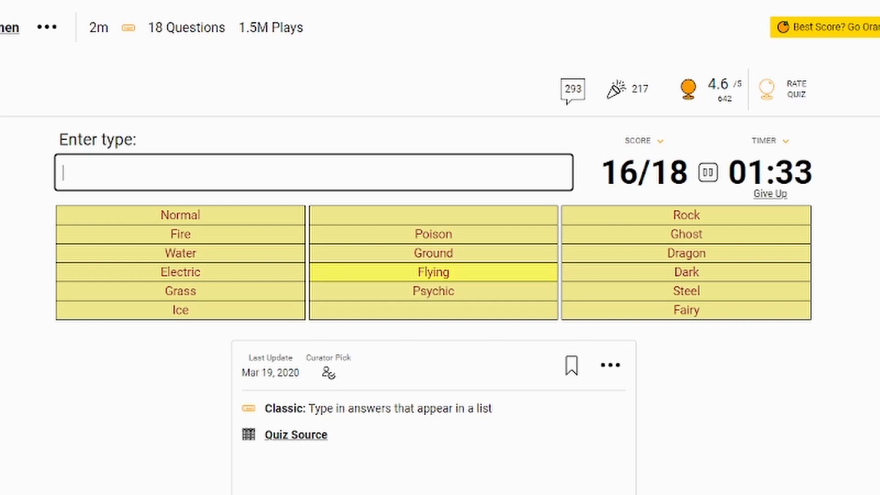
{"action": "type", "text": "Bug"}
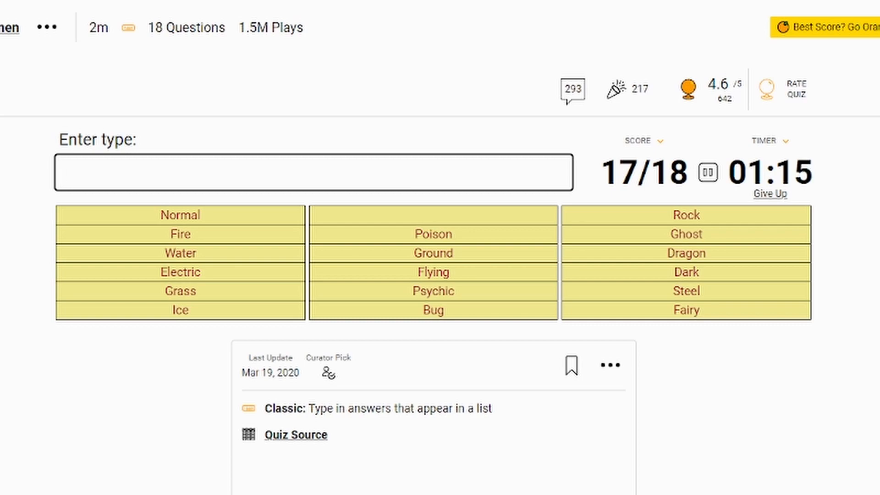
{"action": "type", "text": "g"}
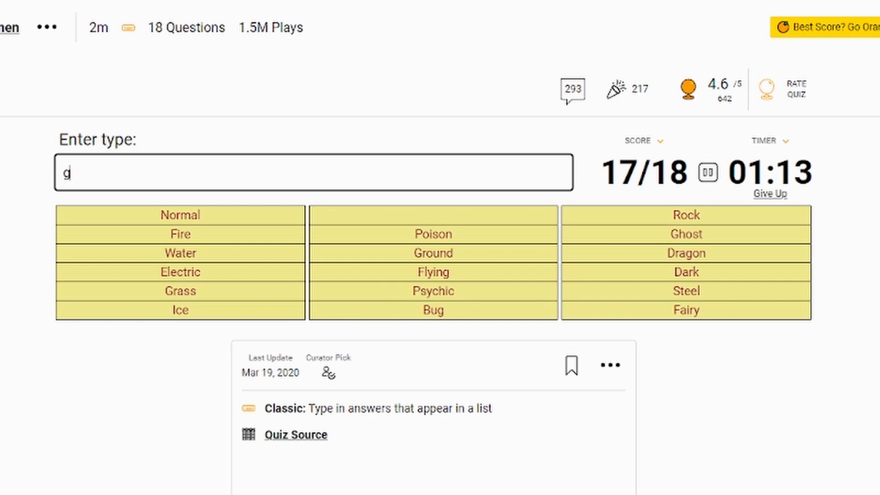
{"action": "type", "text": "bug"}
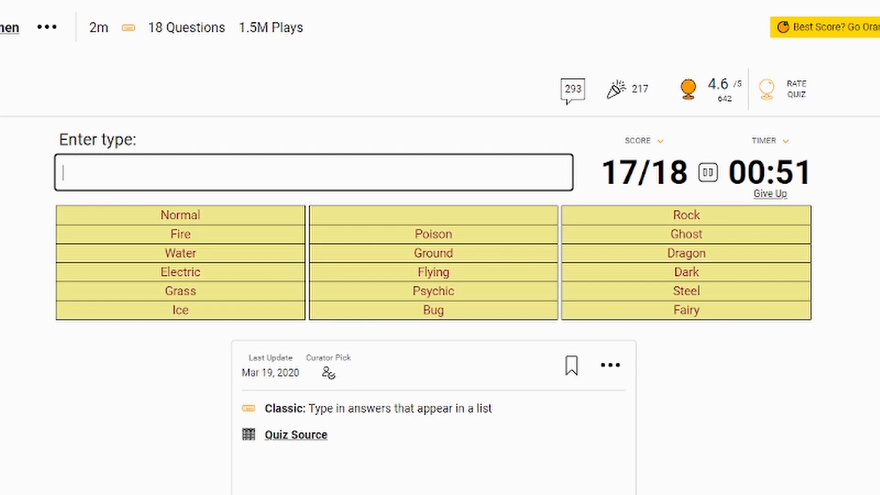
{"action": "type", "text": "Fighting"}
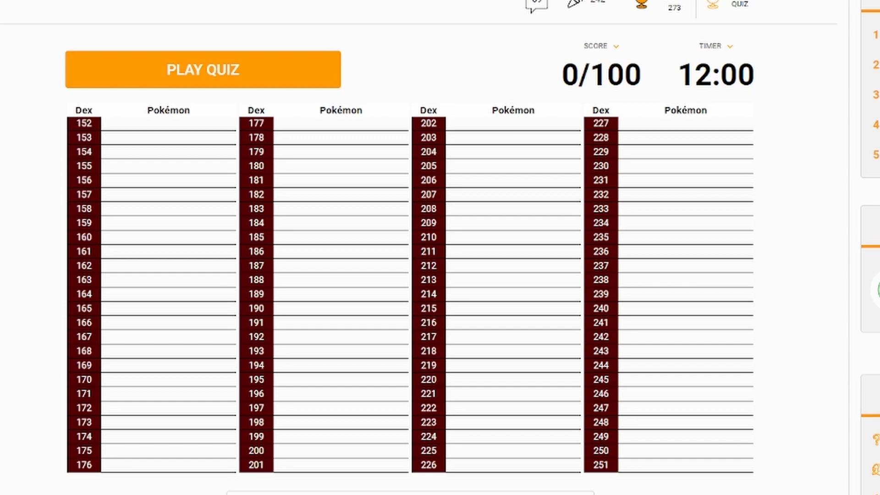
Start the 152–251 quiz and name the Cyndaquil, Chikorita and Totodile lines.
{"action": "left_click", "coordinate": [203, 69]}
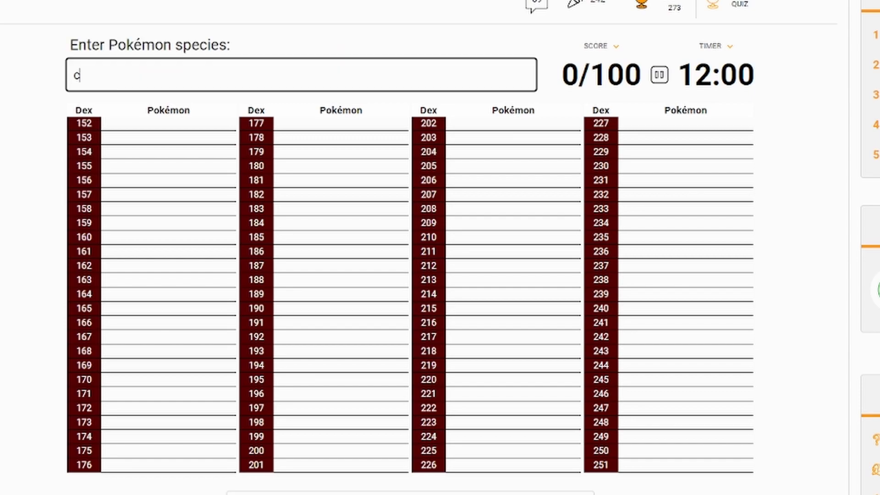
{"action": "type", "text": "yndaqu"}
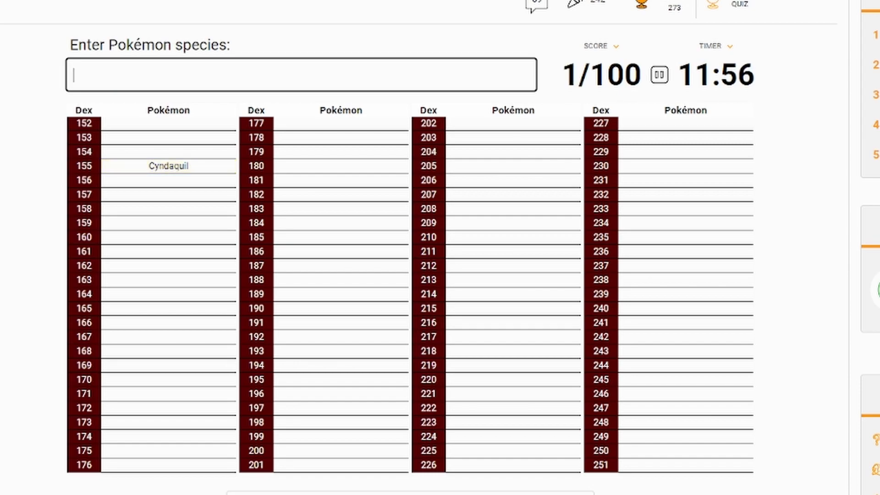
{"action": "type", "text": "typho"}
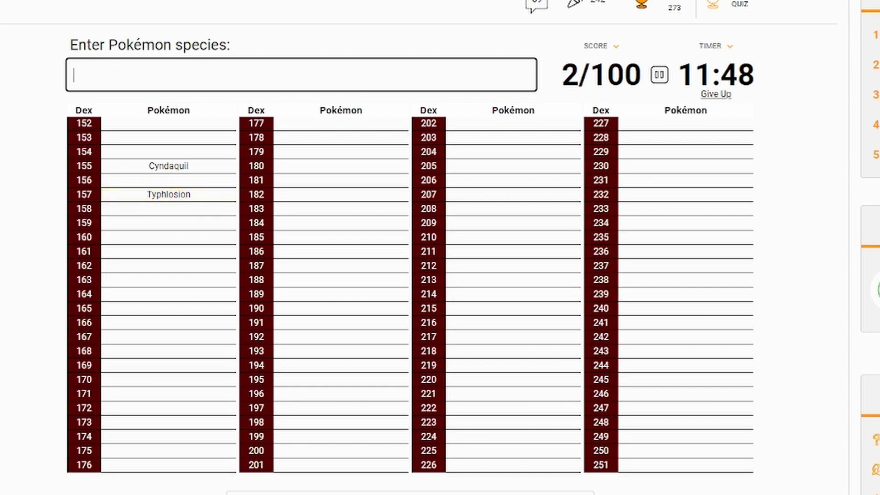
{"action": "type", "text": "Quilava"}
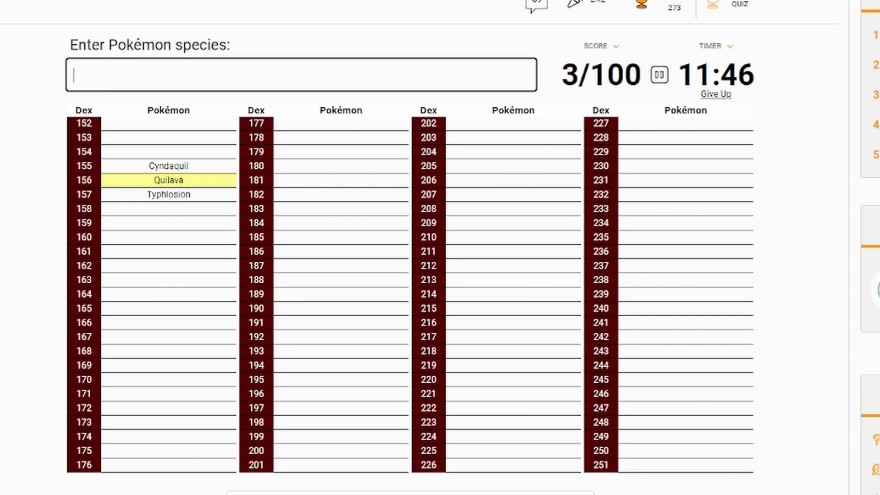
{"action": "type", "text": "chi"}
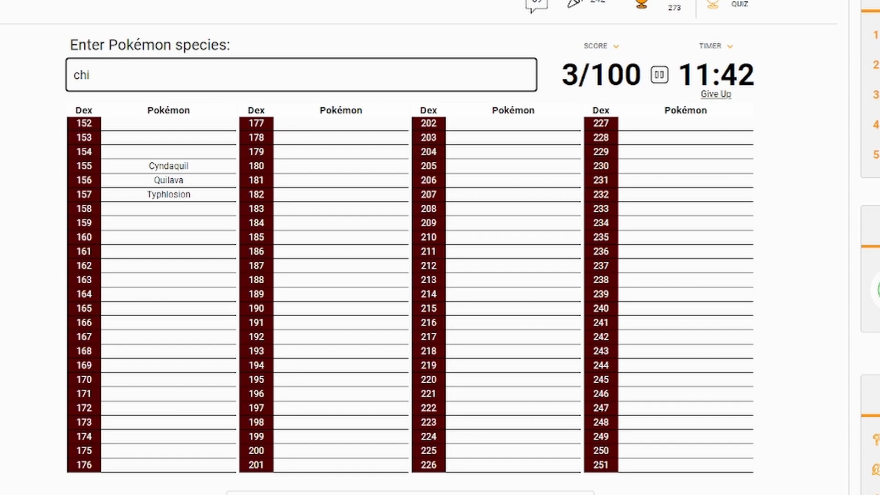
{"action": "type", "text": "ba"}
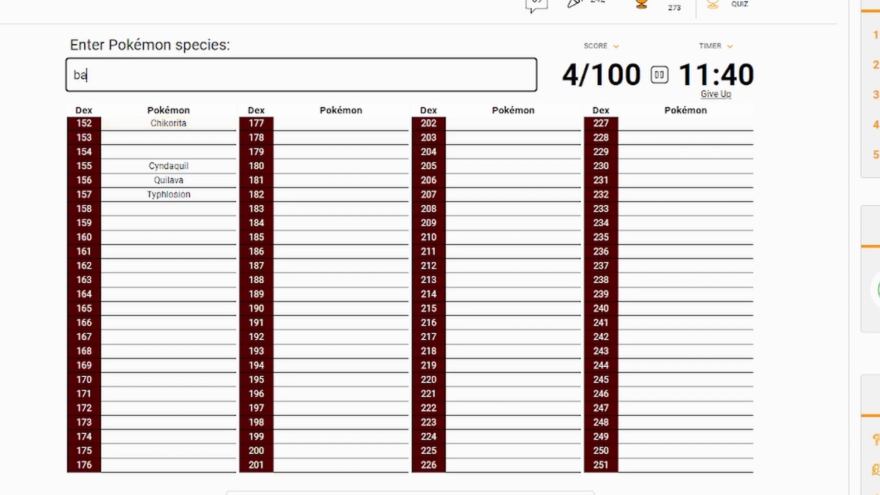
{"action": "type", "text": "bayleef"}
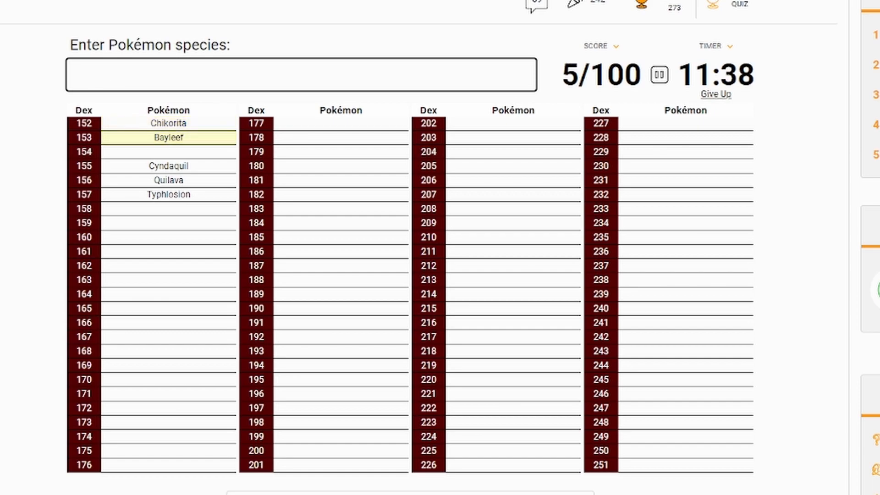
{"action": "type", "text": "megan"}
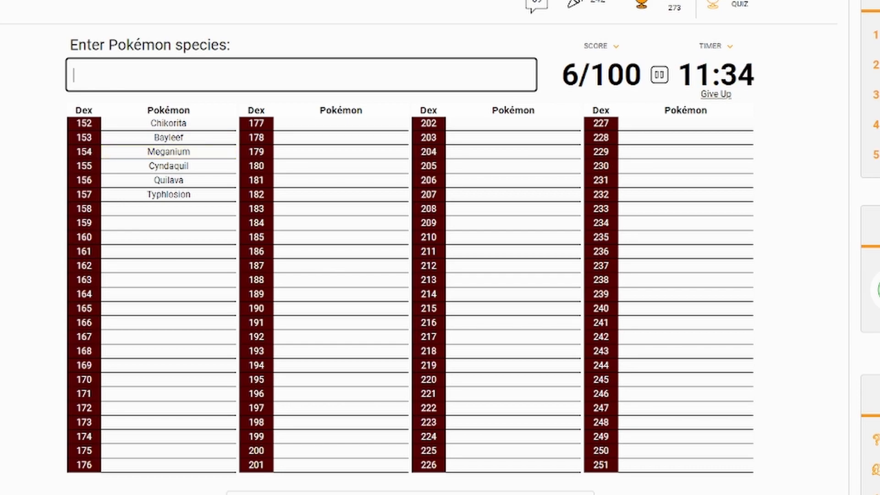
{"action": "type", "text": "Totodile"}
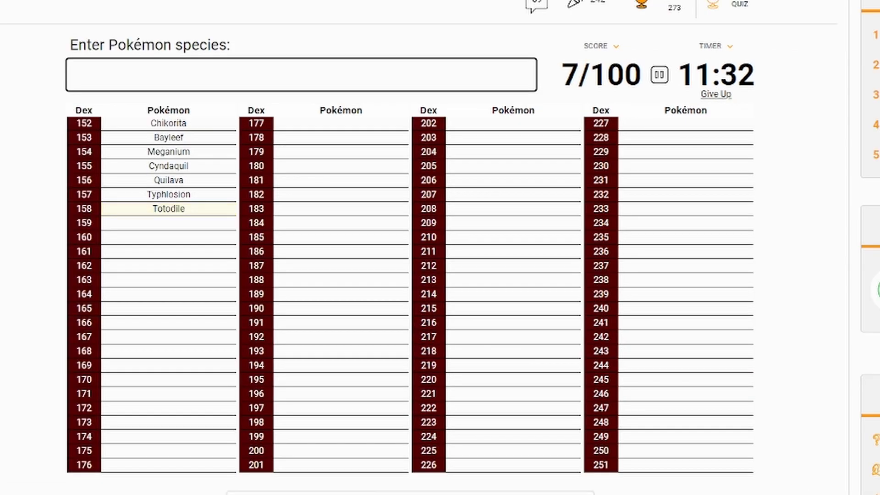
{"action": "type", "text": "crco"}
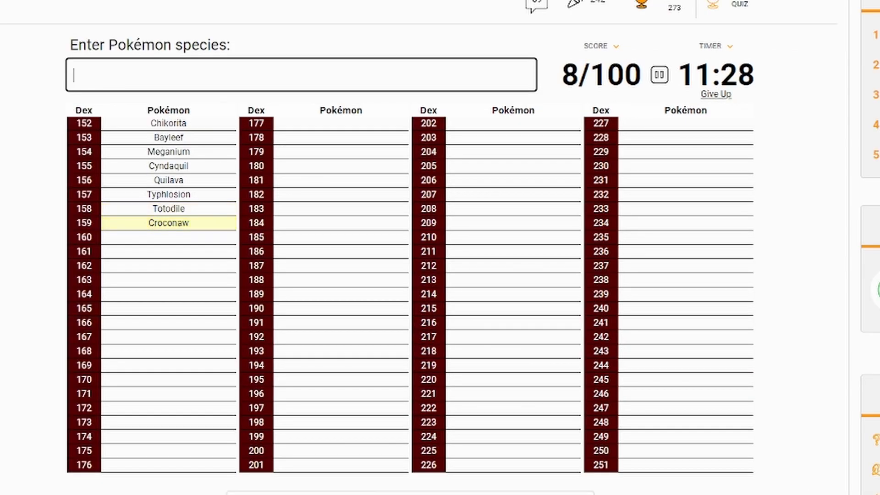
{"action": "type", "text": "fea"}
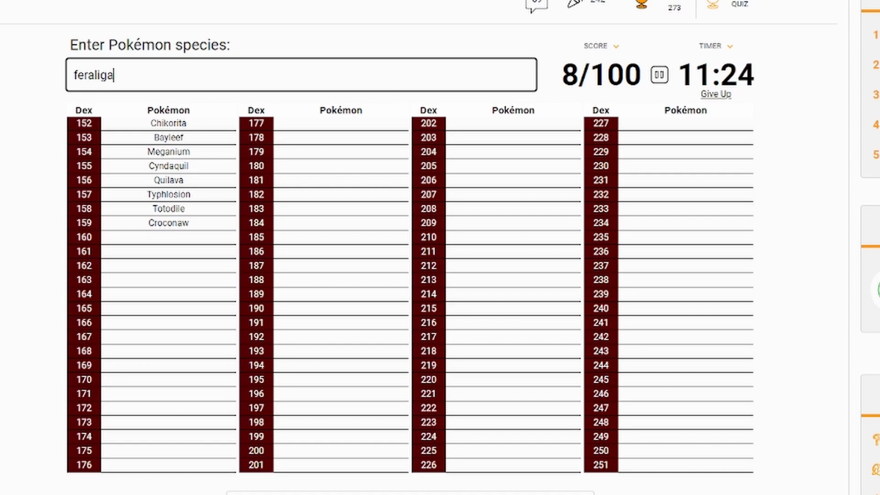
Add Delibird, Skarmory, Pupitar, Tyranitar, Hitmontop, Tyrogue and Larvitar.
{"action": "type", "text": "deli"}
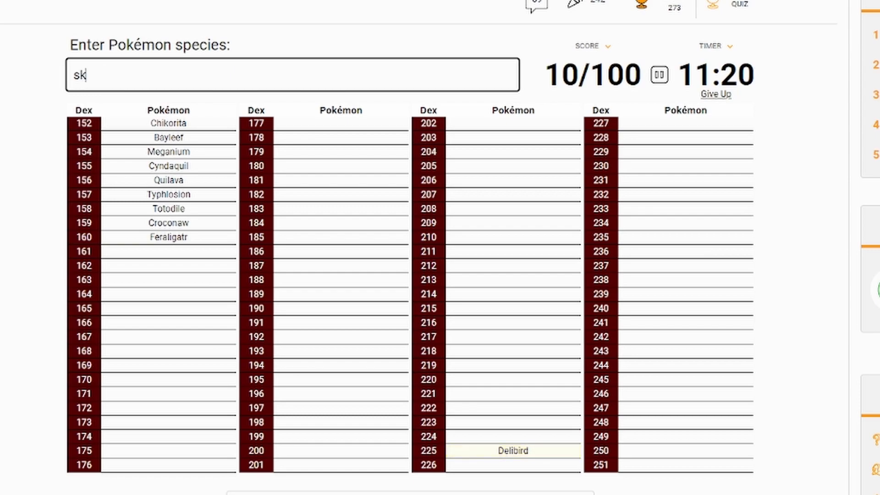
{"action": "type", "text": "skarmory"}
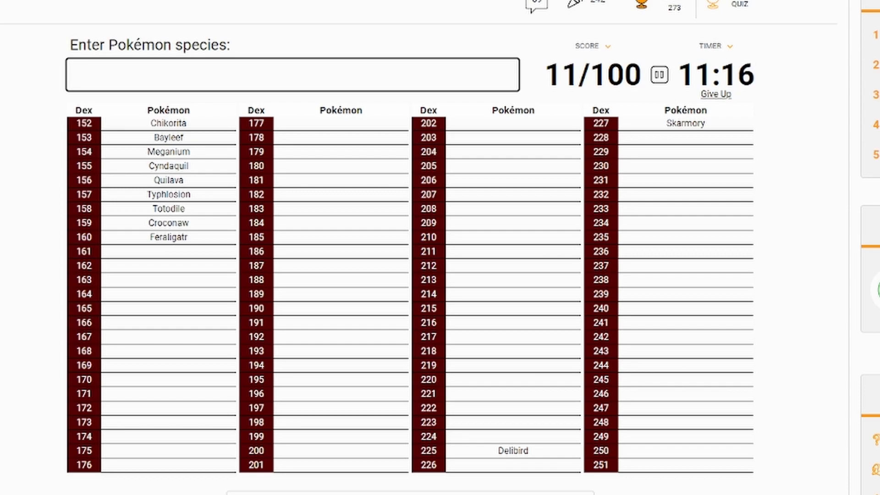
{"action": "type", "text": "puputiar"}
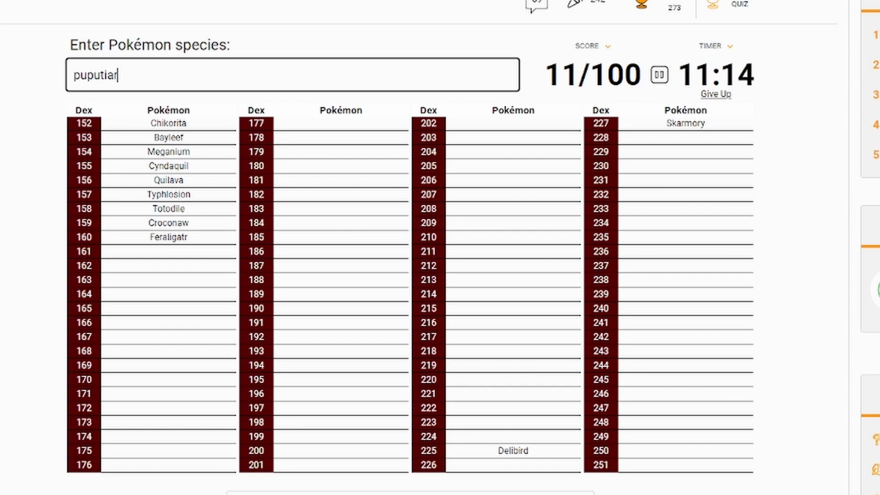
{"action": "type", "text": "tr"}
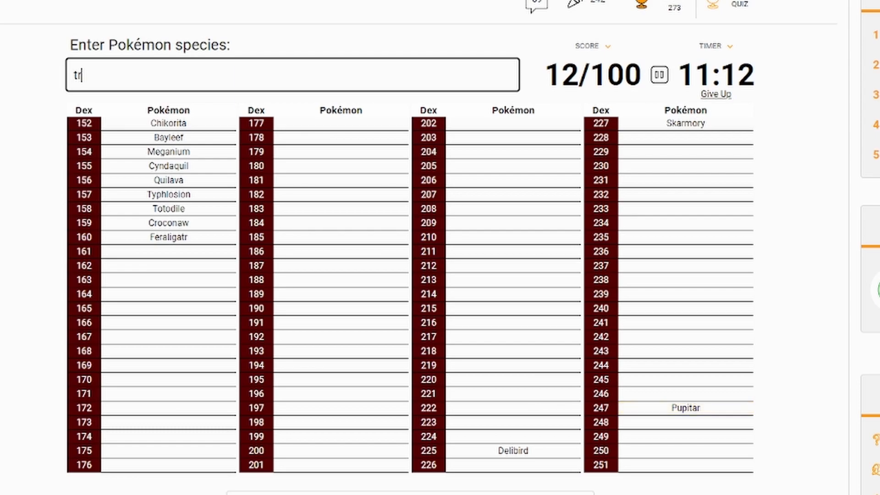
{"action": "type", "text": "tyranitar"}
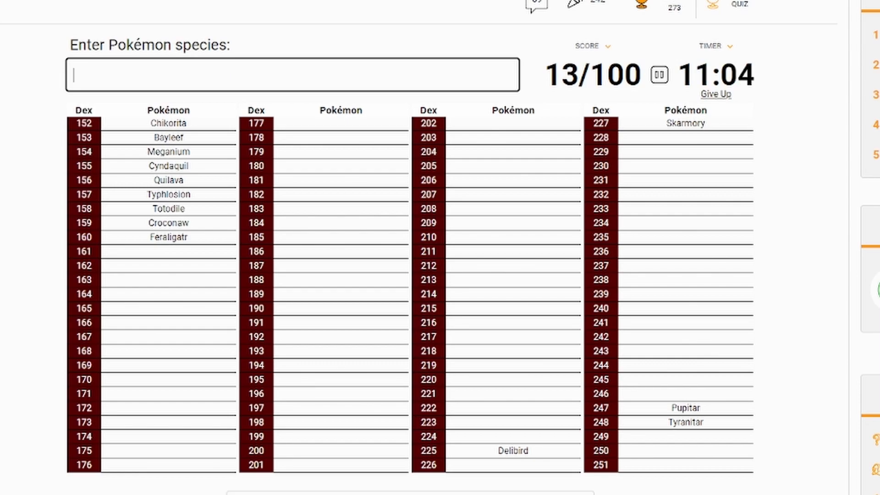
{"action": "type", "text": "hi"}
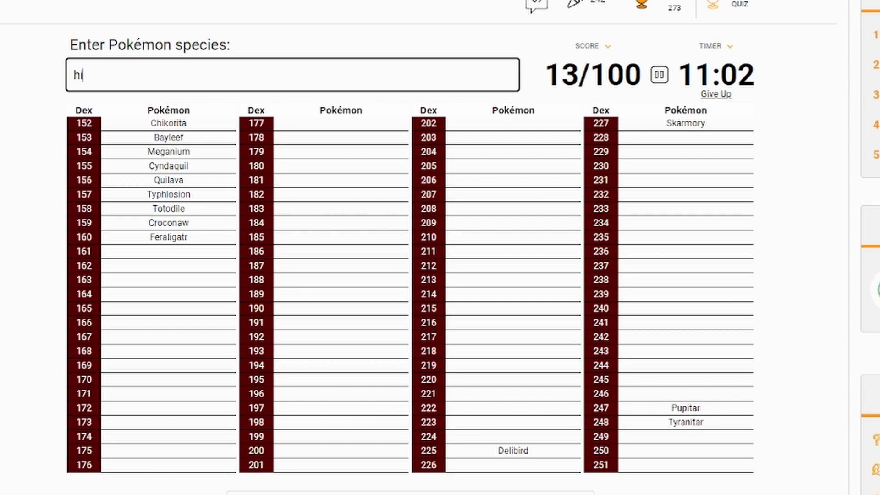
{"action": "type", "text": "hitmontop"}
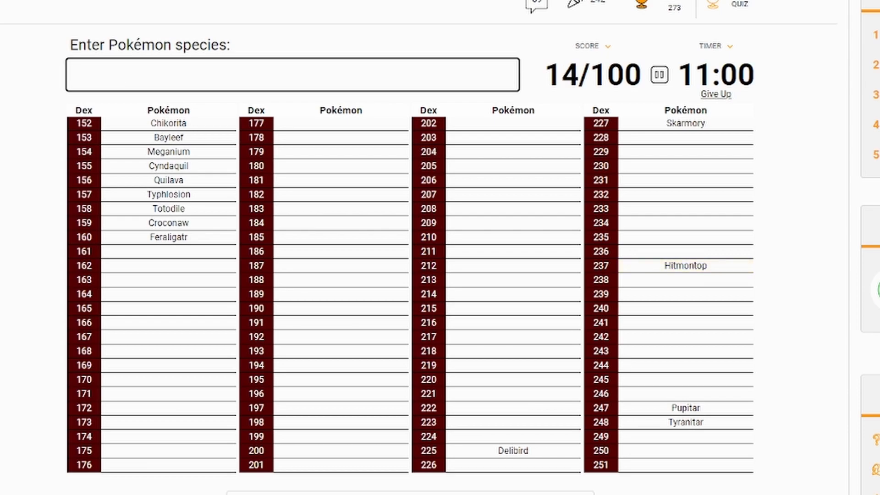
{"action": "type", "text": "Tyrogue"}
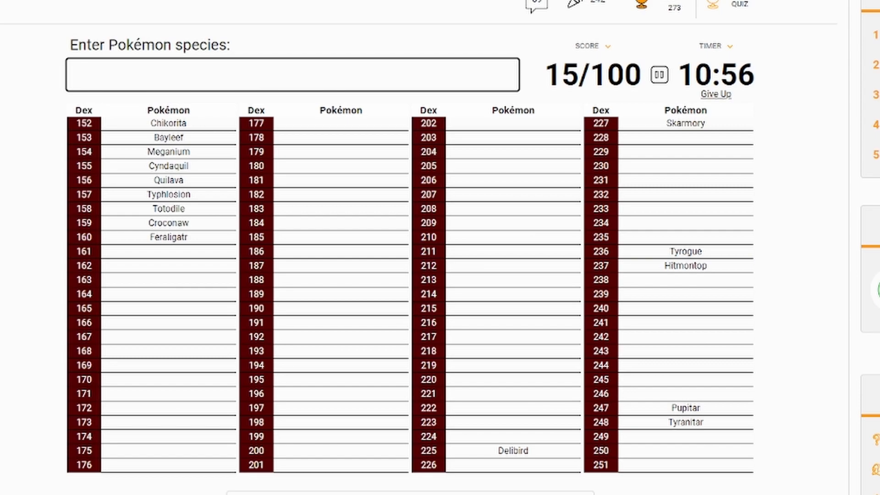
{"action": "type", "text": "Larvitar"}
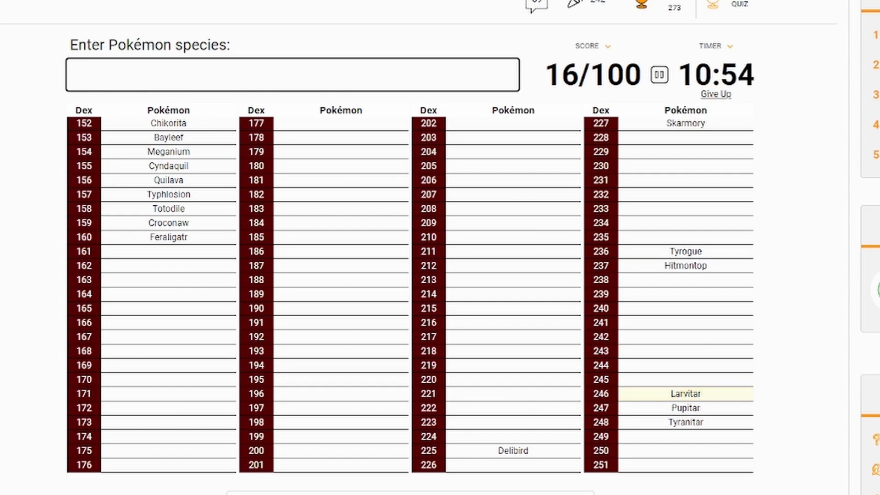
Add Ho-Oh, Lugia, Entei and Suicune, reaching 20/100.
{"action": "type", "text": "hd"}
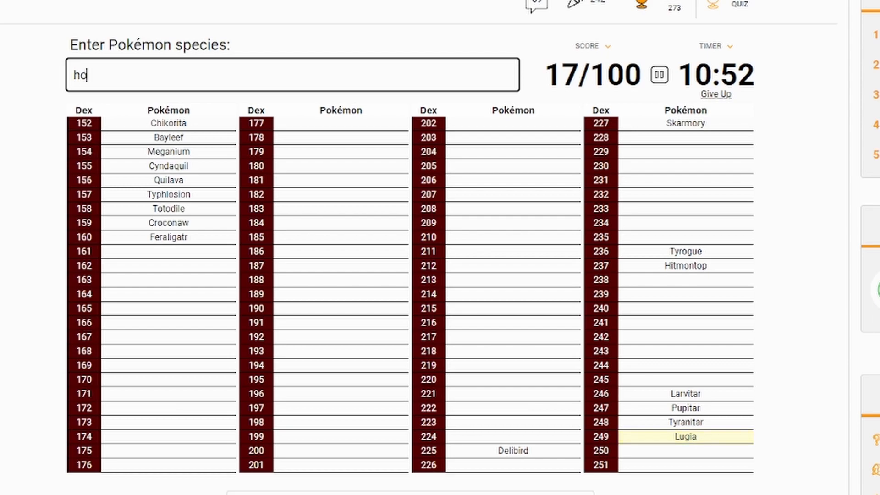
{"action": "type", "text": "ho-oh"}
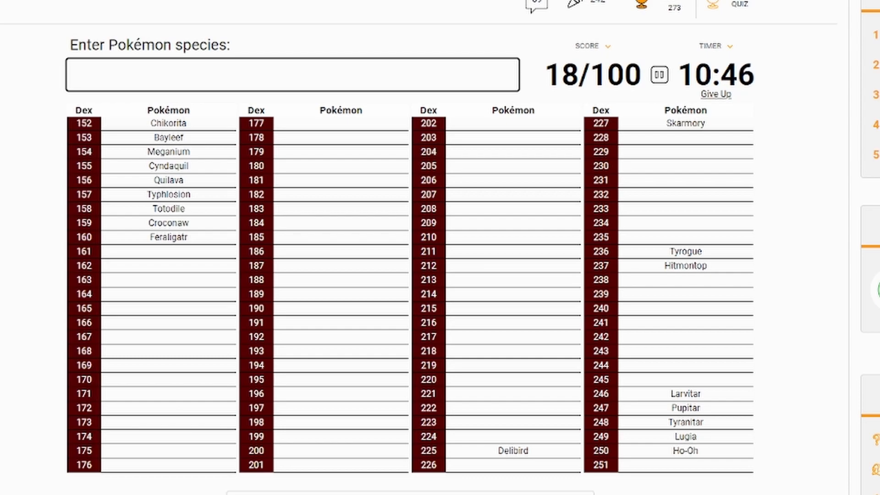
{"action": "type", "text": "entri"}
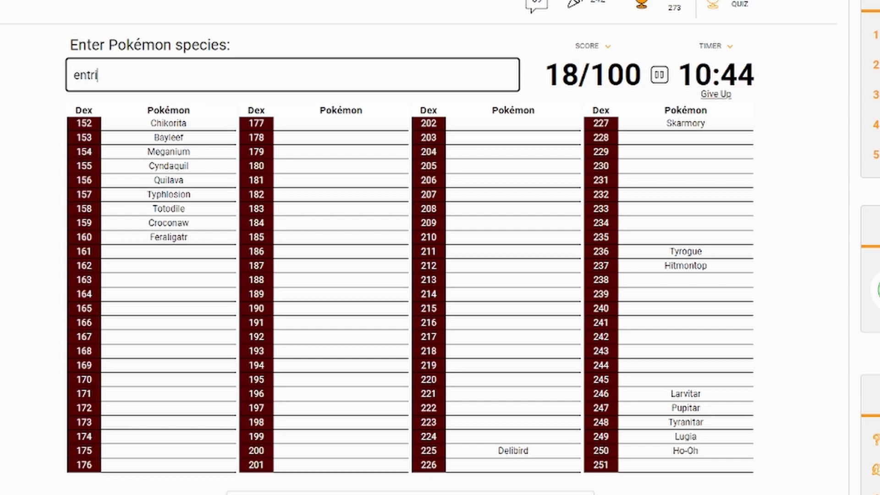
{"action": "type", "text": "suice"}
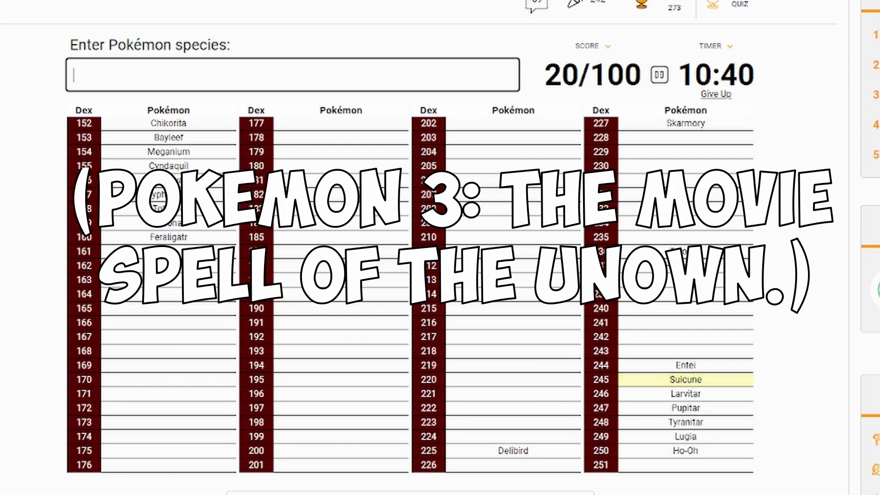
Enter Unown, Raikou, Steelix, Hoothoot, Noctowl and Sentret, reaching 26/100.
{"action": "type", "text": "Unown"}
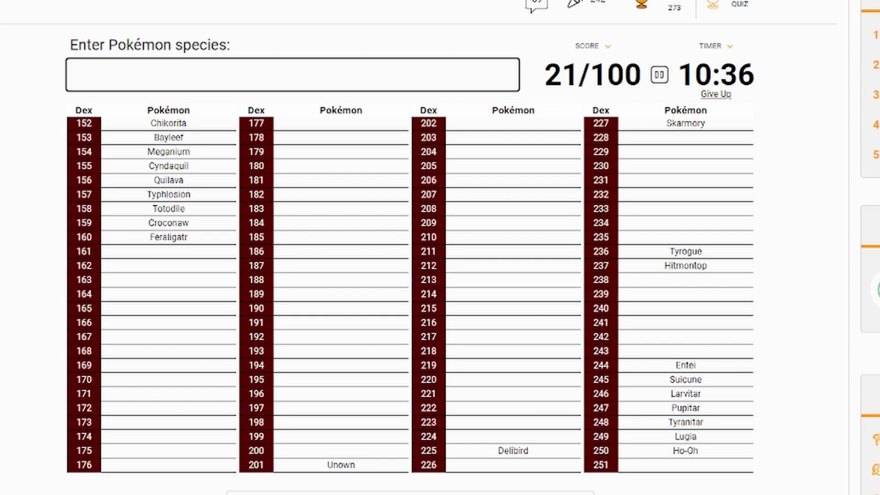
{"action": "type", "text": "r"}
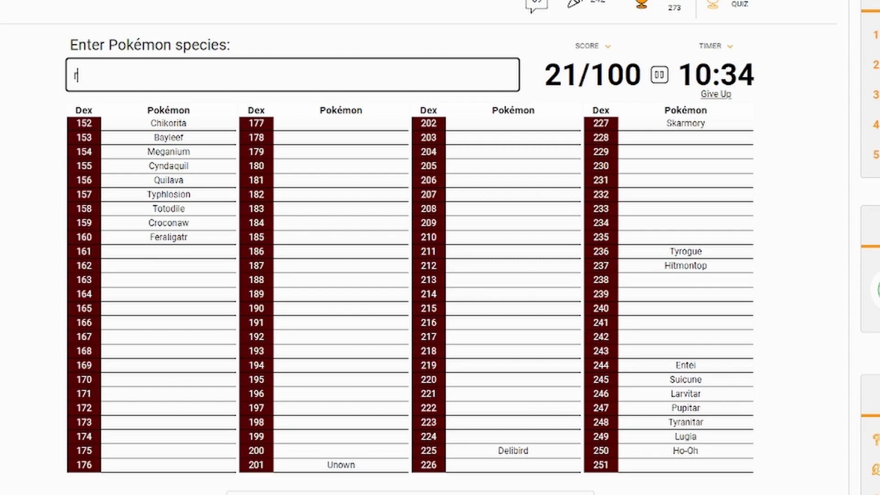
{"action": "type", "text": "raikou"}
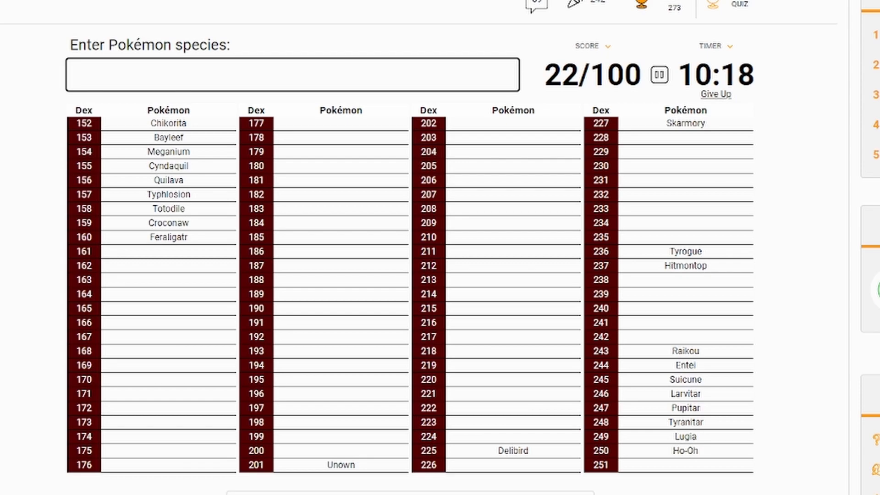
{"action": "type", "text": "st"}
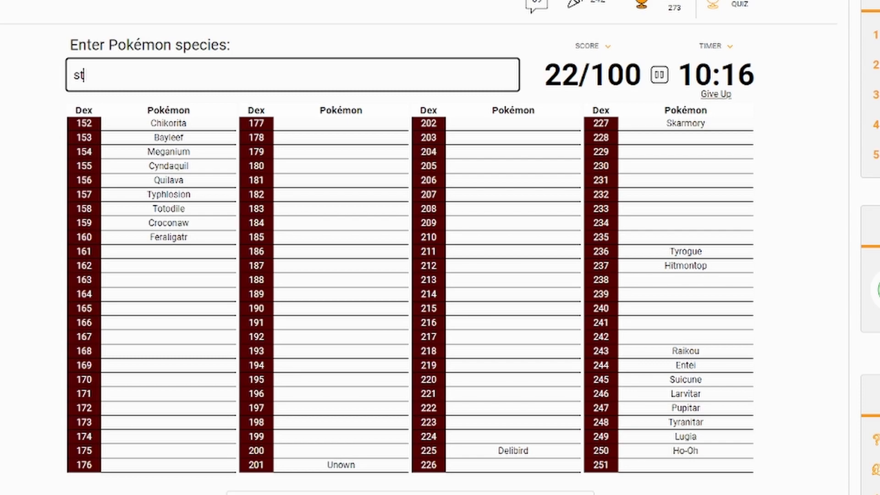
{"action": "type", "text": "magn"}
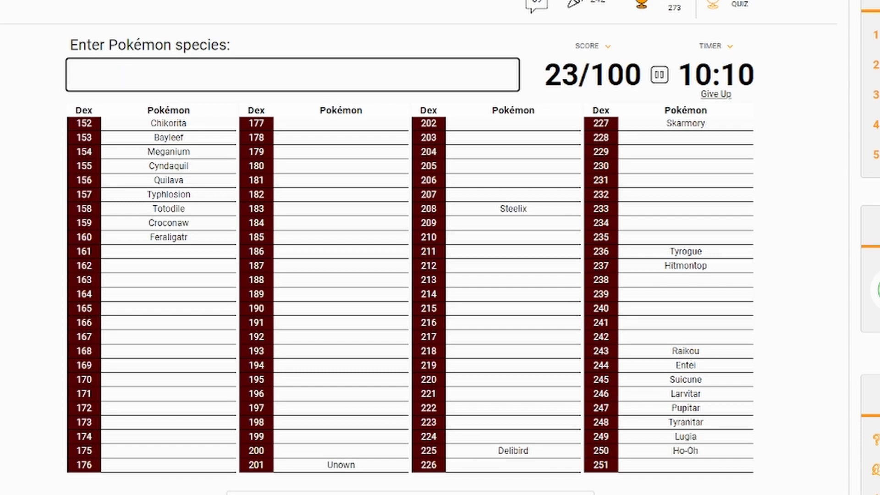
{"action": "type", "text": "Hoothoot"}
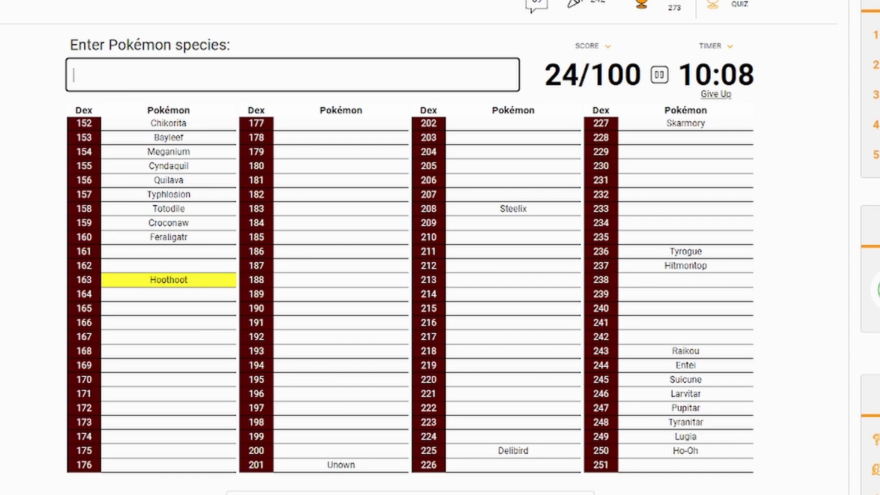
{"action": "type", "text": "Noctowl"}
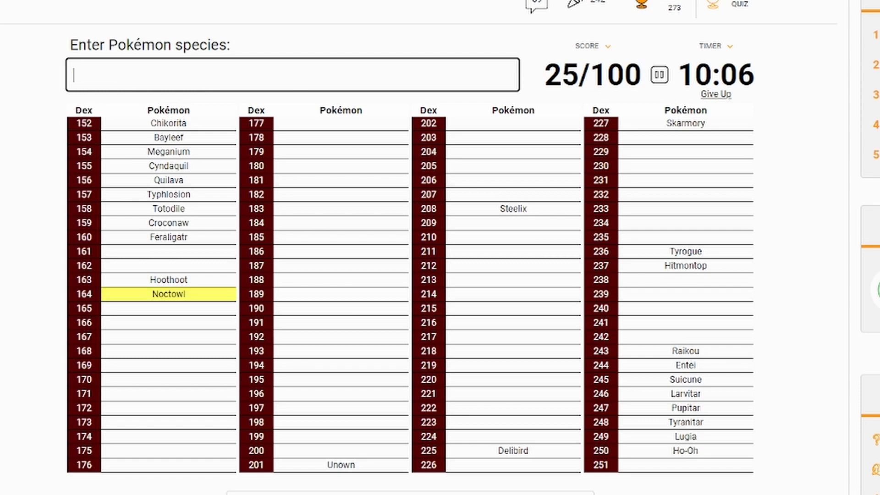
{"action": "type", "text": "Sentret"}
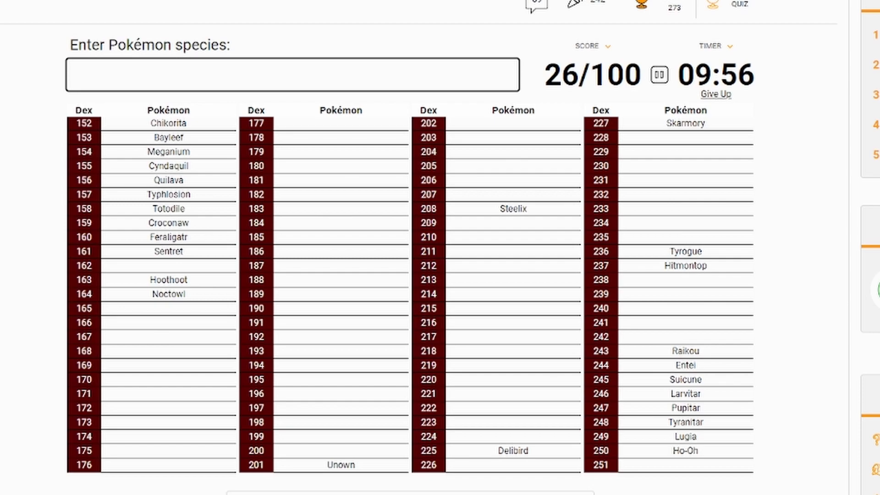
Enter Furret, Bellossom, Spinarak, Ariados, Miltank, Cleffa, Marill, Azumarill and Pichu into the species box.
{"action": "type", "text": "Furret"}
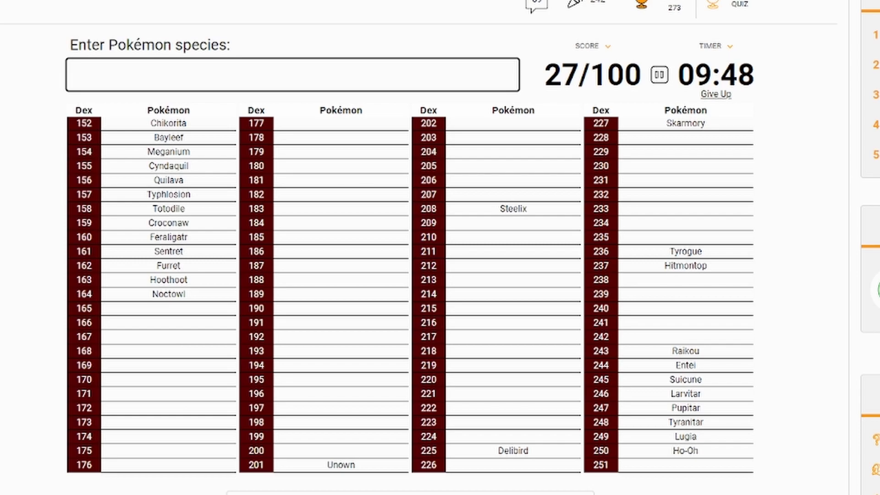
{"action": "type", "text": "bellos"}
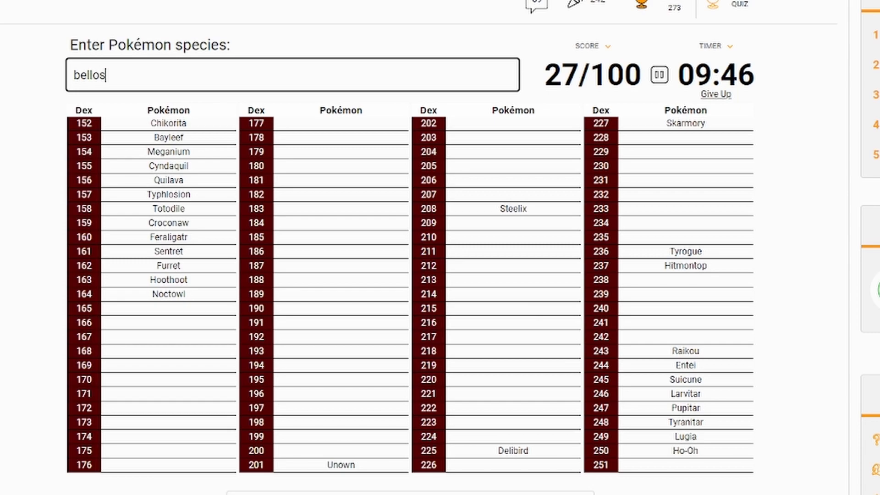
{"action": "key", "text": "Backspace"}
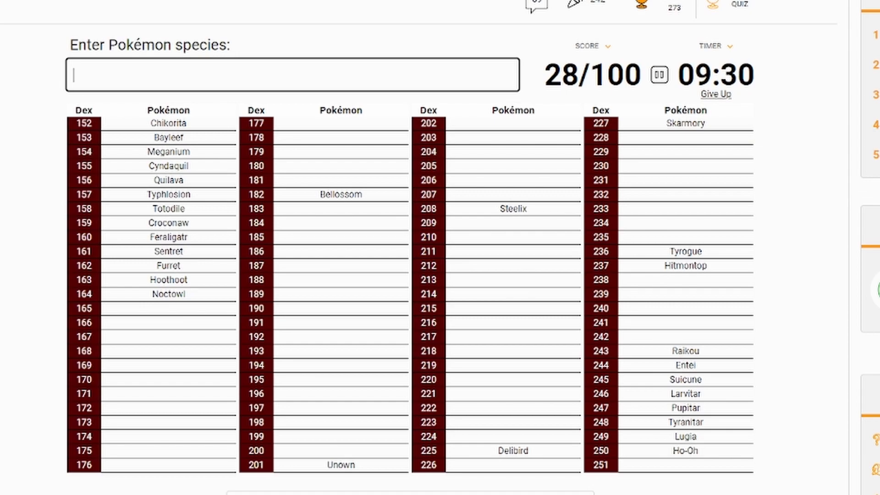
{"action": "type", "text": "spin"}
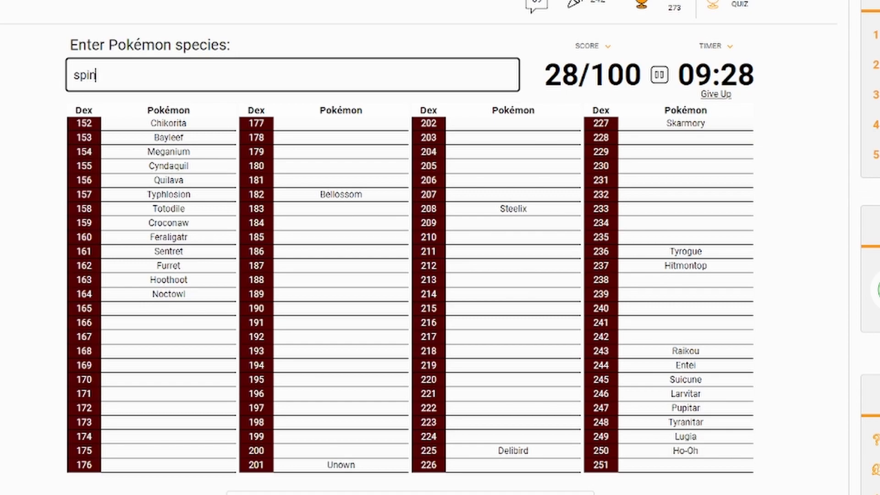
{"action": "type", "text": "ar"}
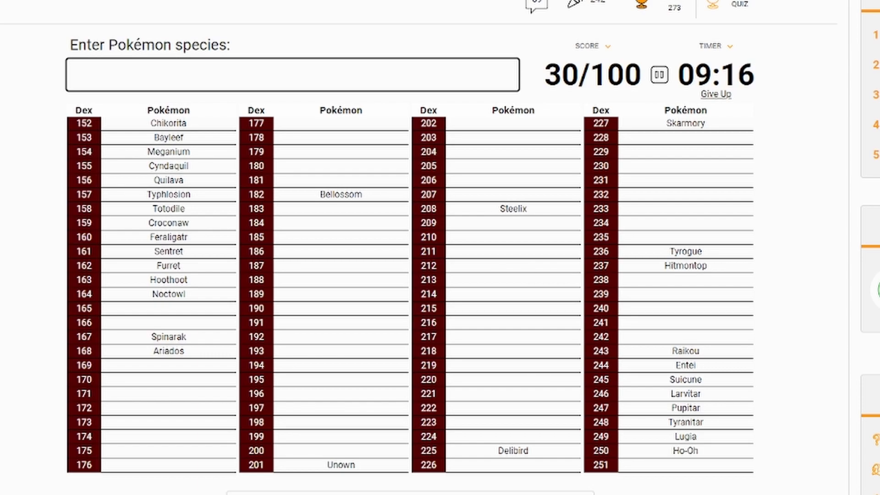
{"action": "type", "text": "Miltank"}
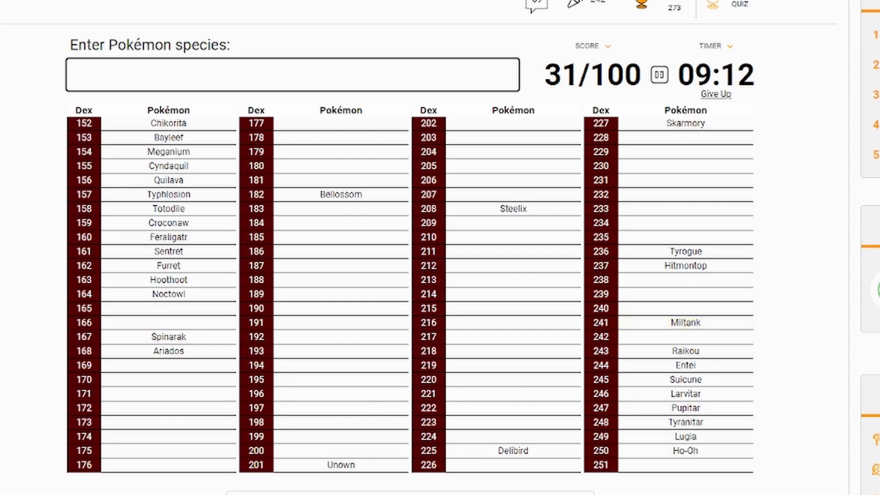
{"action": "type", "text": "c"}
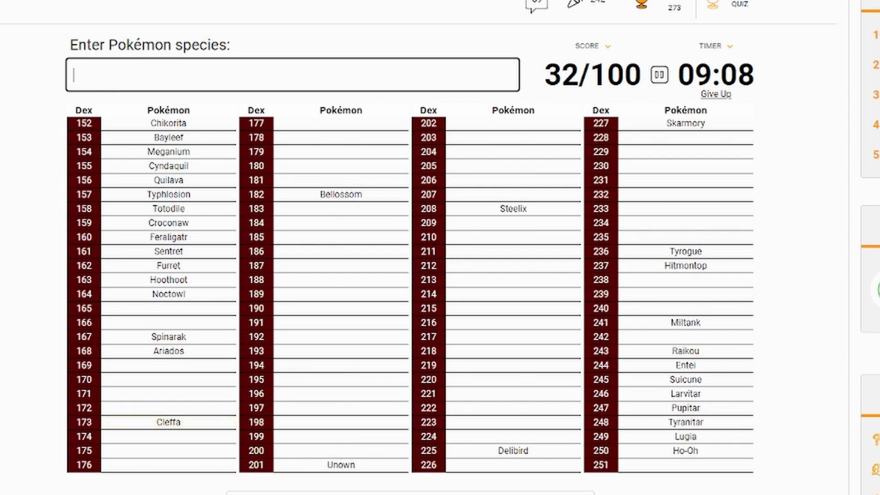
{"action": "type", "text": "Marill"}
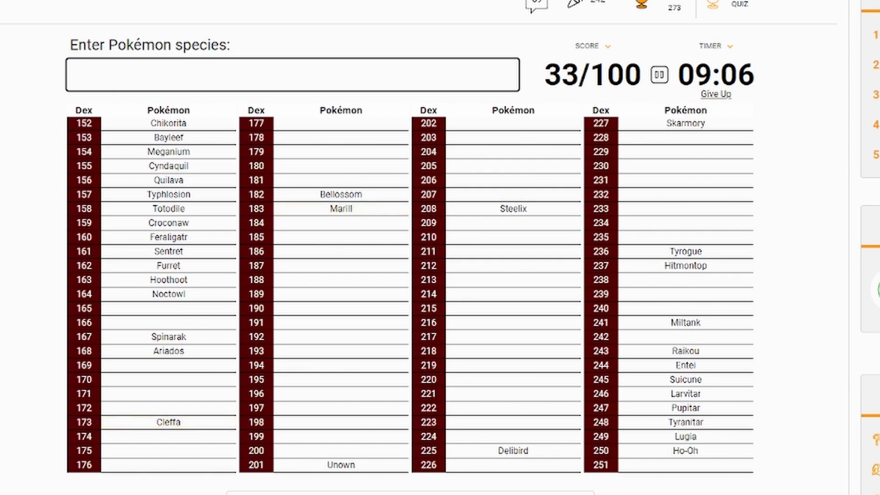
{"action": "type", "text": "azumaril"}
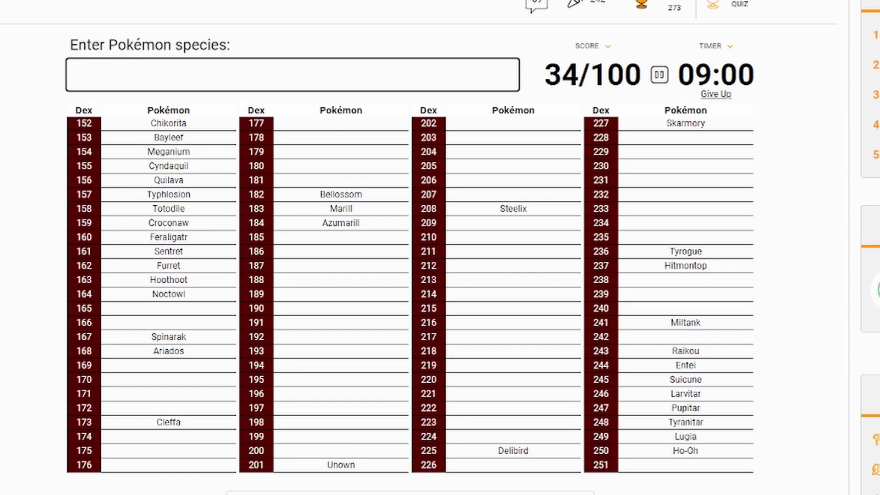
{"action": "type", "text": "Pichu"}
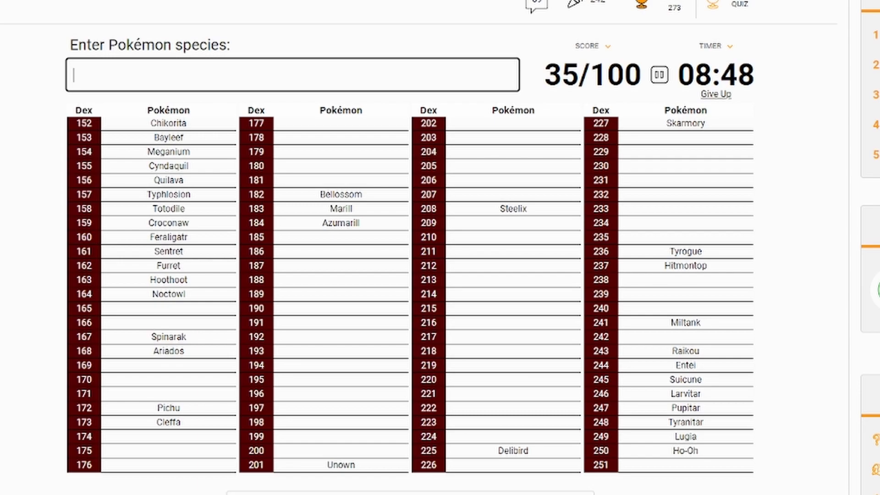
Enter Ampharos, Mareep, Flaaffy and Sunflora, then try Farfetch'd and clear the rejected entry.
{"action": "type", "text": "am"}
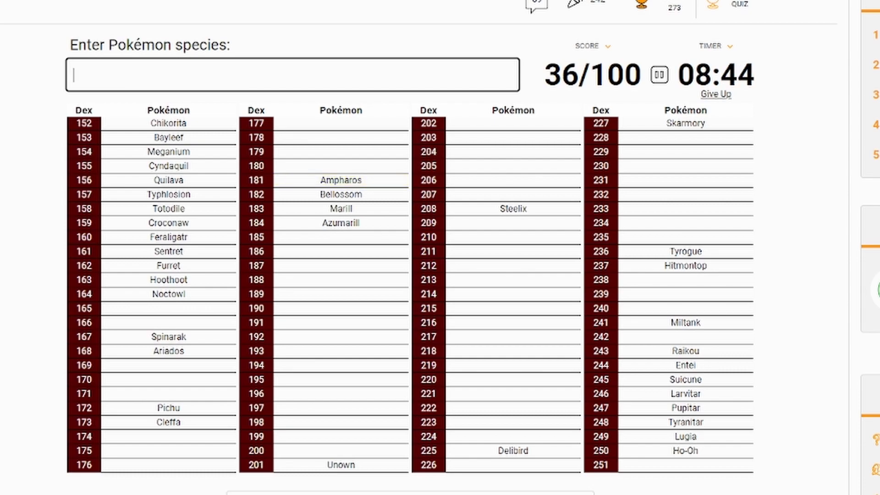
{"action": "type", "text": "Mareep"}
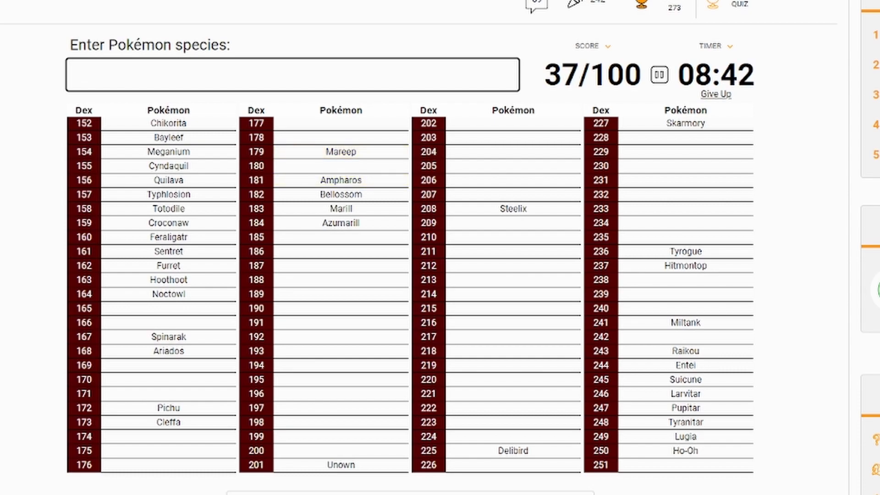
{"action": "type", "text": "flaafy"}
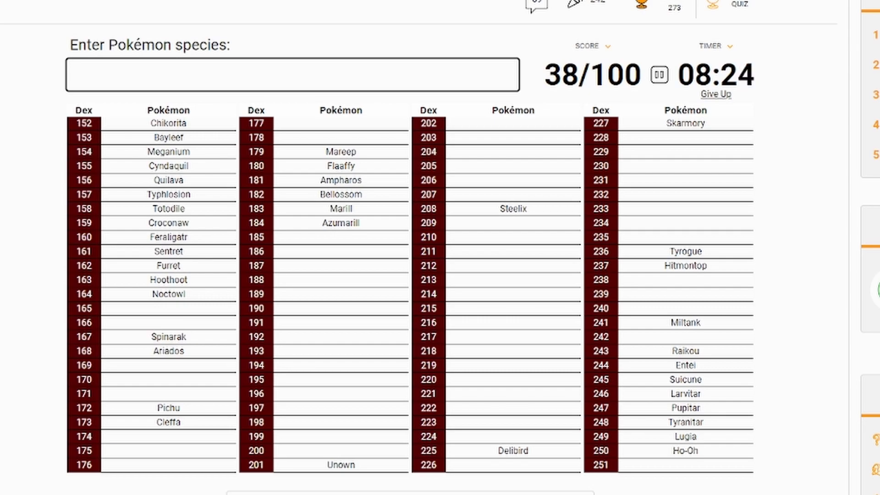
{"action": "type", "text": "sunf"}
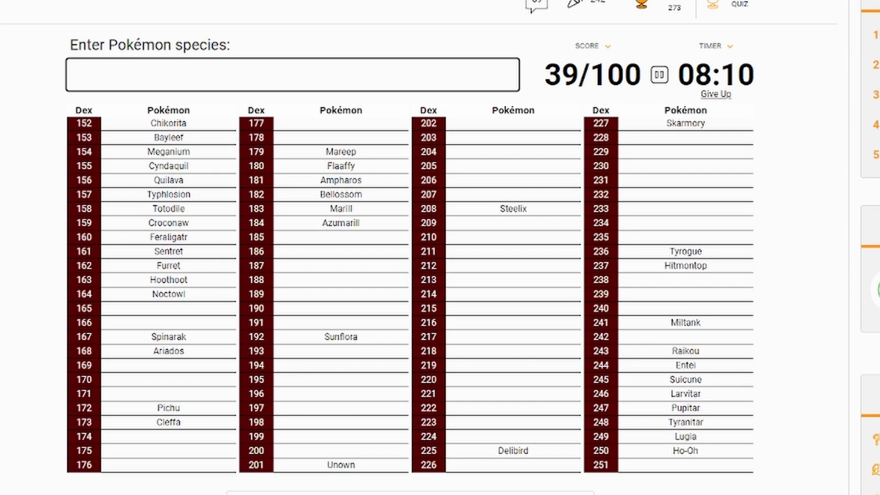
{"action": "type", "text": "farfe"}
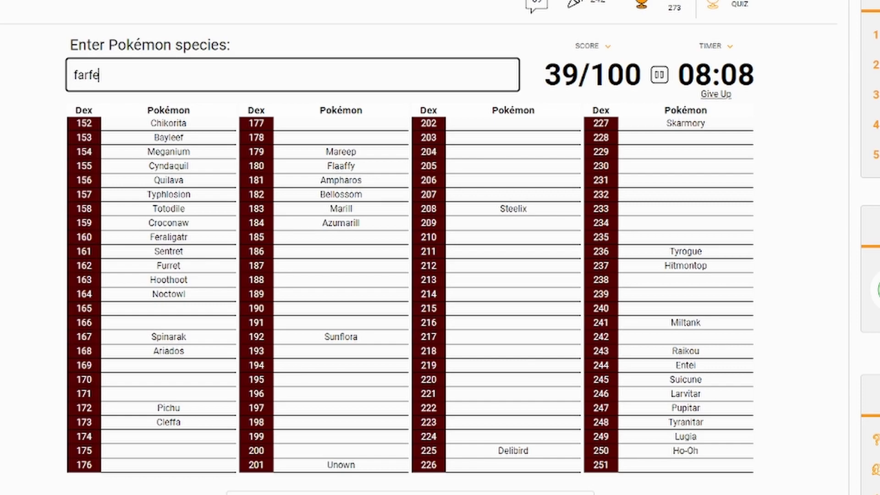
{"action": "type", "text": "tch'd"}
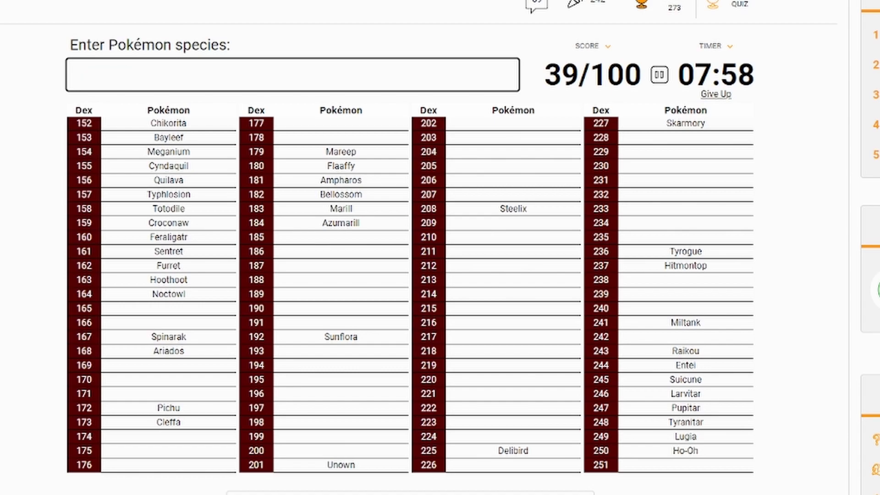
{"action": "type", "text": "far"}
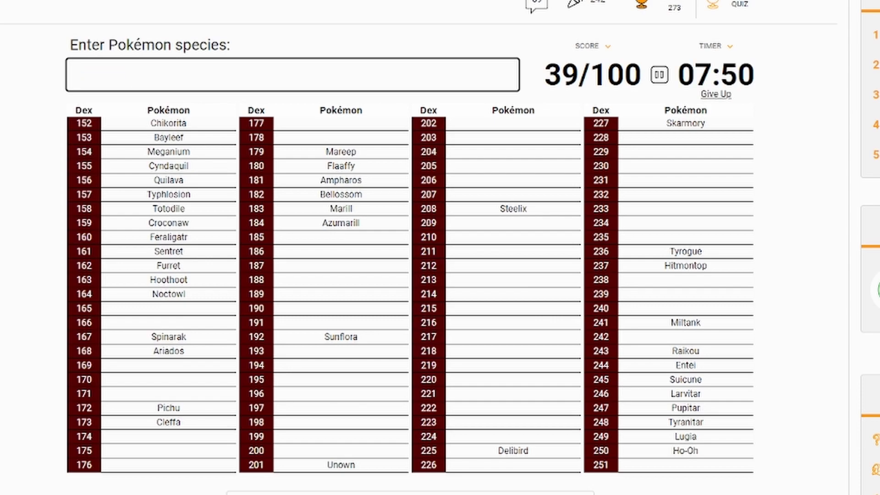
Enter Crobat, Lanturn, Chinchou, Sneasel, Houndour and Houndoom, then begin typing Bellsprout.
{"action": "type", "text": "Crobat"}
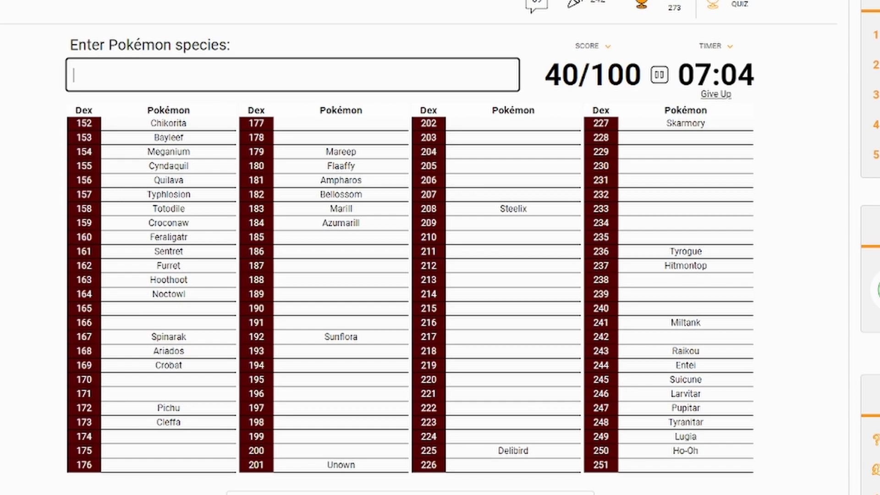
{"action": "type", "text": "Lanturn"}
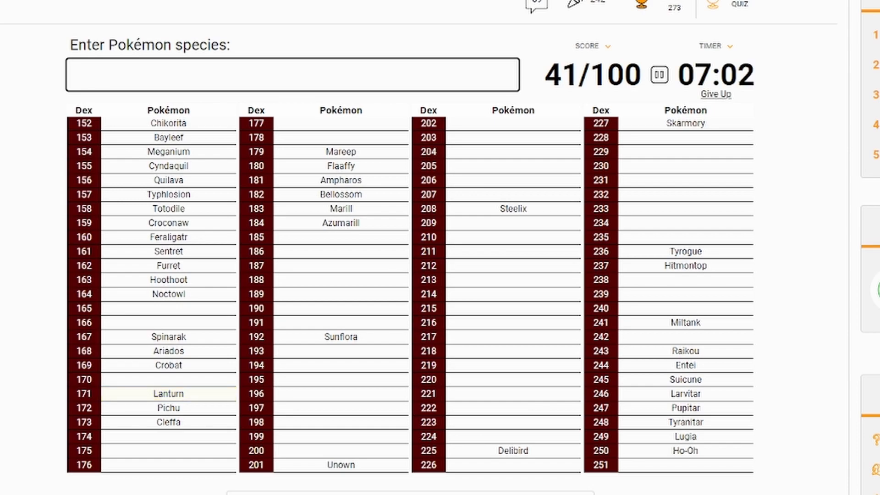
{"action": "type", "text": "ch"}
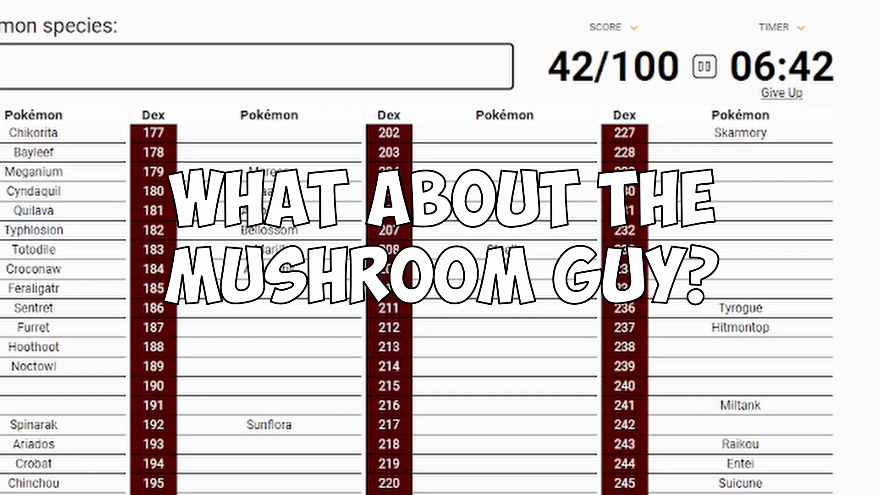
{"action": "type", "text": "shjr"}
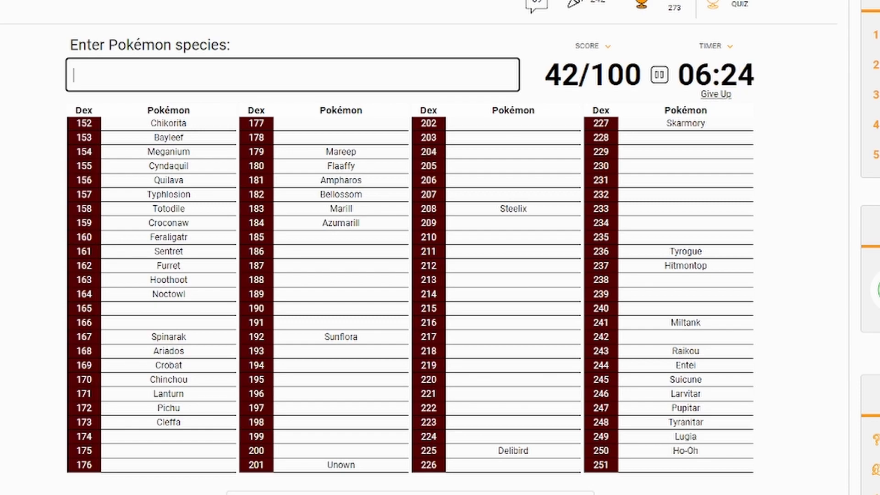
{"action": "type", "text": "sne"}
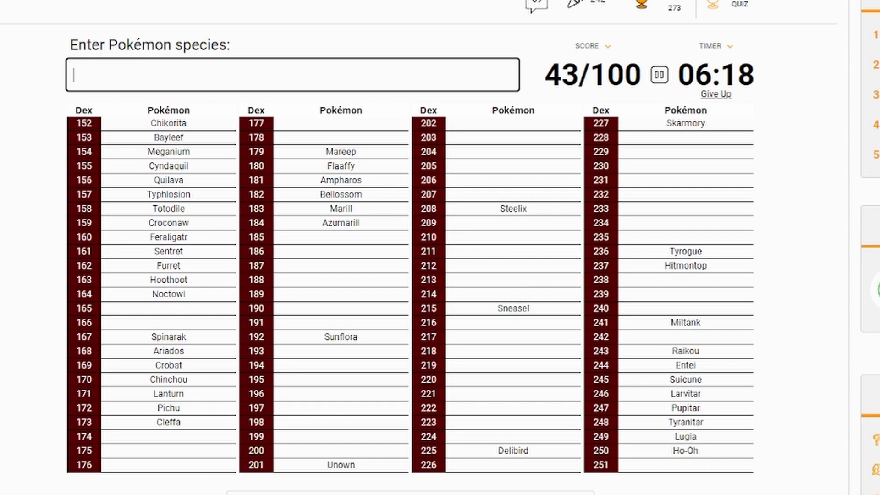
{"action": "type", "text": "h"}
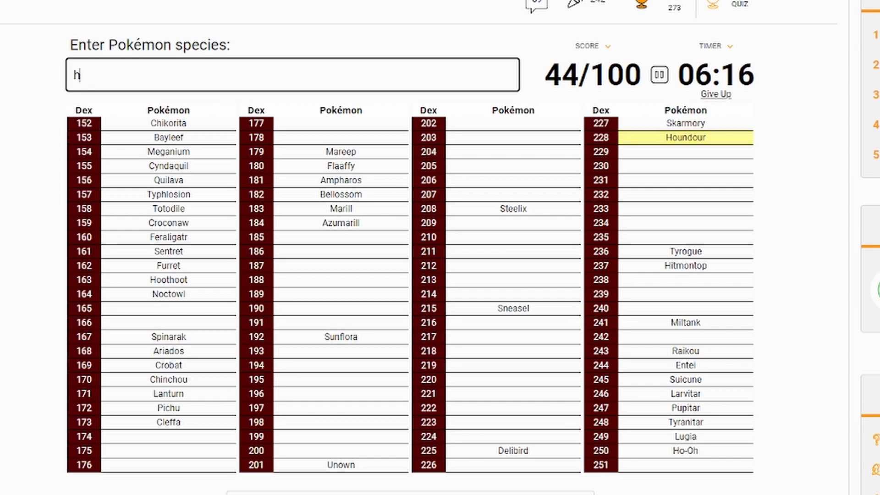
{"action": "type", "text": "houndoom"}
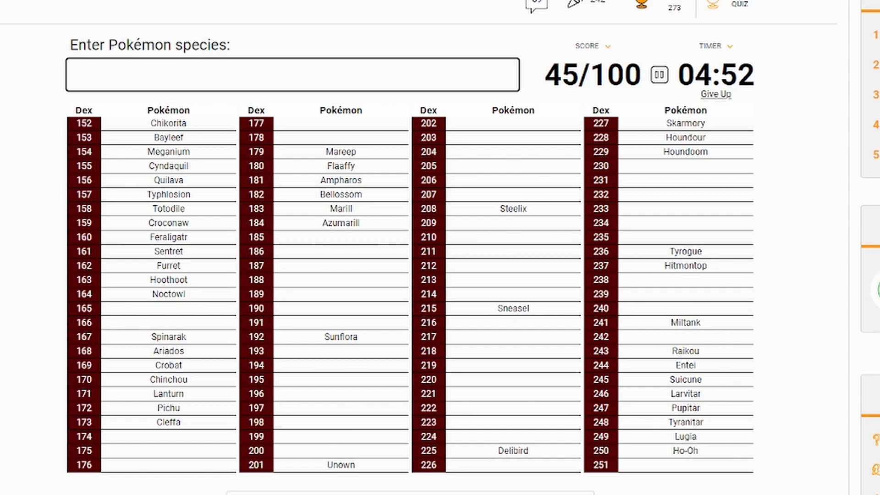
{"action": "type", "text": "bells"}
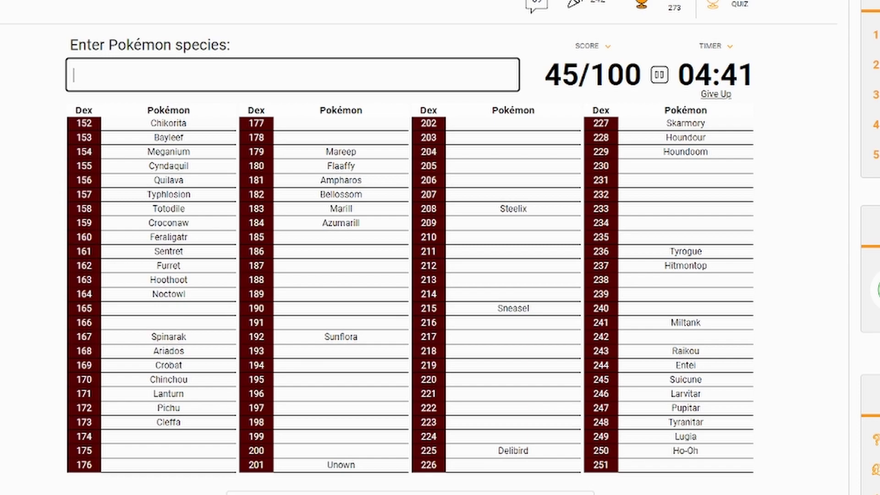
Try Victreebel and Carnivine, add Sunkern, and let the Johto quiz end at 46/100.
{"action": "type", "text": "victreebel"}
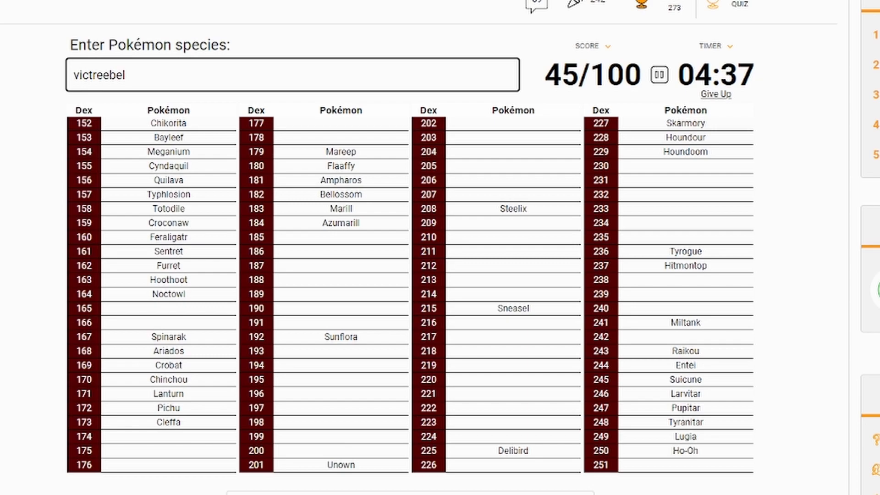
{"action": "key", "text": "Backspace"}
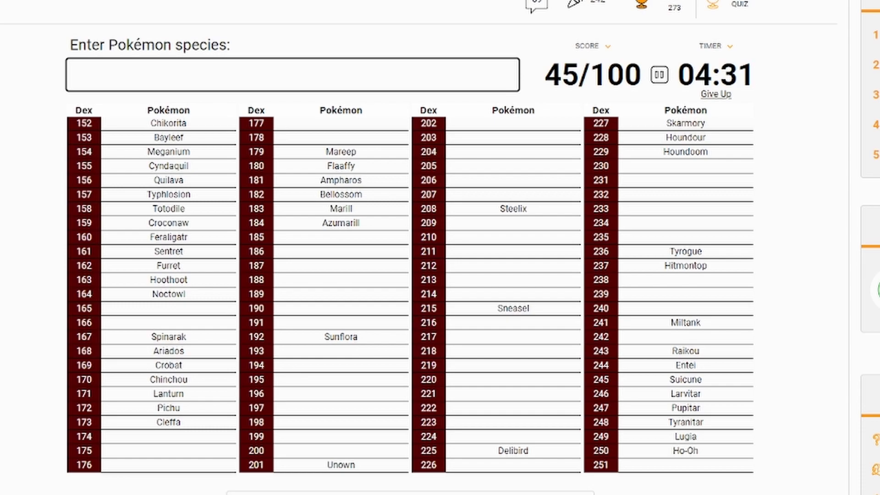
{"action": "type", "text": "carnivine"}
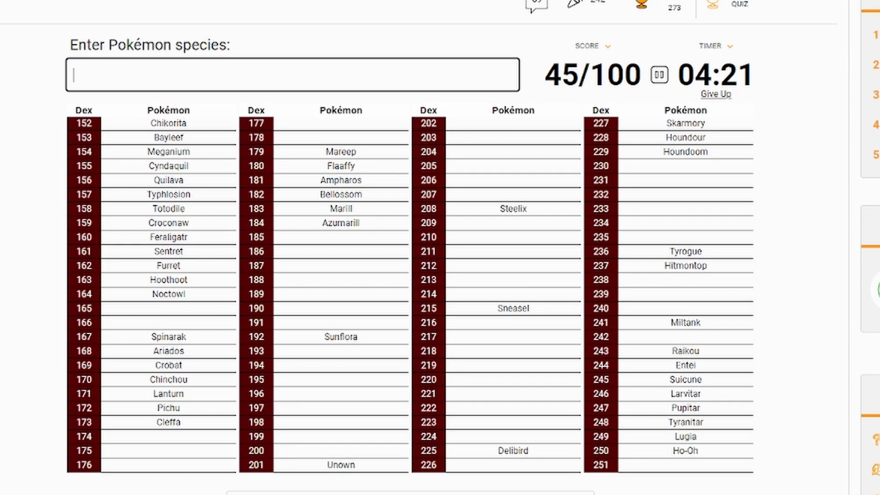
{"action": "type", "text": "sunk"}
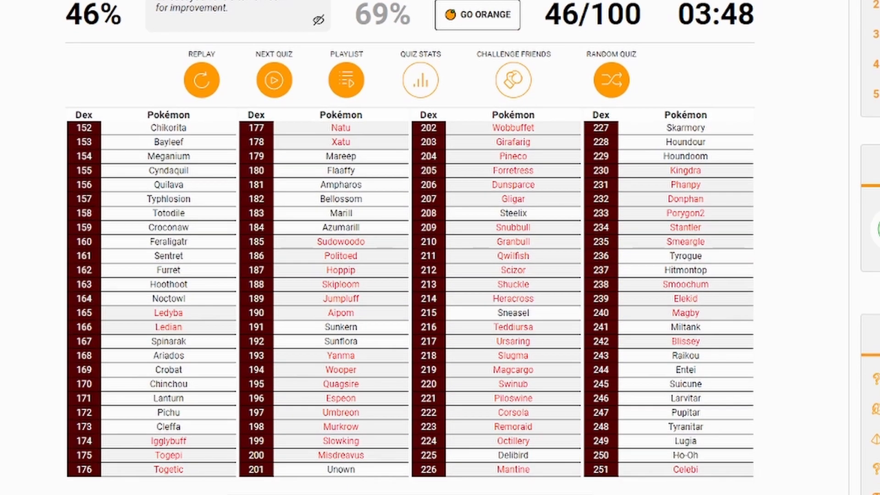
Scroll down to the 30-Pokémon caught-or-wild grid and its Play Quiz button.
{"action": "scroll", "scroll_direction": "down", "scroll_amount": 3}
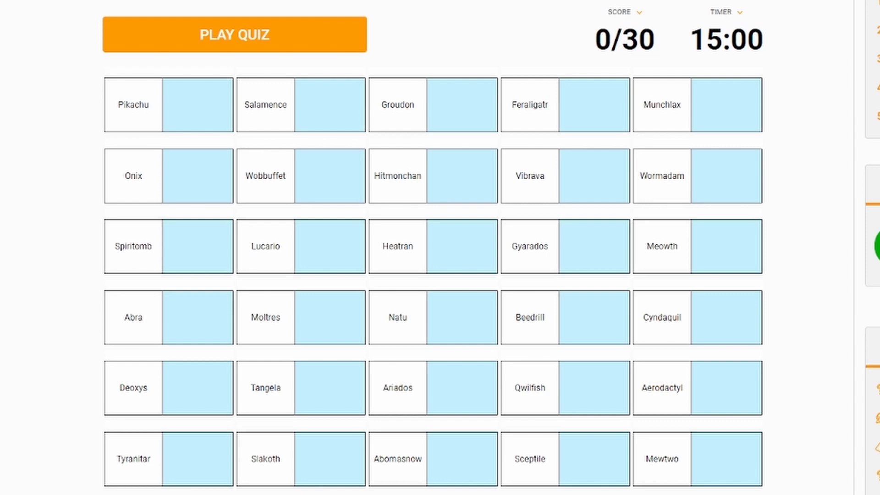
Start the caught-or-wild grid and reveal the Salamence and Groudon tiles.
{"action": "left_click", "coordinate": [232, 35]}
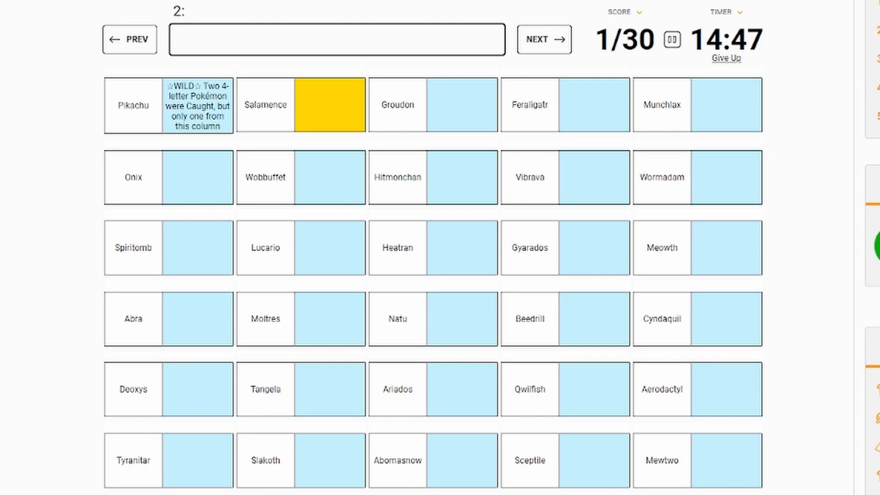
{"action": "left_click", "coordinate": [197, 319]}
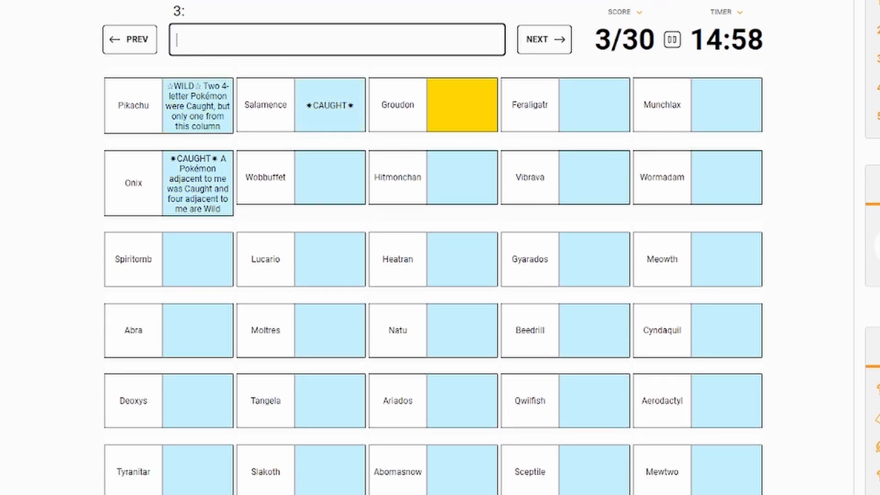
{"action": "left_click", "coordinate": [544, 39]}
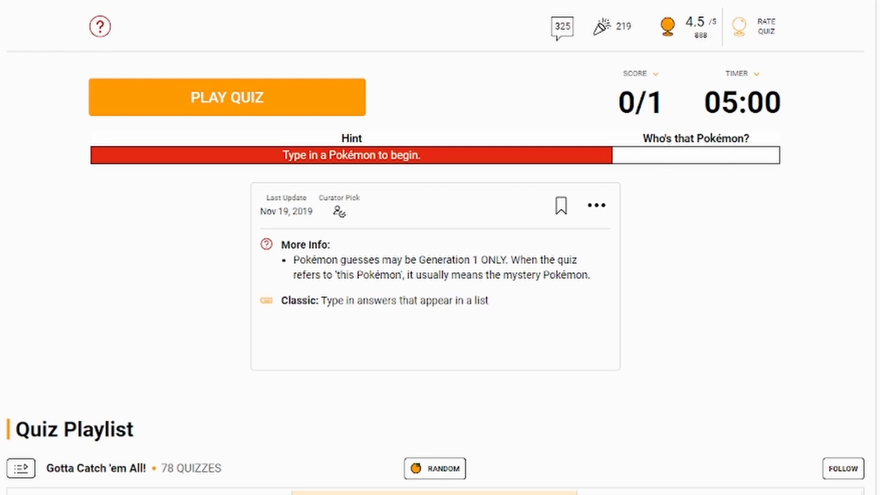
Start Who's that Pokémon and guess Magikarp, Staryu and Psyduck to collect hints.
{"action": "left_click", "coordinate": [228, 98]}
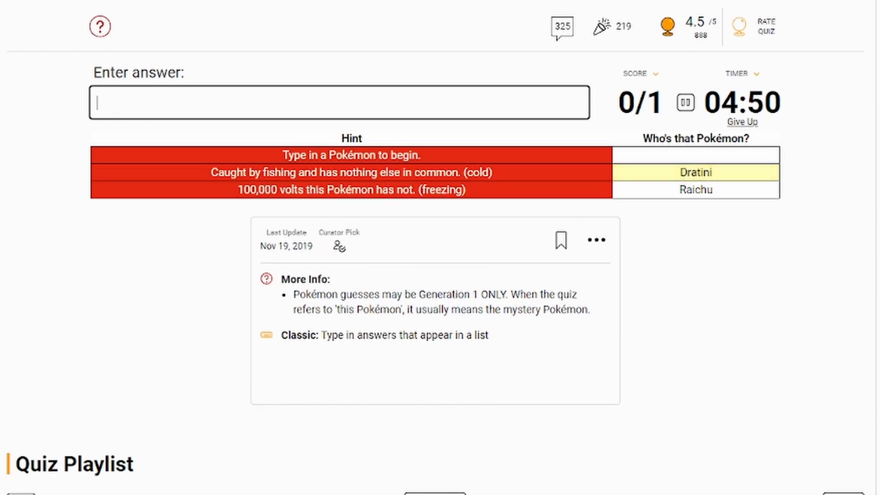
{"action": "type", "text": "m"}
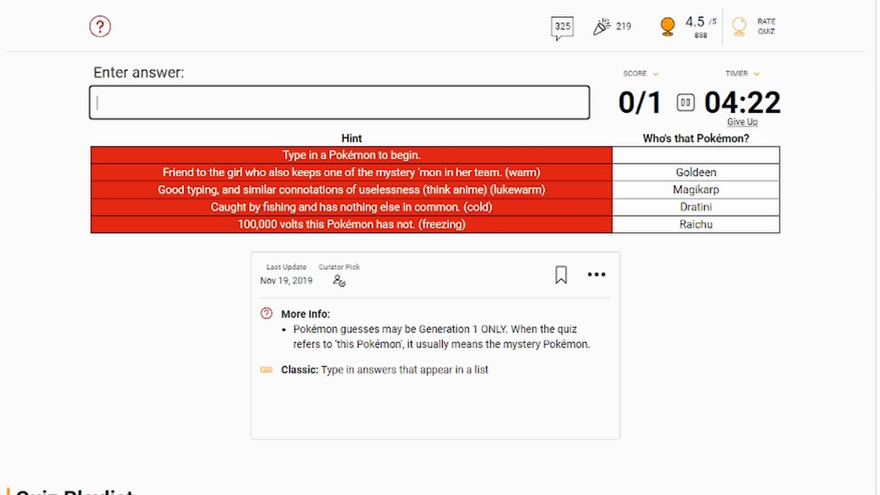
{"action": "type", "text": "star"}
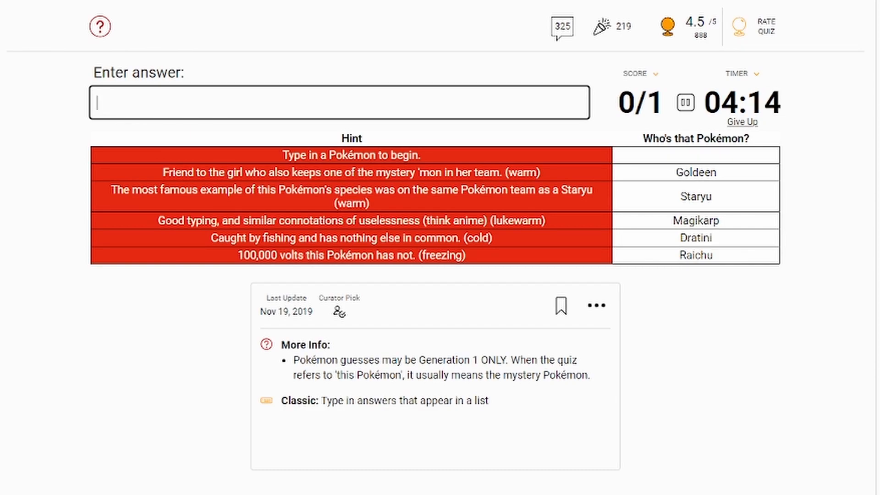
{"action": "type", "text": "psyc"}
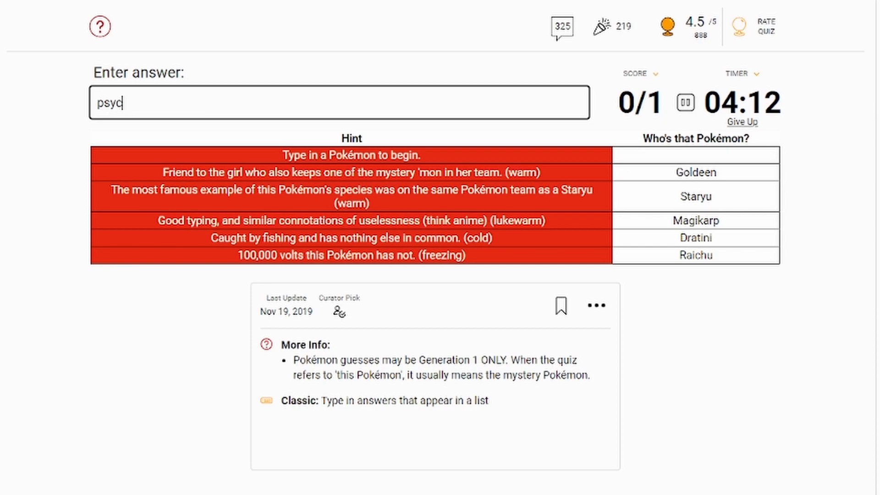
{"action": "type", "text": "psyduck"}
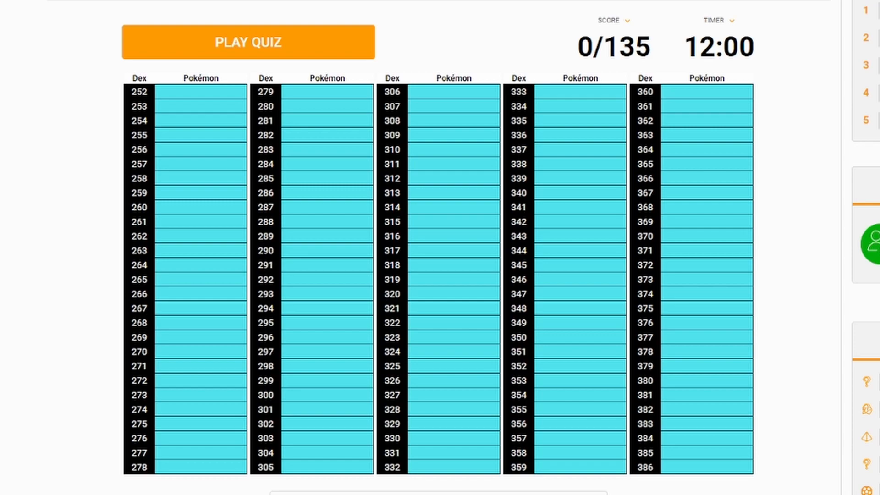
Start the 252–386 quiz and enter the Treecko, Torchic and Mudkip evolution lines.
{"action": "left_click", "coordinate": [247, 42]}
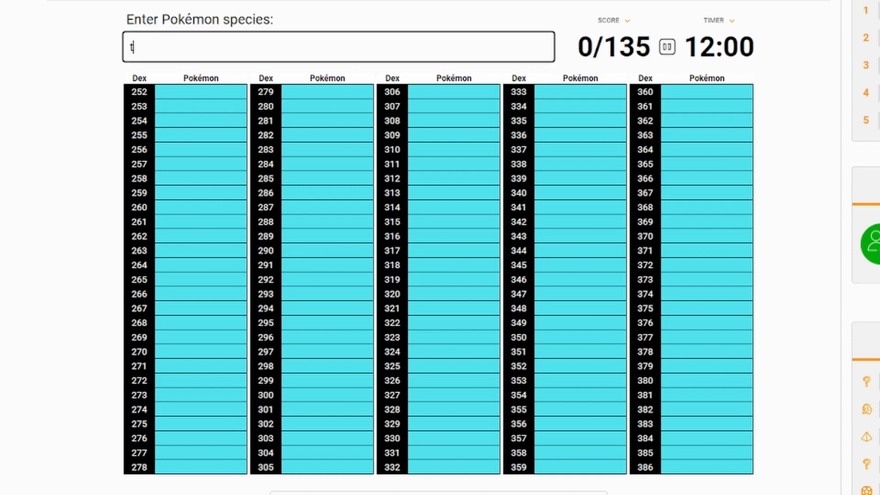
{"action": "type", "text": "Treecko"}
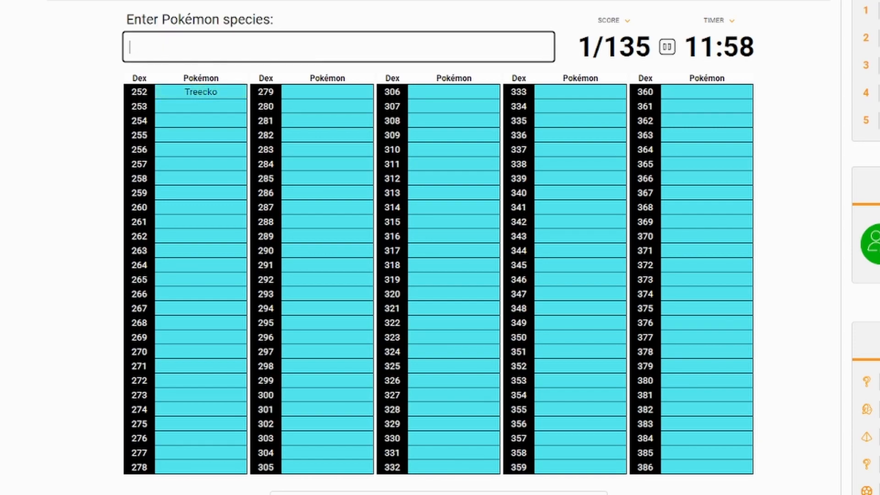
{"action": "type", "text": "gro"}
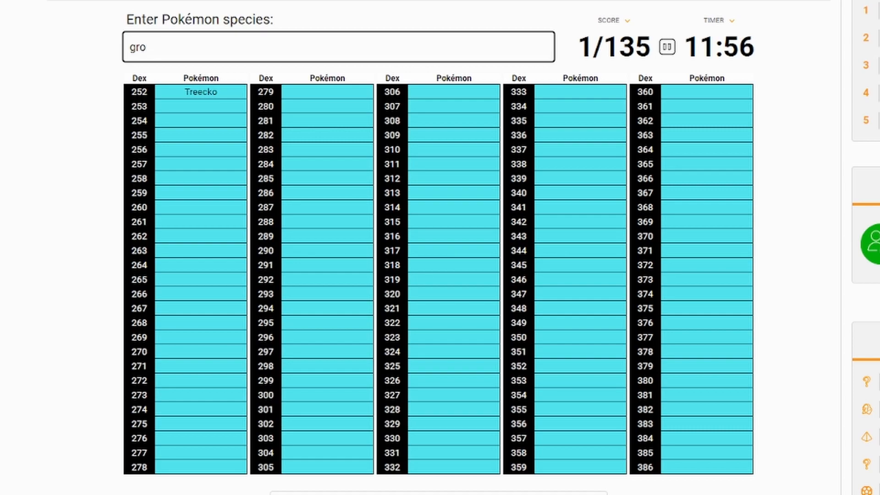
{"action": "type", "text": "y"}
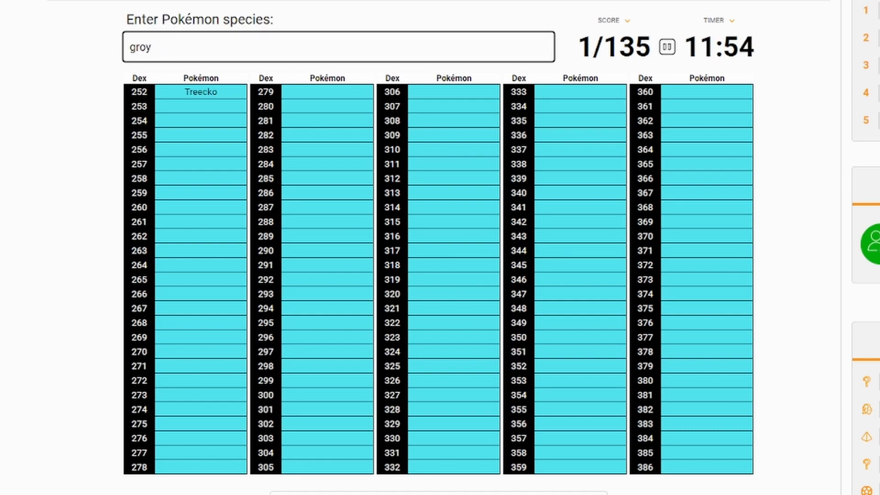
{"action": "type", "text": "scep"}
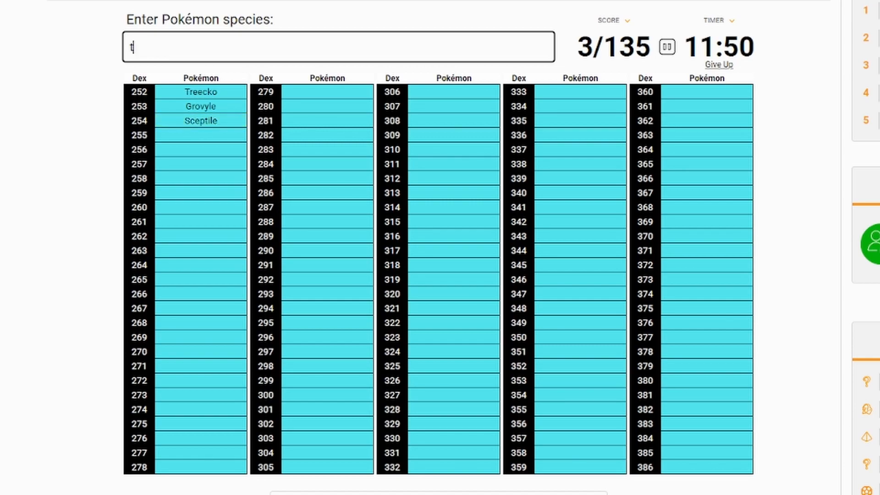
{"action": "type", "text": "torchic"}
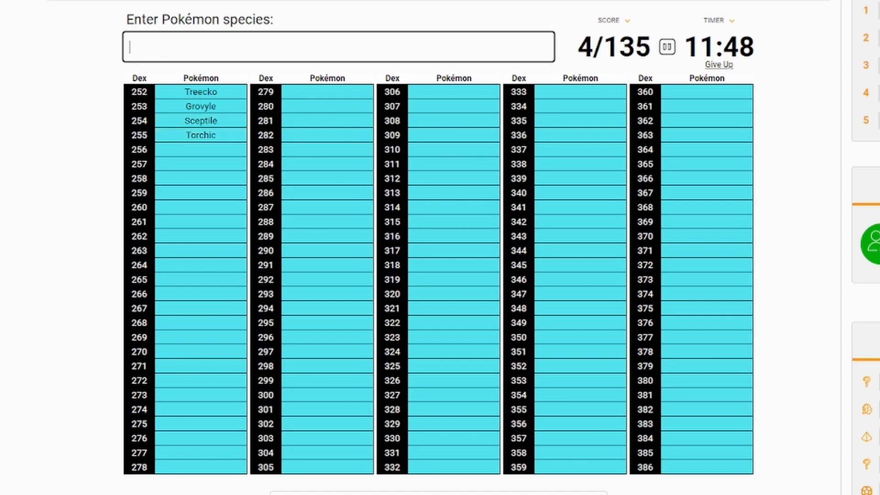
{"action": "type", "text": "Combusken"}
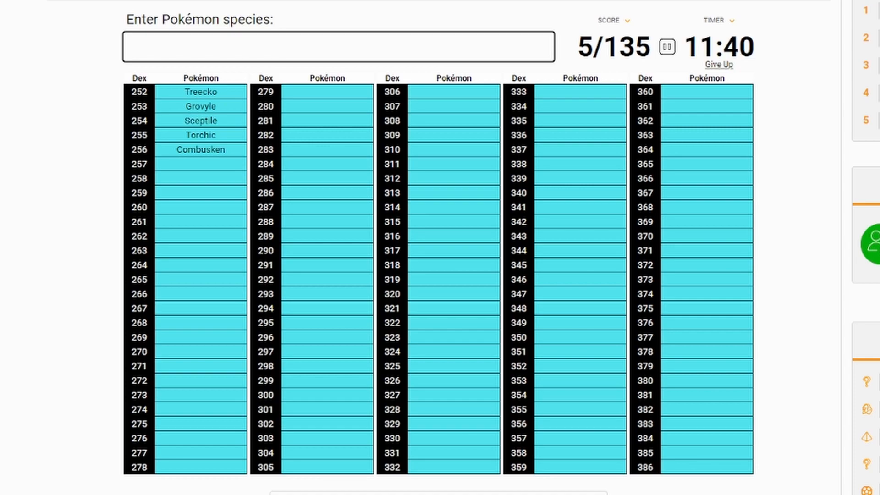
{"action": "type", "text": "ma"}
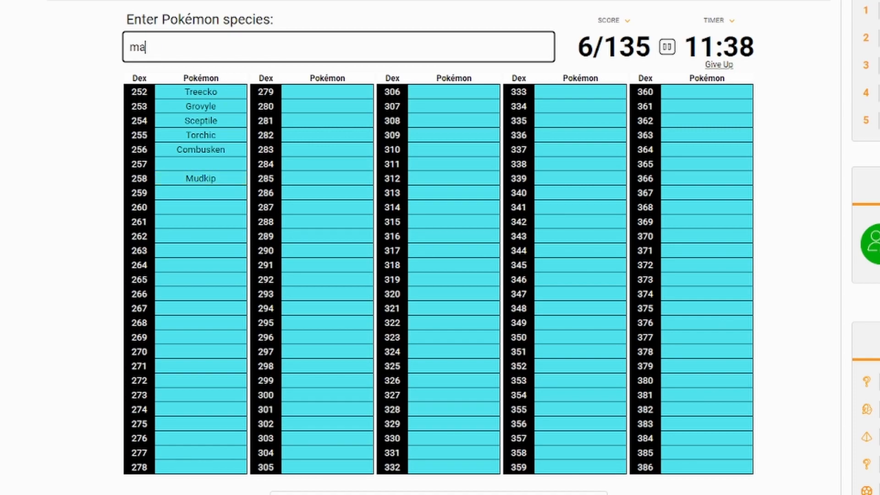
{"action": "type", "text": "swa"}
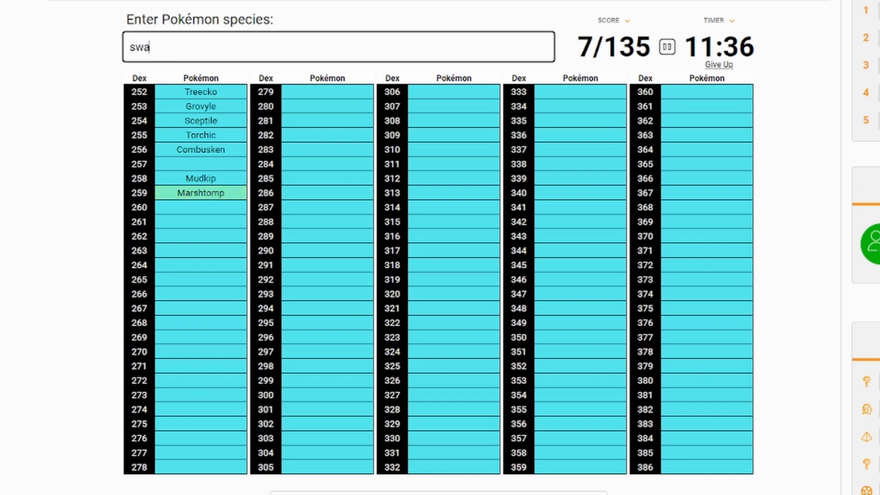
{"action": "type", "text": "Swampert"}
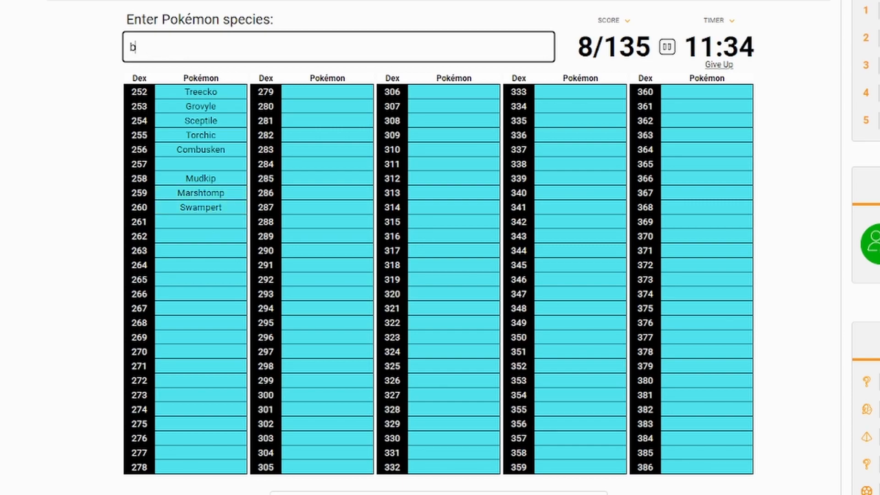
{"action": "type", "text": "lazik"}
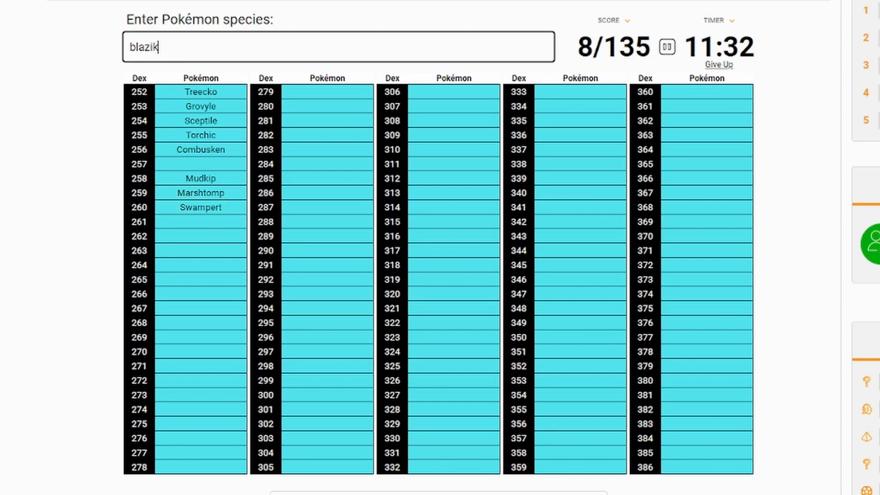
Add Poochyena, Mightyena, Seedot, Nuzleaf and Shiftry, reaching 14/135.
{"action": "type", "text": "poochy"}
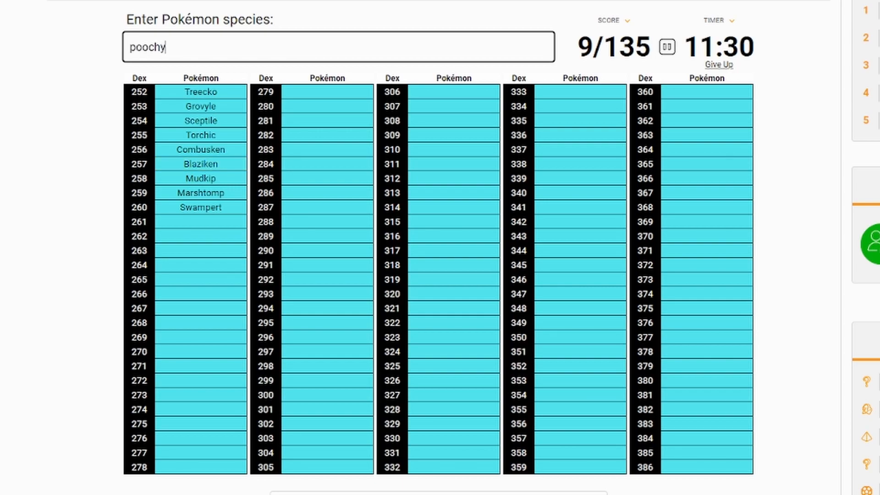
{"action": "type", "text": "m"}
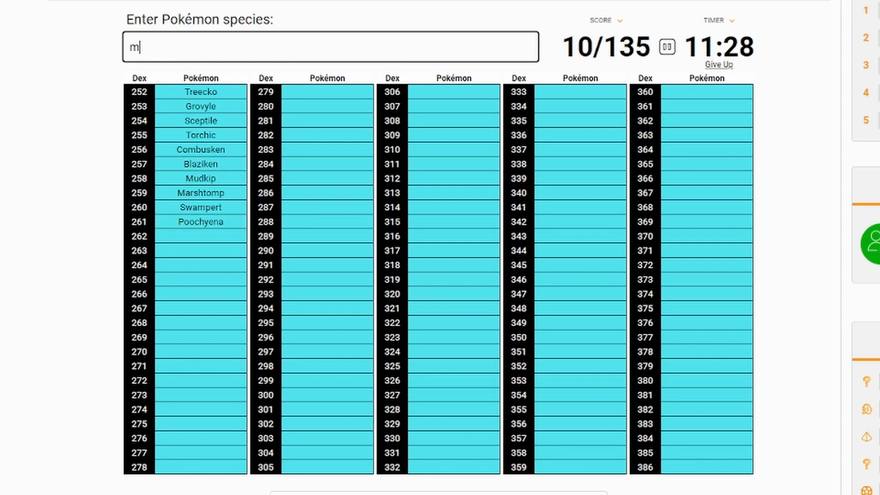
{"action": "type", "text": "ightenya"}
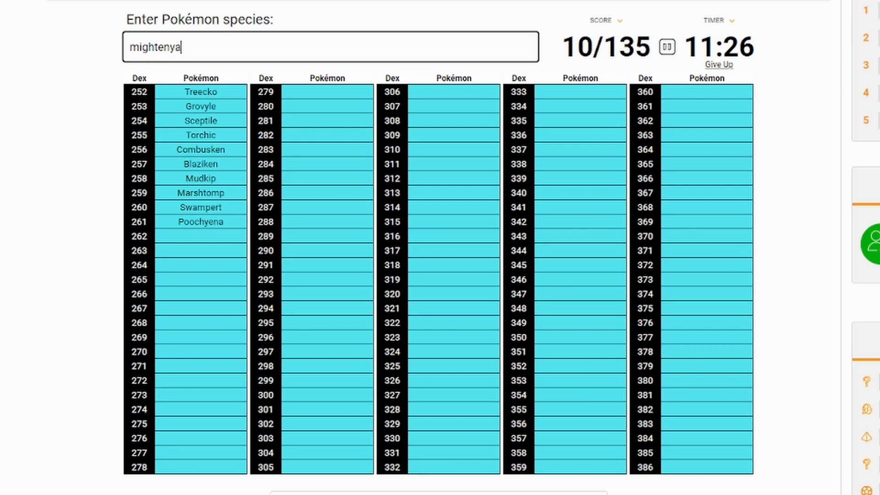
{"action": "key", "text": "BackSpace"}
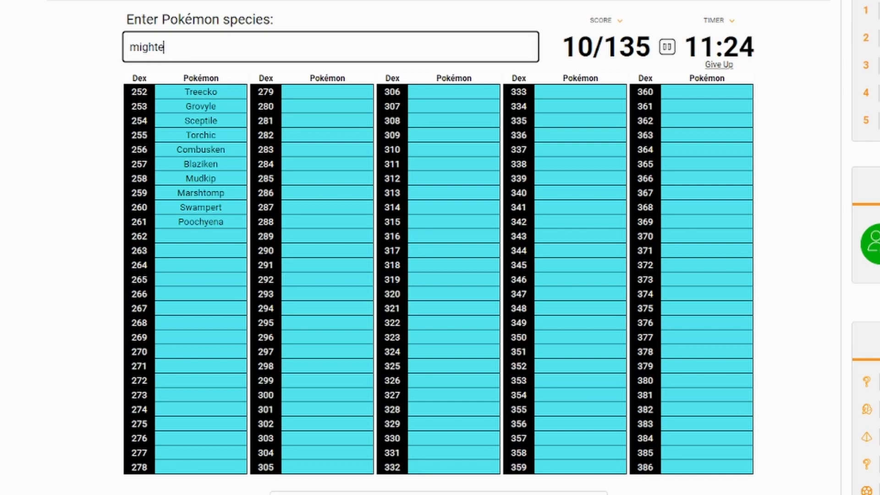
{"action": "type", "text": "na"}
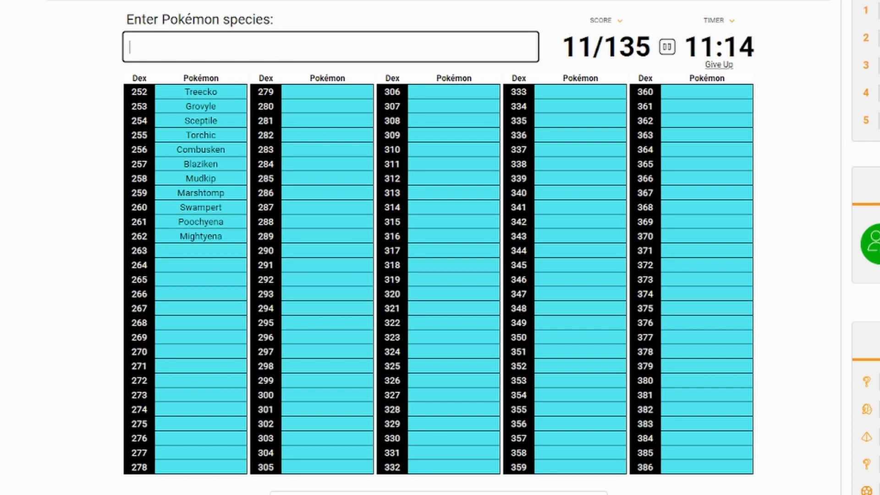
{"action": "type", "text": "seedo"}
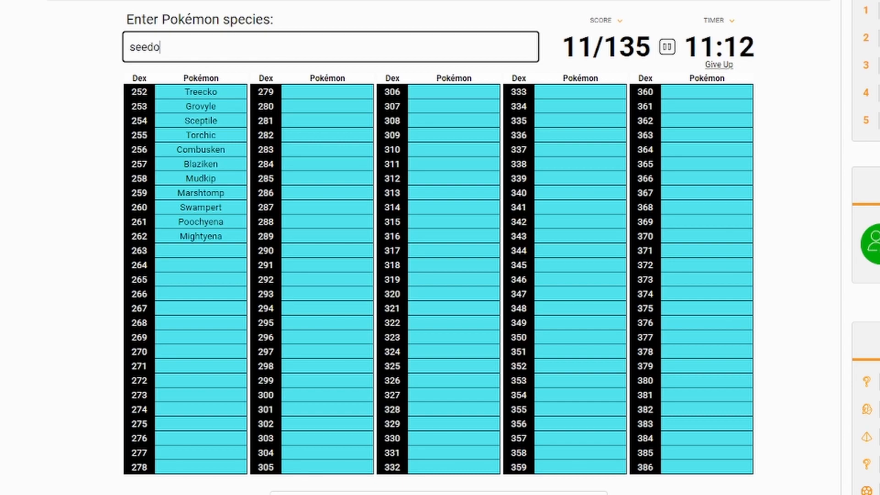
{"action": "type", "text": "nuz"}
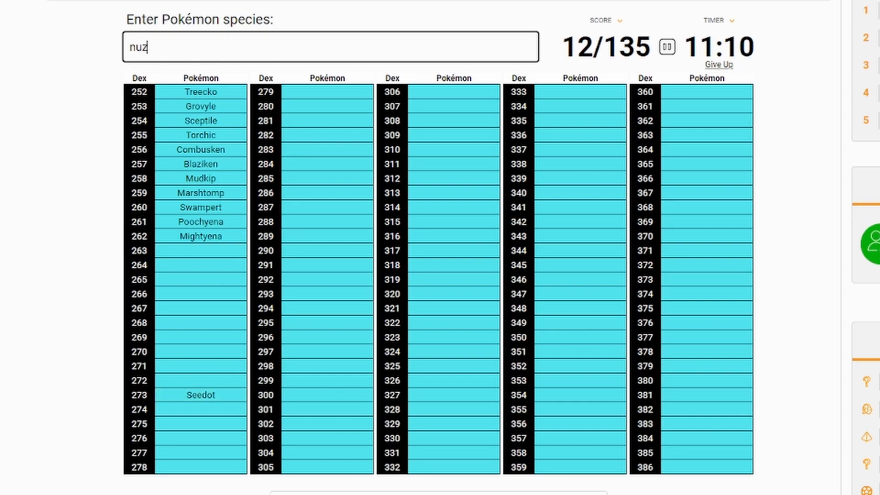
{"action": "type", "text": "shift"}
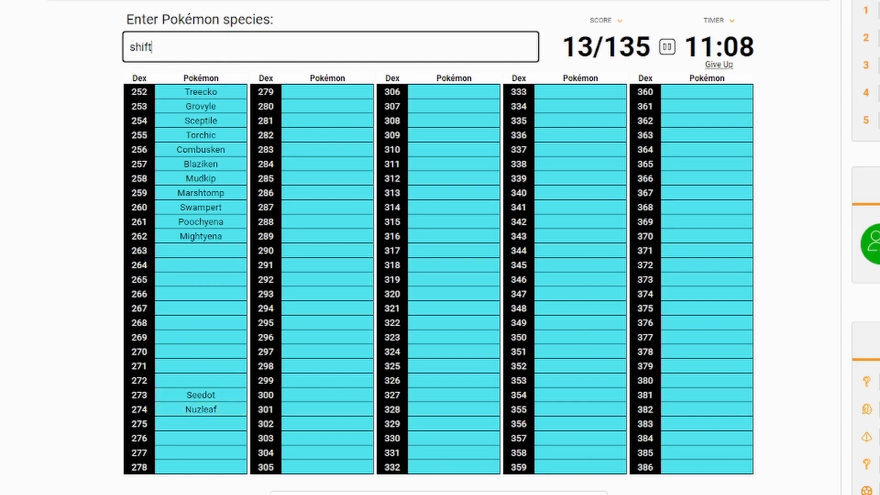
{"action": "type", "text": "shiftry"}
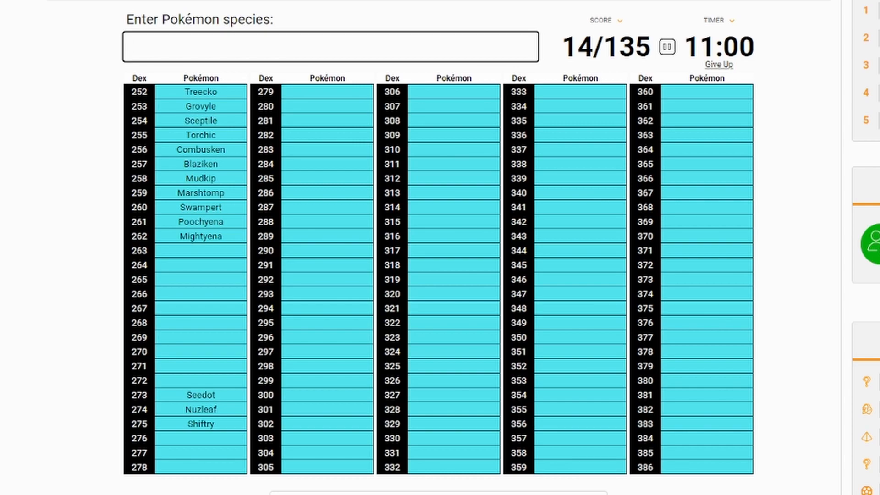
Enter Salamence, Shelgon, the Regis, Rayquaza, Groudon, Kyogre, Jirachi and Deoxys.
{"action": "type", "text": "salame"}
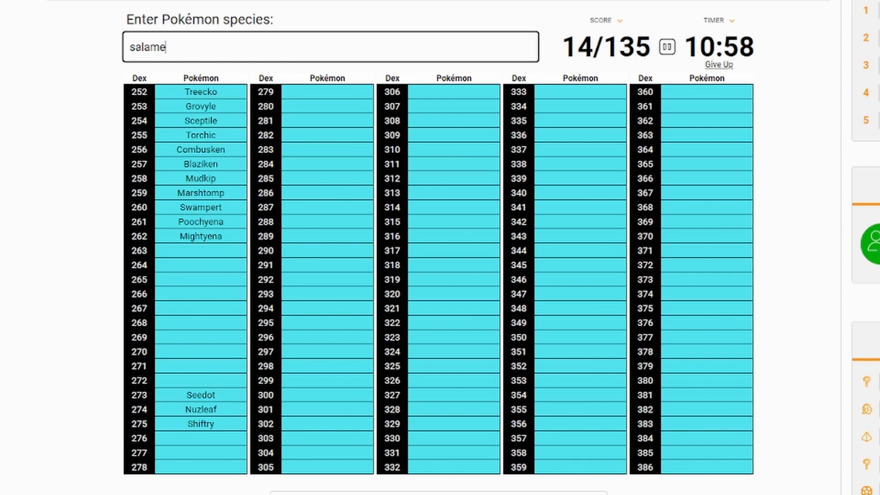
{"action": "type", "text": "salamence"}
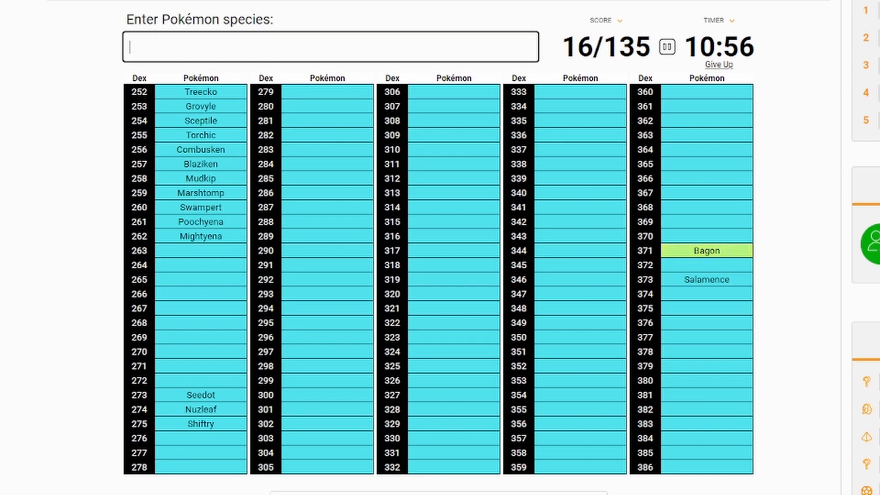
{"action": "type", "text": "shelldon"}
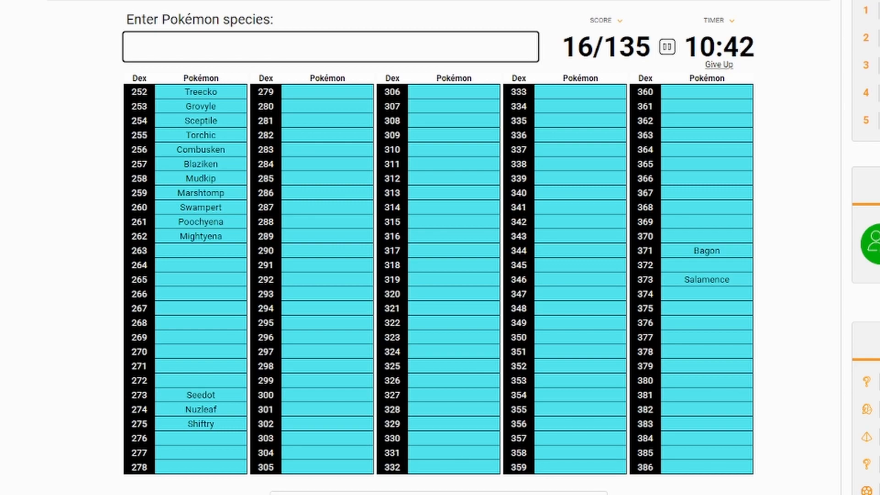
{"action": "type", "text": "regis"}
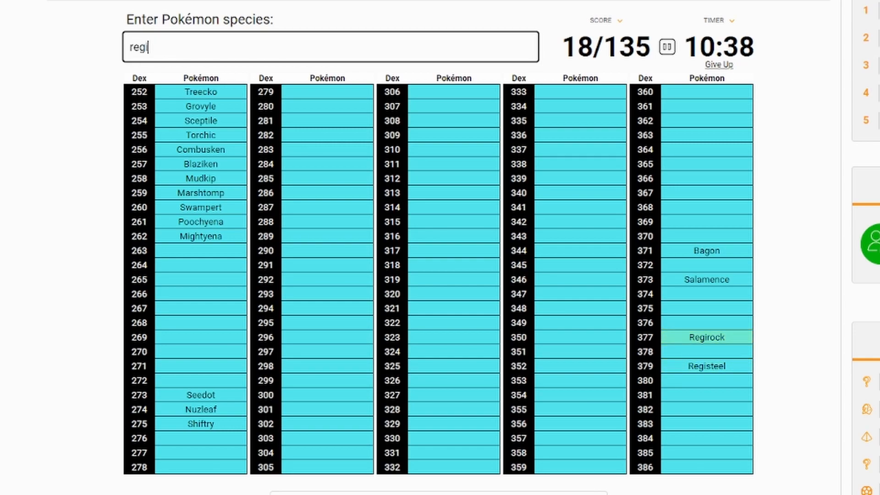
{"action": "type", "text": "ice"}
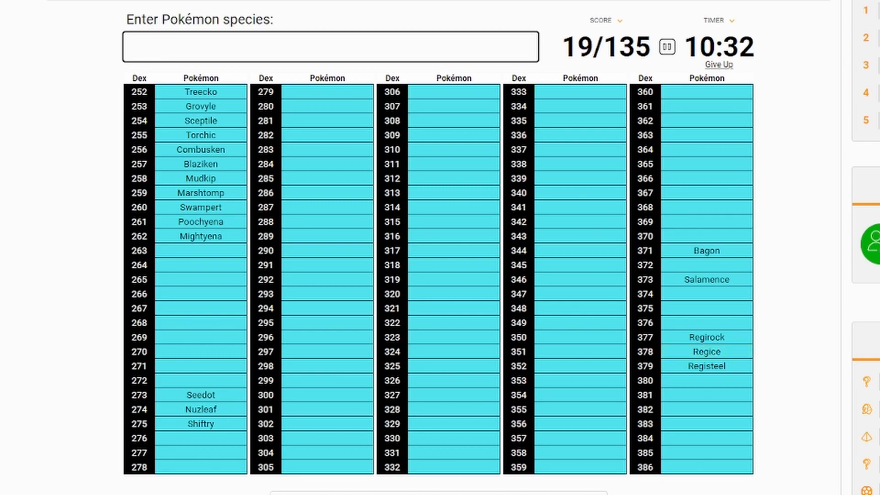
{"action": "type", "text": "Rayquaza"}
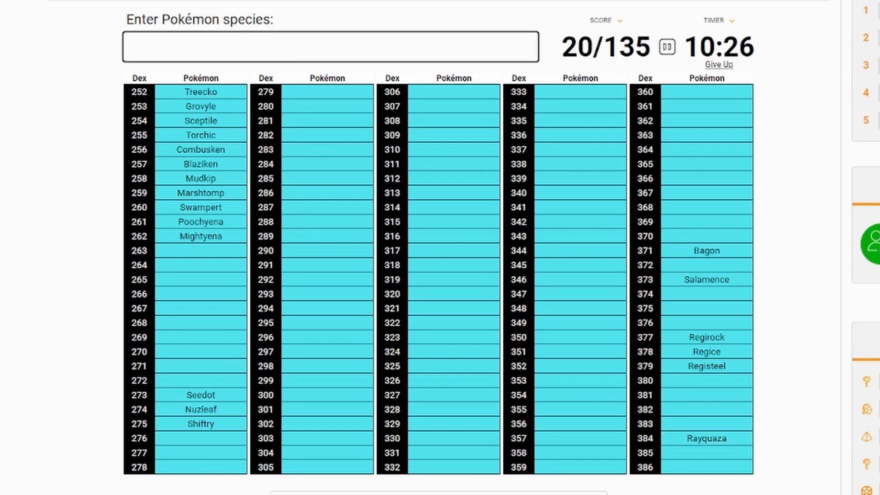
{"action": "type", "text": "Groudon"}
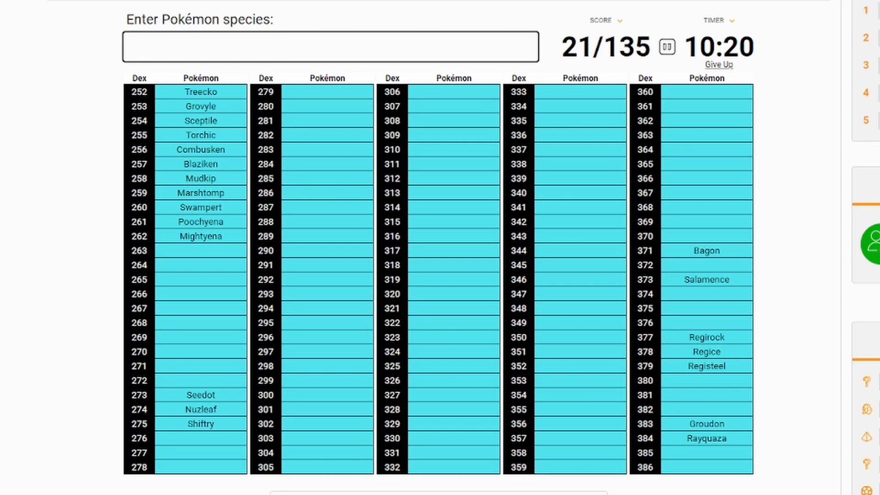
{"action": "type", "text": "Kyogre"}
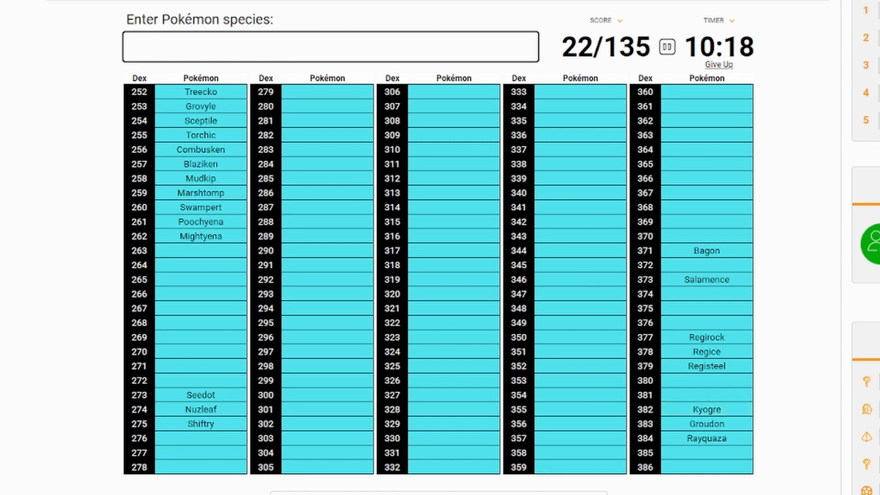
{"action": "type", "text": "Jirachi"}
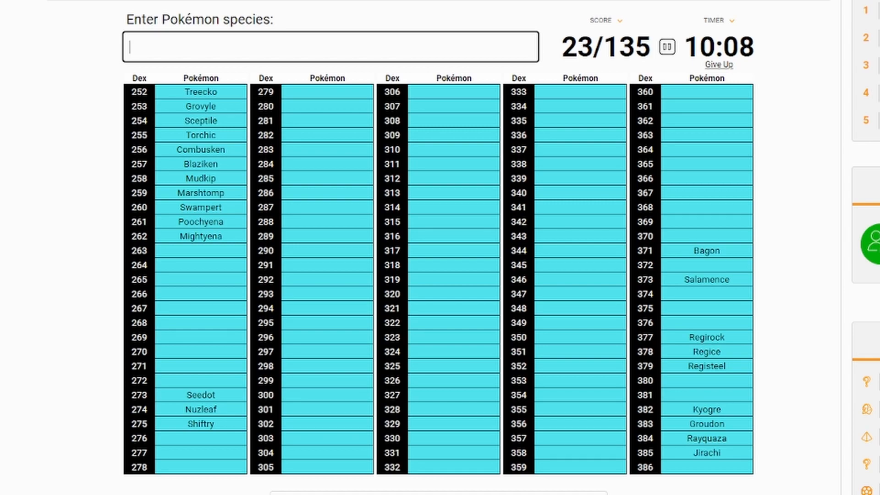
{"action": "type", "text": "deoxu"}
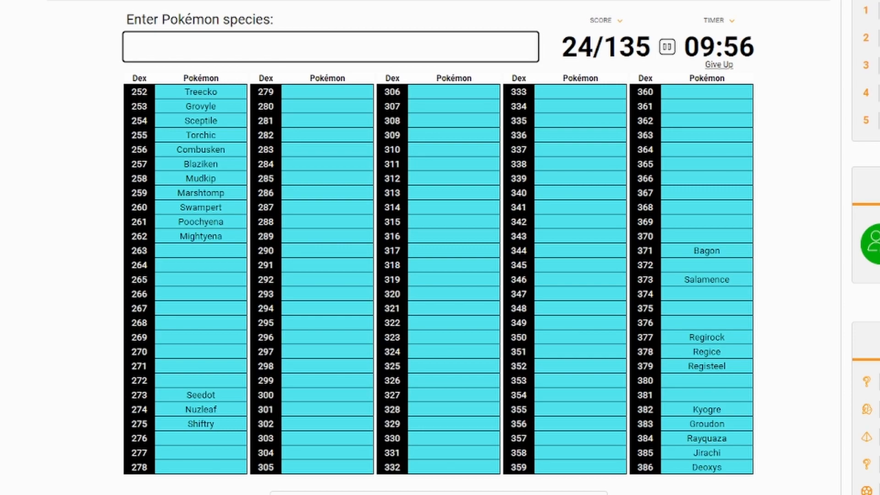
Add Taillow, Swellow, Plusle, Electrike and Manectric.
{"action": "type", "text": "ta"}
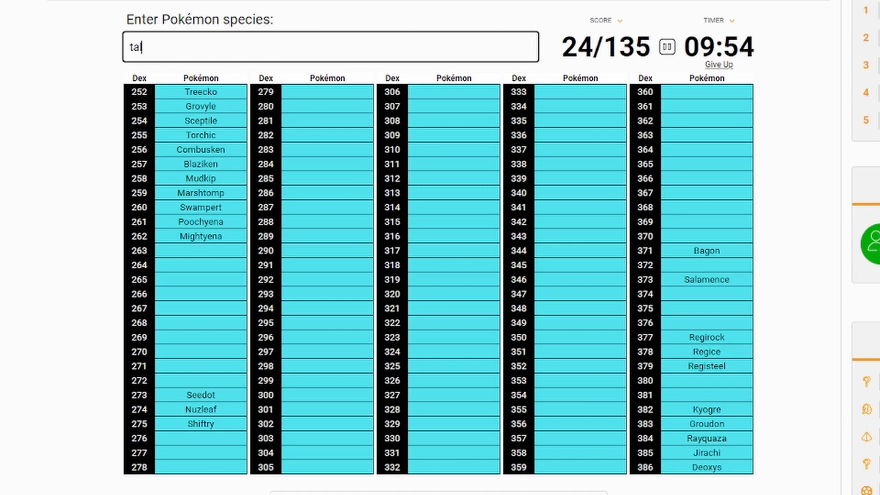
{"action": "type", "text": "s"}
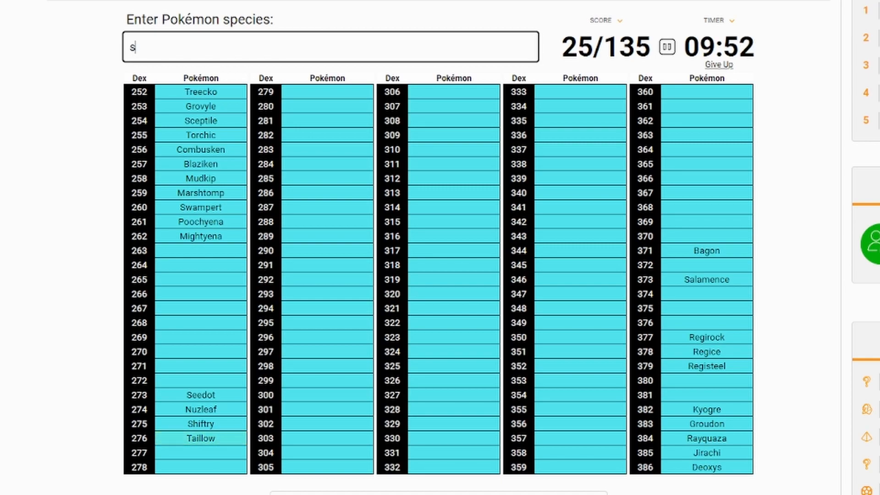
{"action": "type", "text": "swellow"}
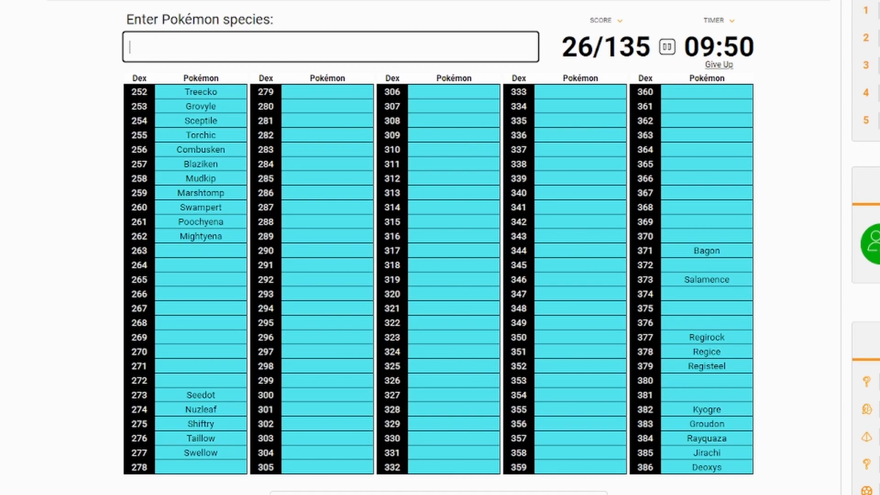
{"action": "type", "text": "plu"}
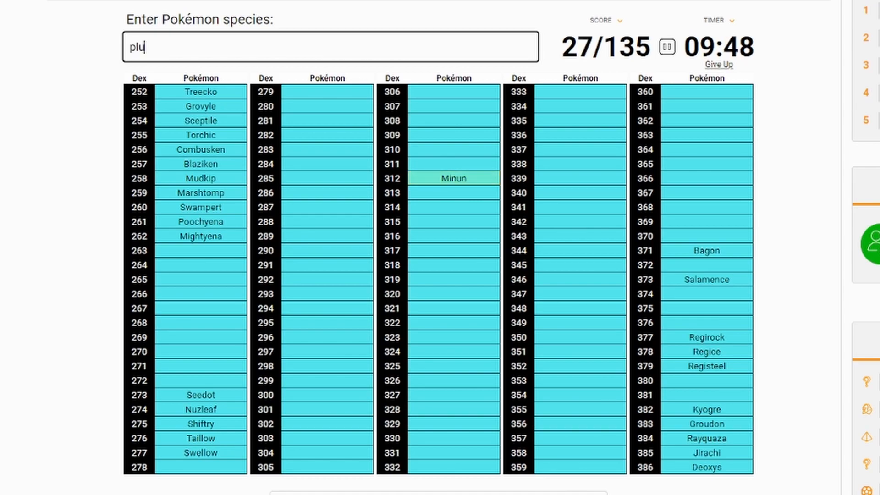
{"action": "type", "text": "ele"}
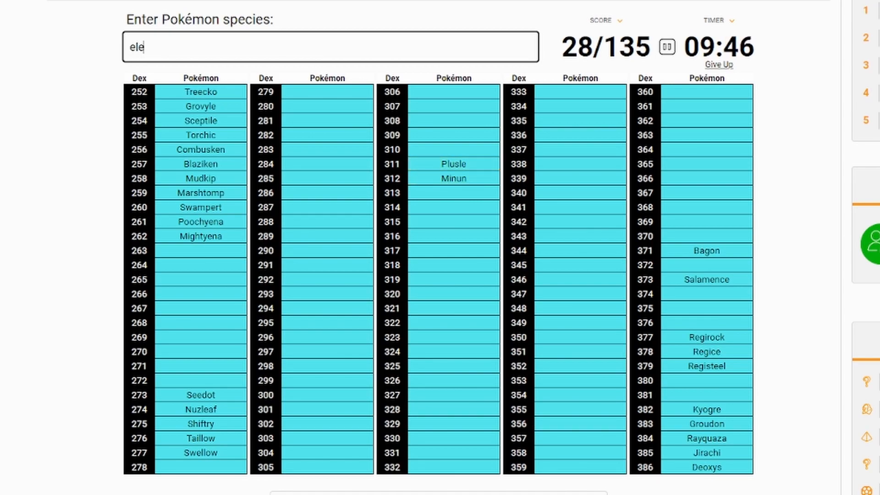
{"action": "type", "text": "lectrike"}
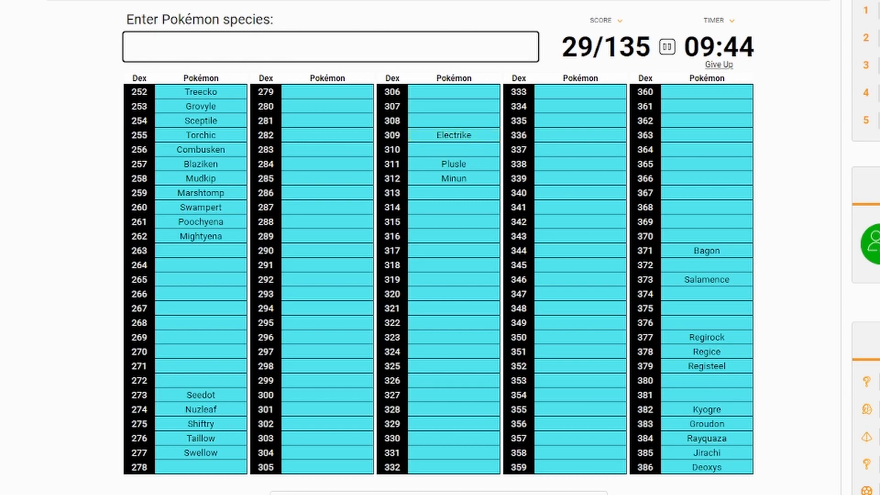
{"action": "type", "text": "manectrid"}
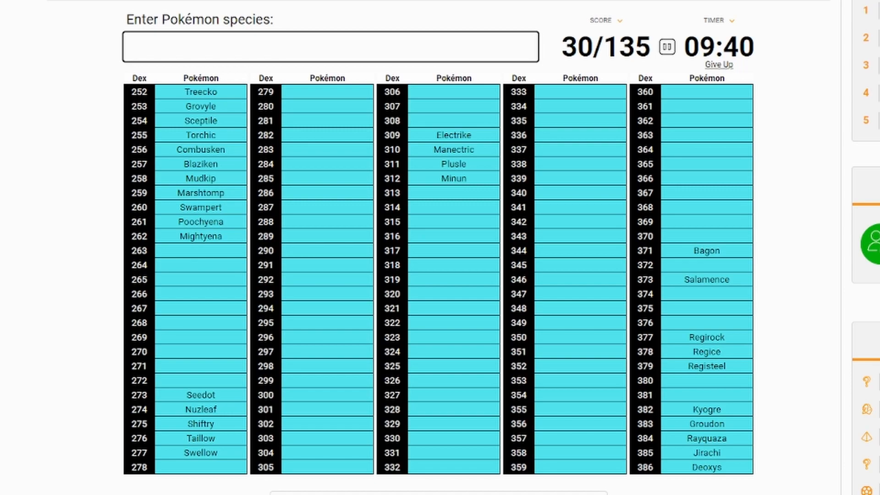
Add Flygon, Trapinch, Vibrava, Wailmer, Relicanth and Vigoroth, reaching 37/135.
{"action": "type", "text": "Flygon"}
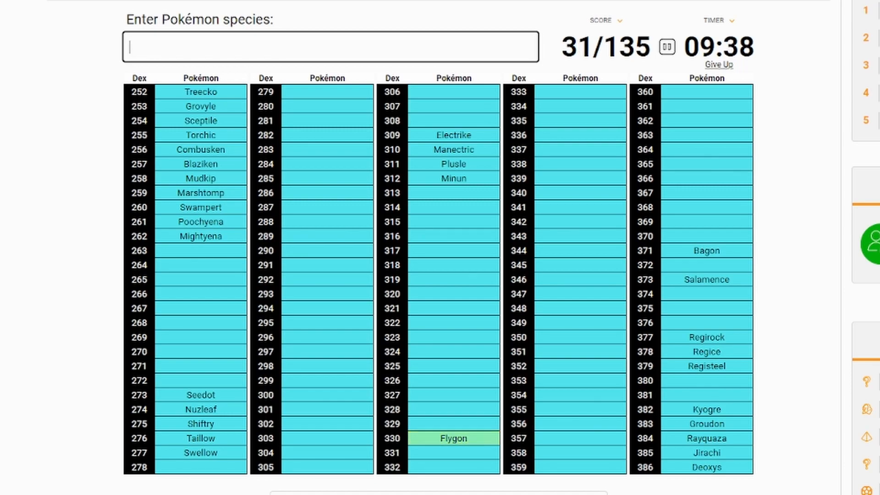
{"action": "type", "text": "trap"}
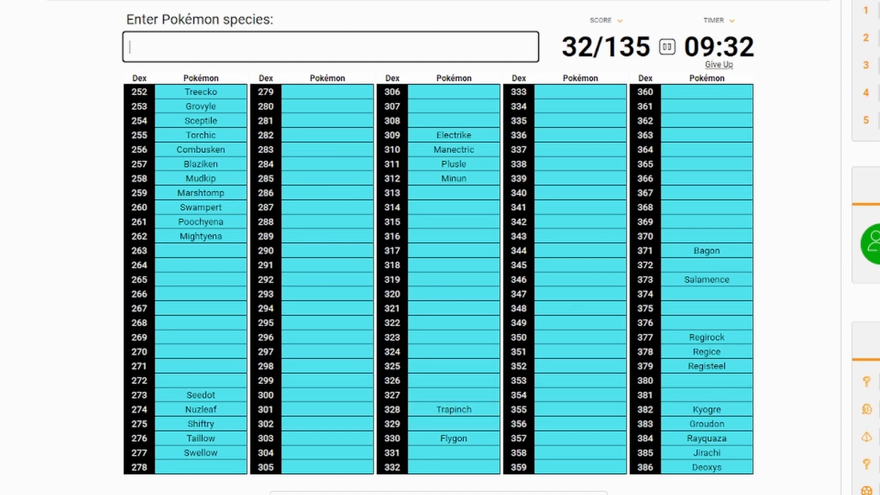
{"action": "type", "text": "vu"}
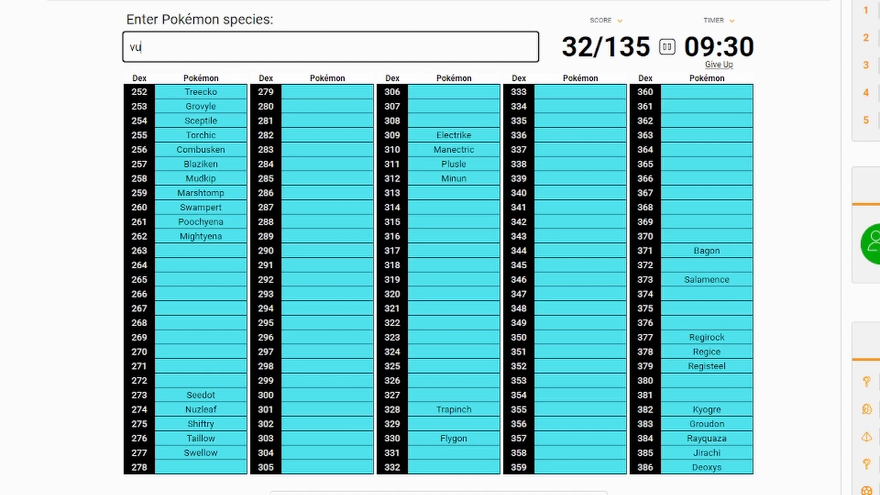
{"action": "type", "text": "Vibrava"}
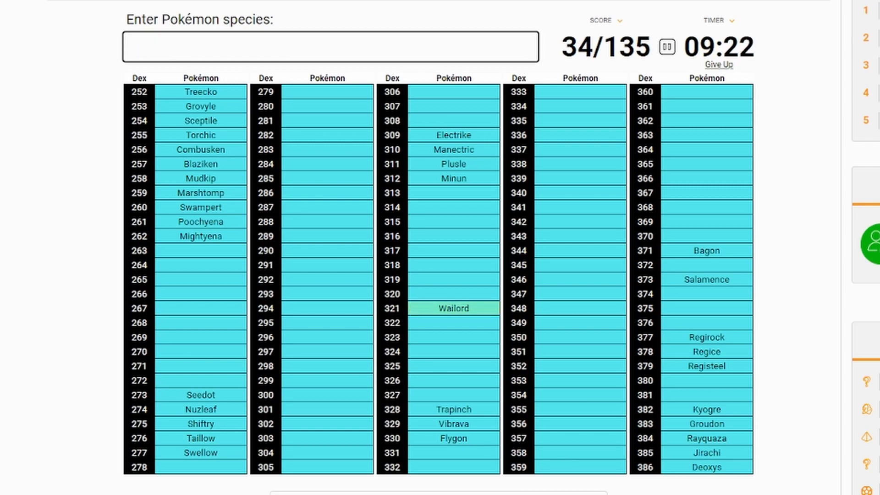
{"action": "type", "text": "Wailmer"}
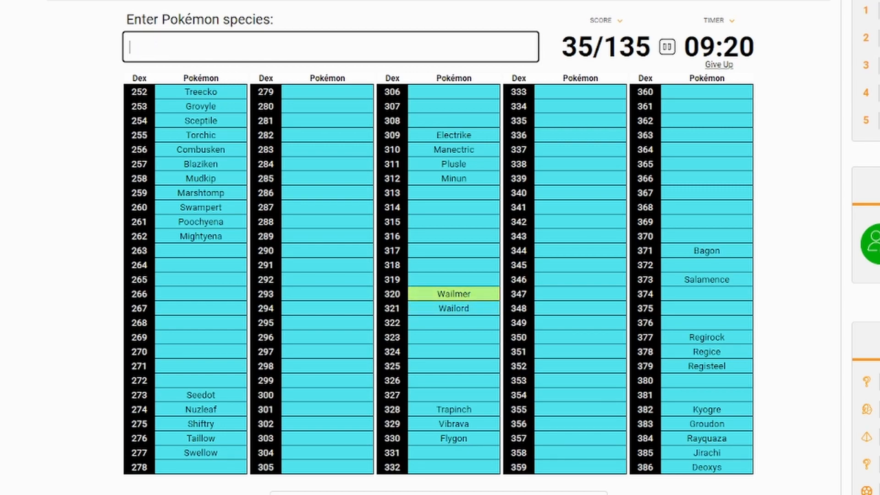
{"action": "type", "text": "relican"}
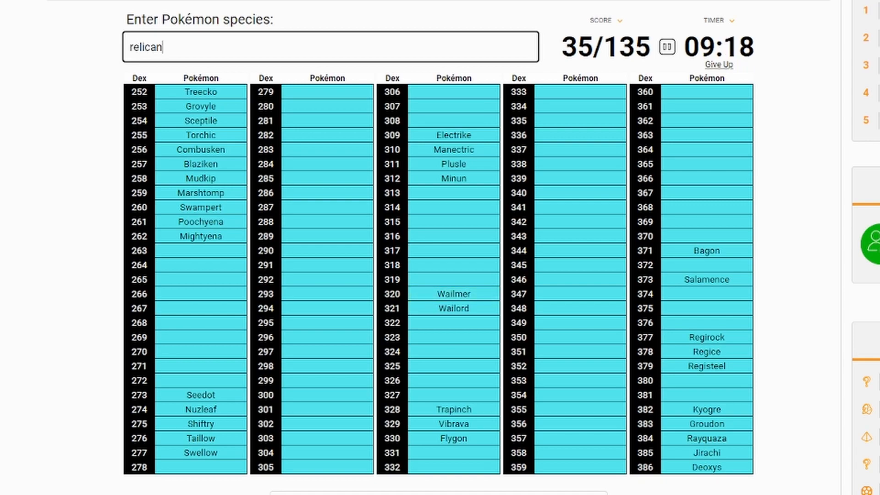
{"action": "type", "text": "relicanth"}
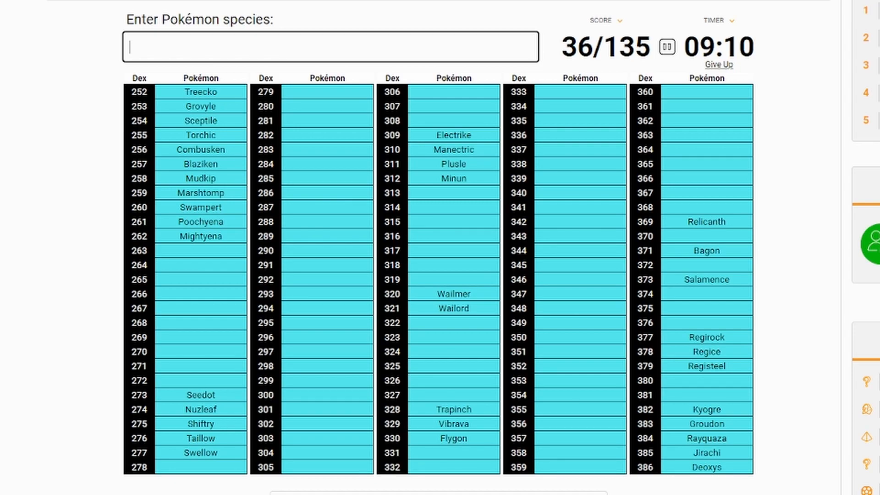
{"action": "type", "text": "vir"}
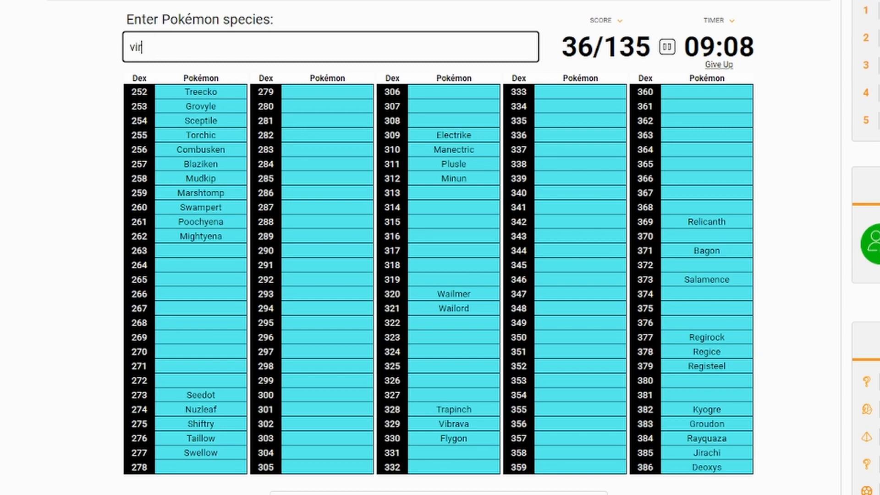
{"action": "type", "text": "vigo"}
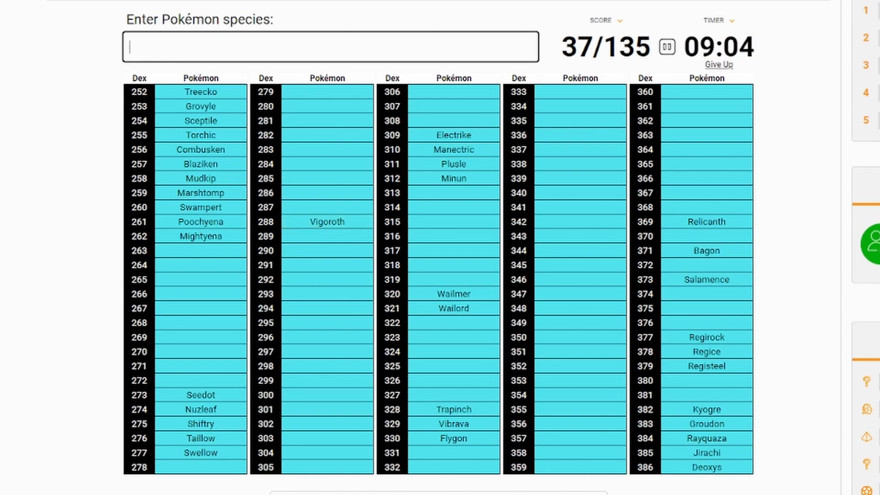
Enter Slakoth, Slaking, Nosepass, Lotad, Lombre and Ludicolo, reaching 43/135.
{"action": "type", "text": "slak"}
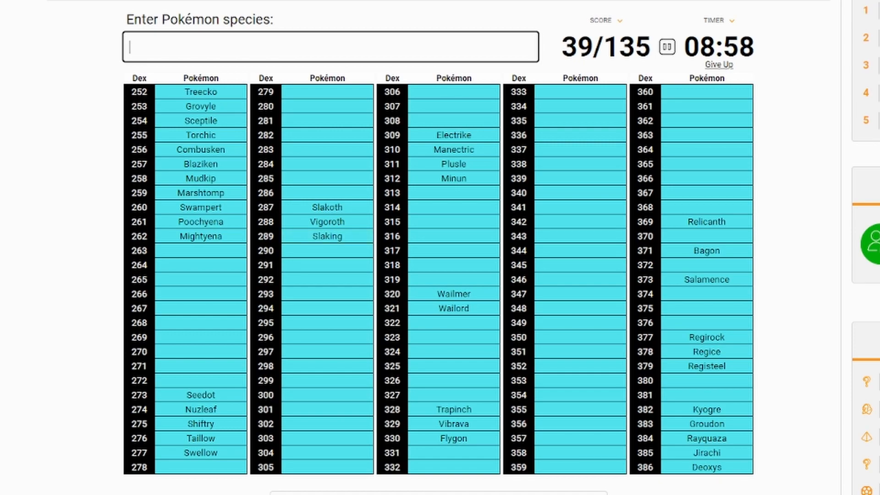
{"action": "type", "text": "Nosepass"}
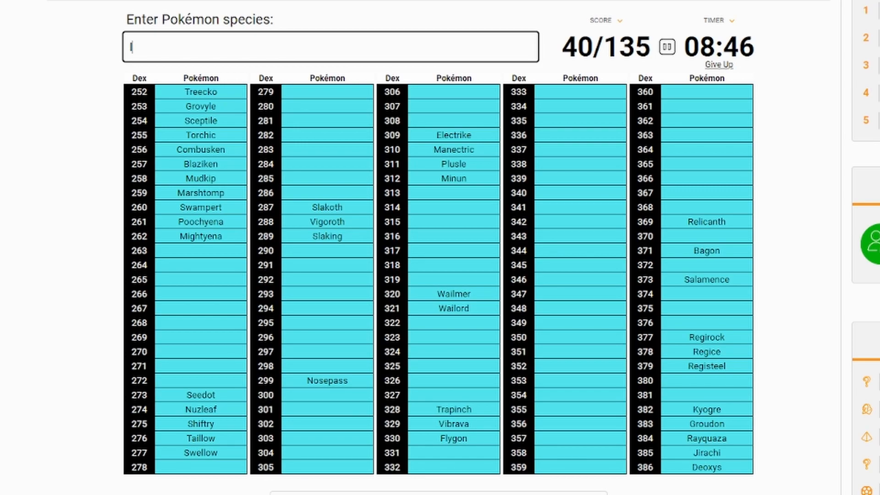
{"action": "type", "text": "Lotad"}
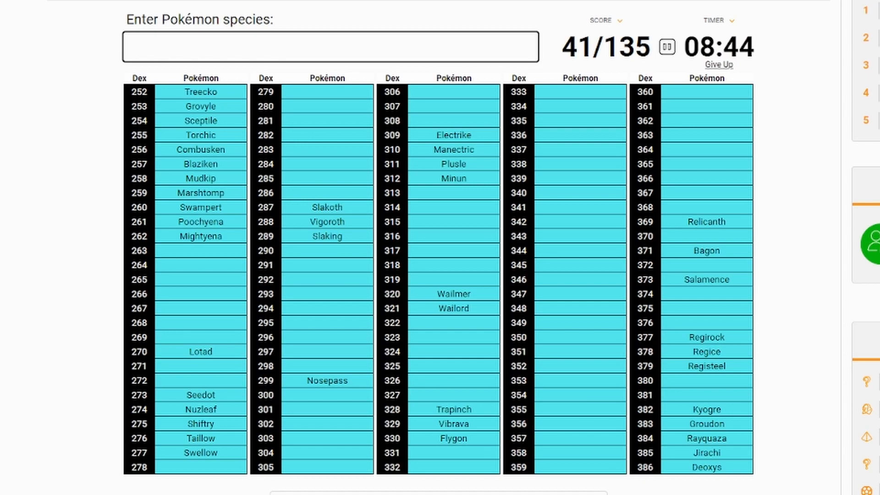
{"action": "type", "text": "luid"}
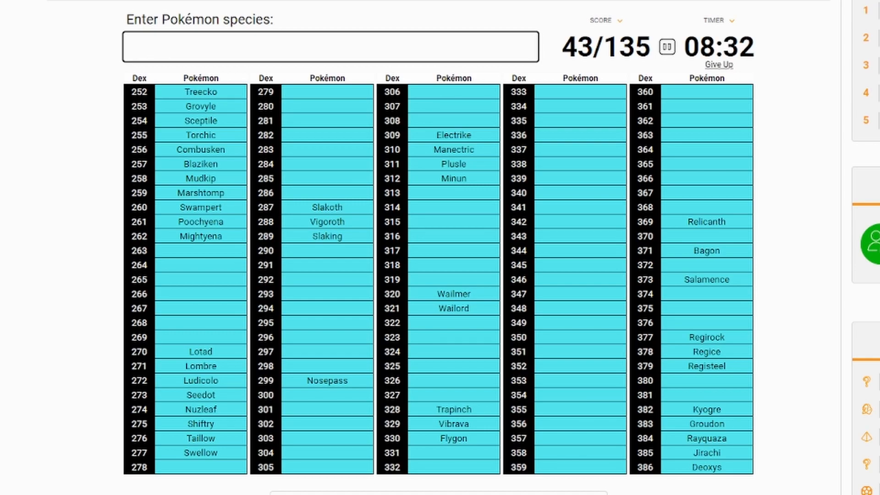
{"action": "type", "text": "fo"}
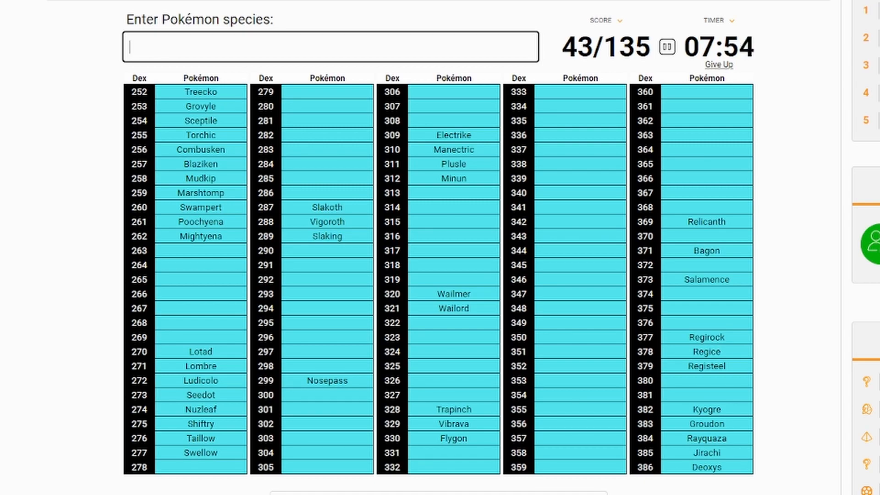
Clear the mistaken entry, add Milotic, Feebas and Volbeat, then try Illumise.
{"action": "type", "text": "lumiose"}
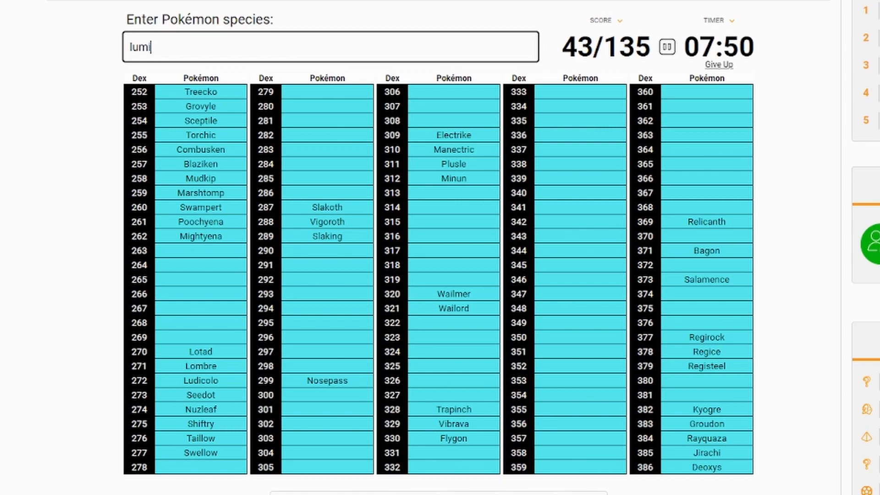
{"action": "key", "text": "Backspace"}
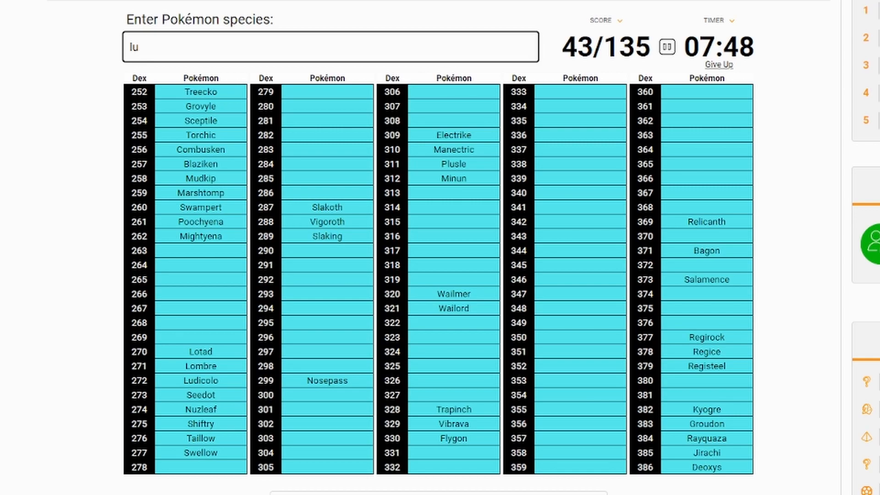
{"action": "key", "text": "Backspace"}
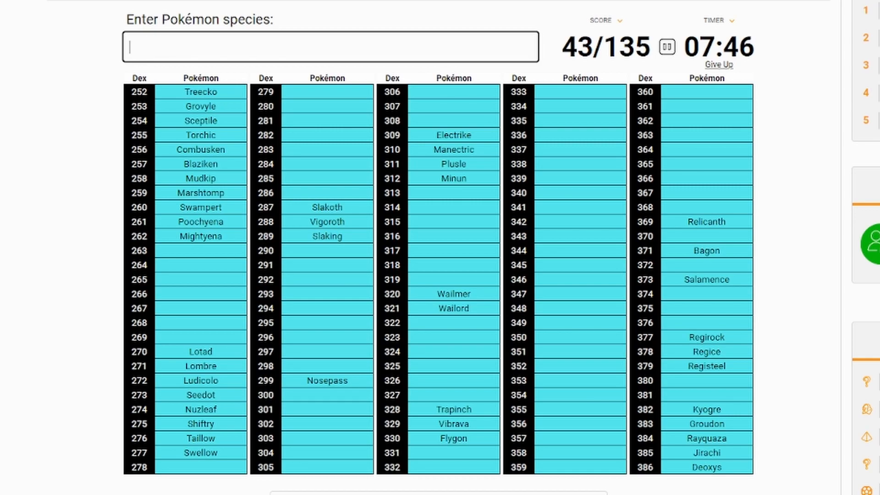
{"action": "type", "text": "miltoic"}
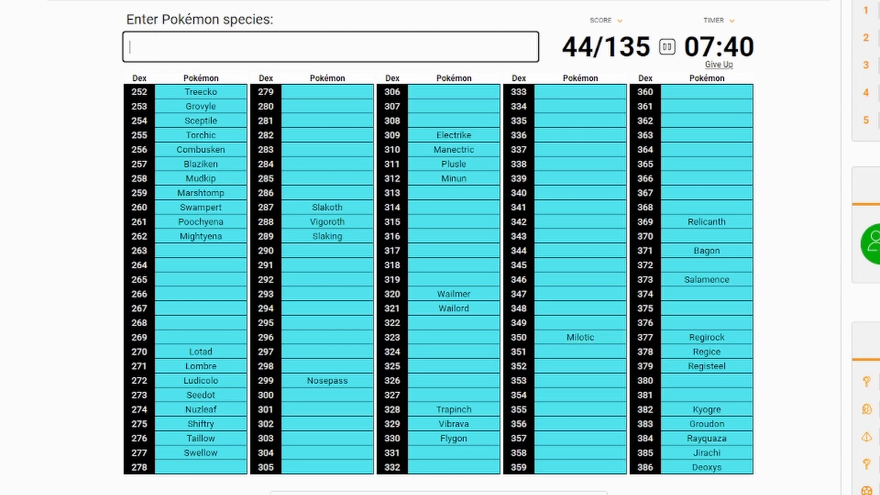
{"action": "type", "text": "Feebas"}
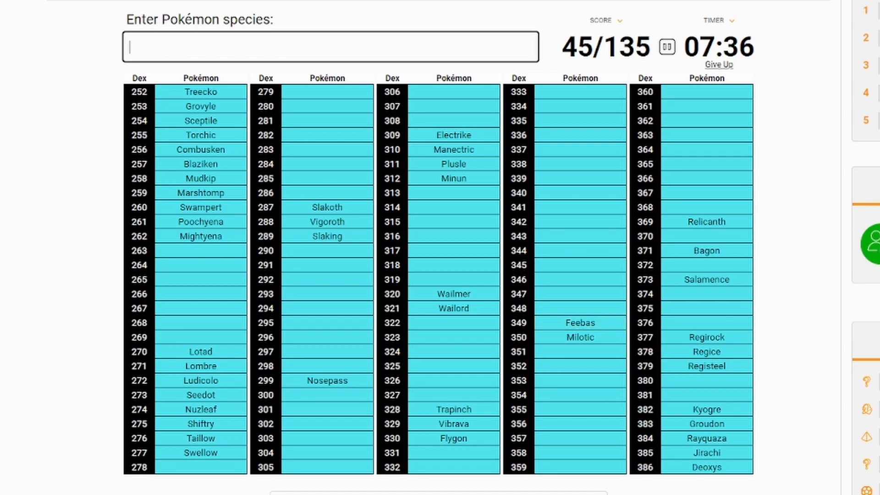
{"action": "type", "text": "Volbeat"}
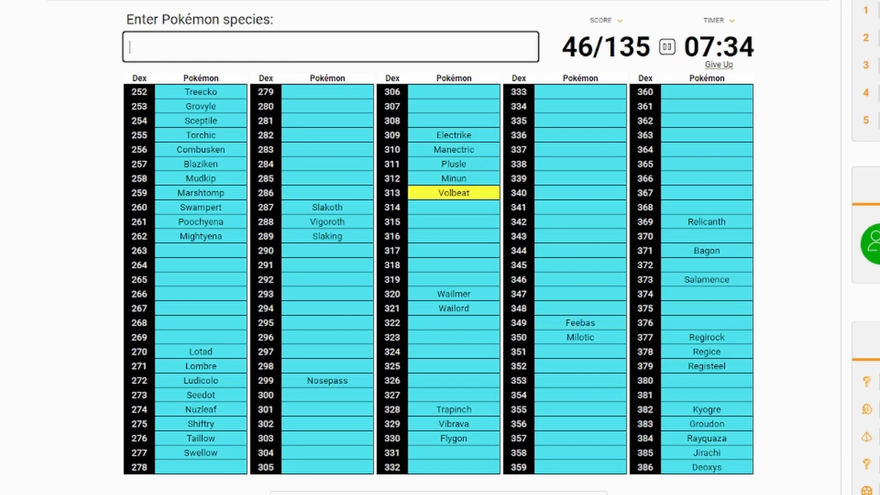
{"action": "type", "text": "Illumise"}
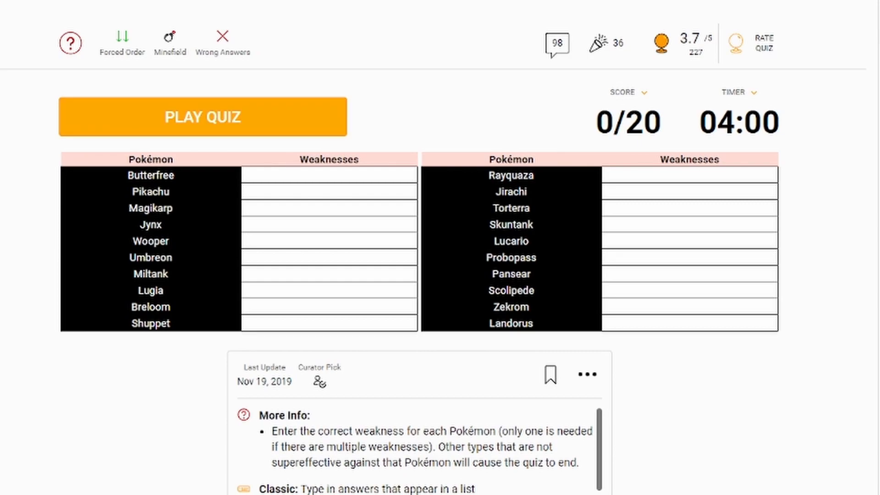
Start the weaknesses quiz, entering 'f', 'groud', 'gr', 'fight', then 'ground' for Probopass.
{"action": "left_click", "coordinate": [203, 116]}
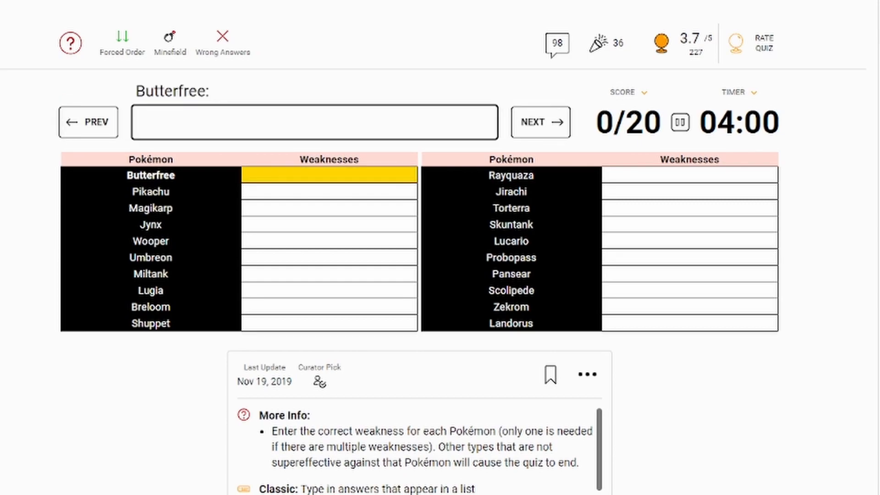
{"action": "type", "text": "f"}
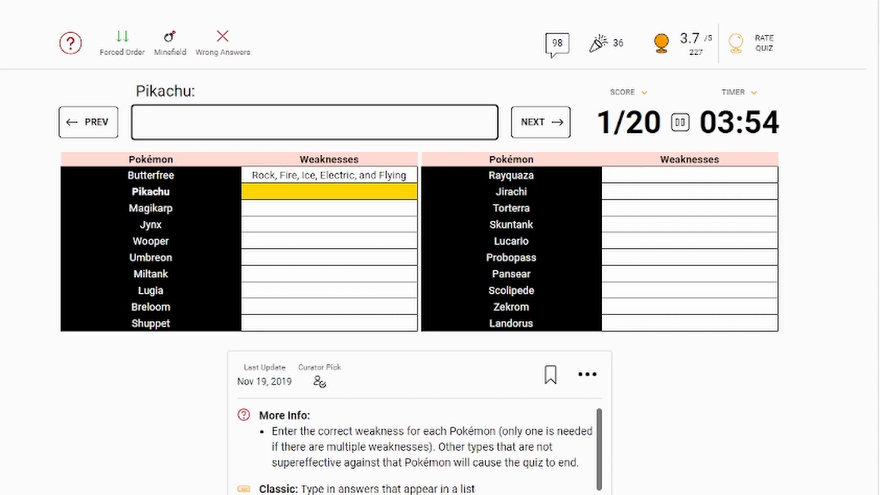
{"action": "type", "text": "groud"}
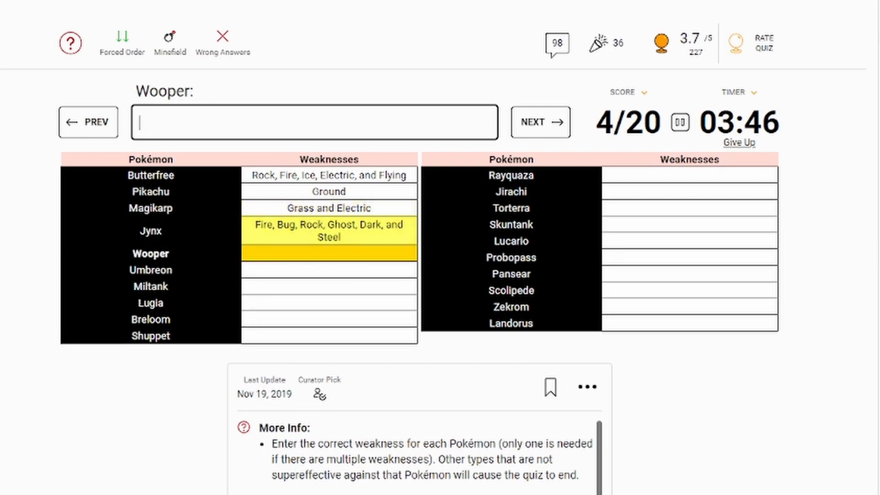
{"action": "type", "text": "gr"}
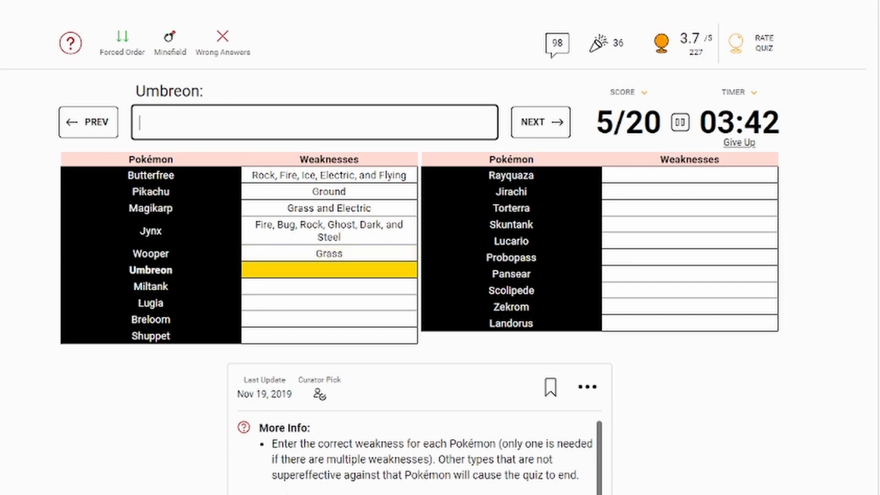
{"action": "type", "text": "fight"}
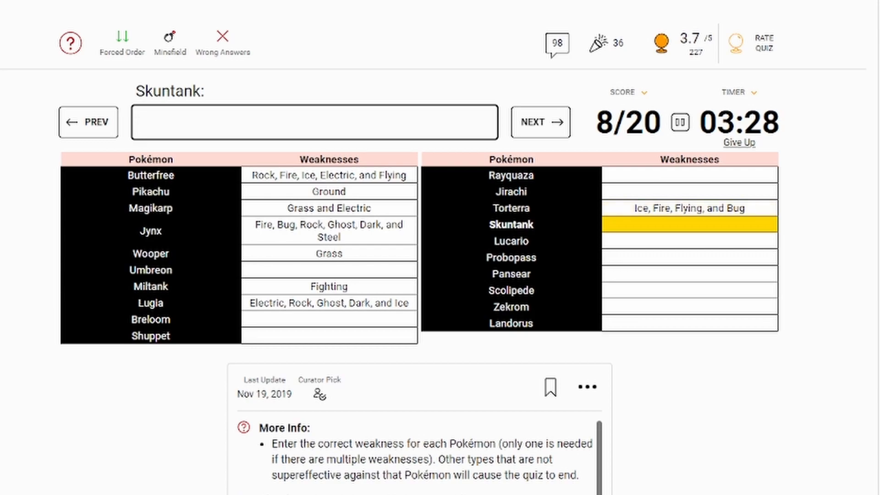
{"action": "left_click", "coordinate": [540, 121]}
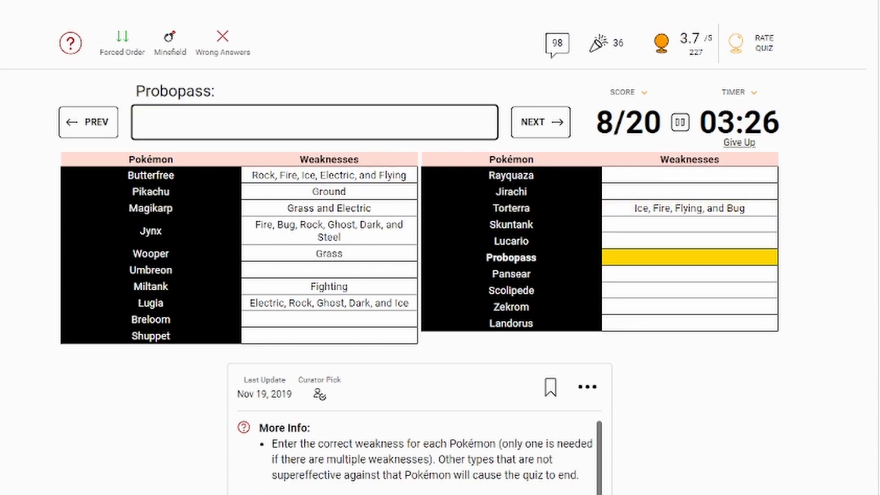
{"action": "type", "text": "ground"}
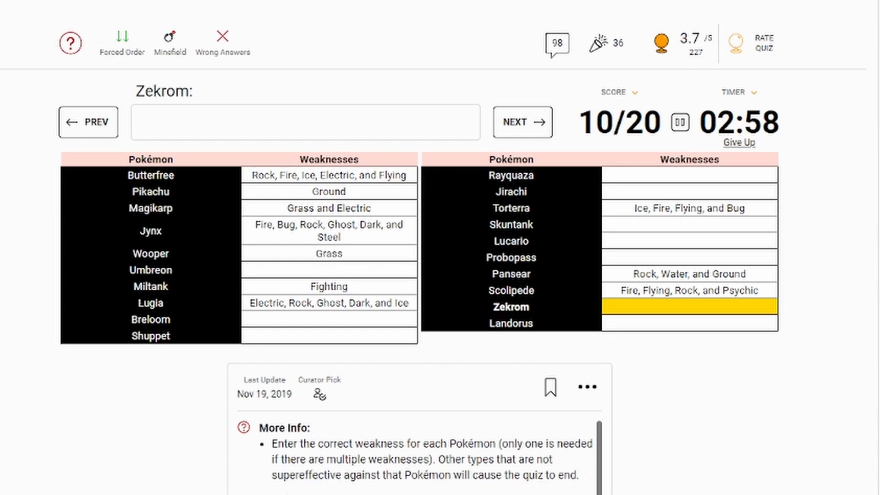
Answer Rayquaza's weaknesses as Ice, Dragon, Fairy and Rock.
{"action": "left_click", "coordinate": [522, 122]}
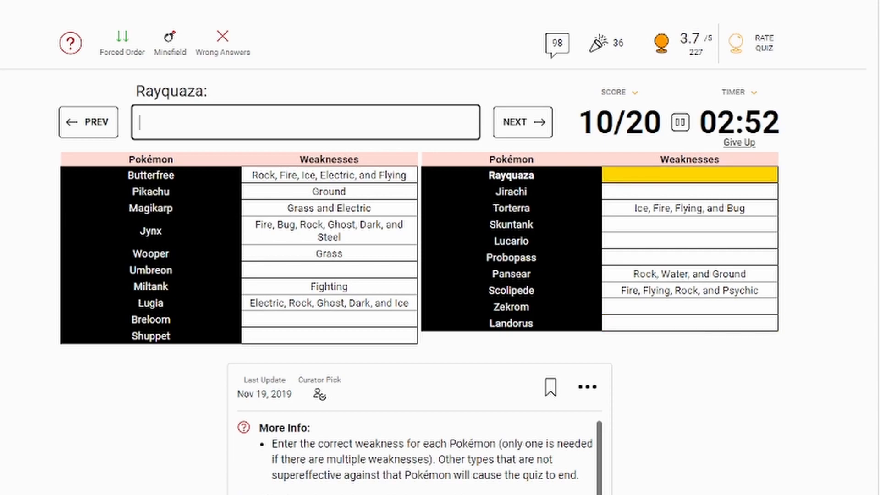
{"action": "type", "text": "Ice, Dragon, Fairy and Rock"}
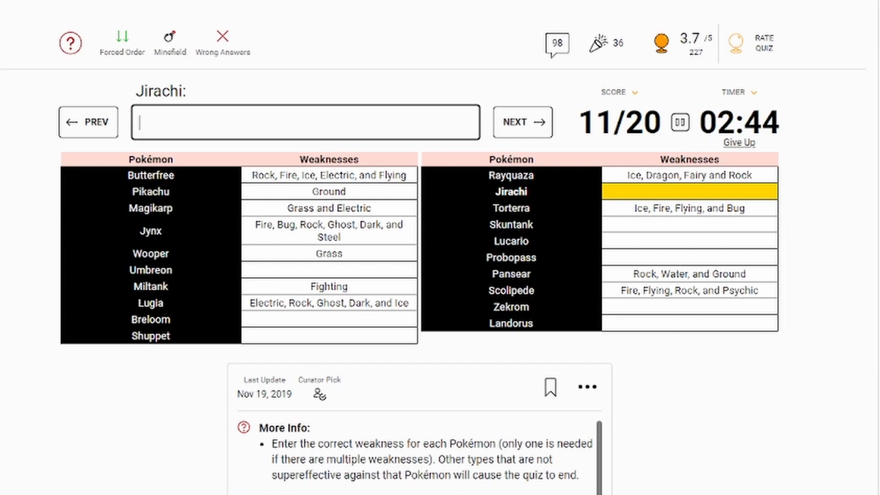
{"action": "left_click", "coordinate": [738, 142]}
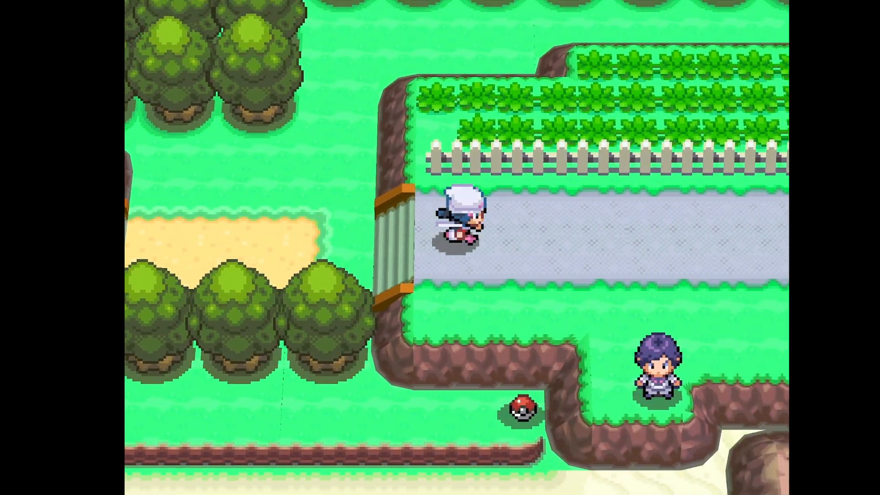
Walk the trainer up the fenced path toward the building and along the blue walkway.
{"action": "key", "text": "Up"}
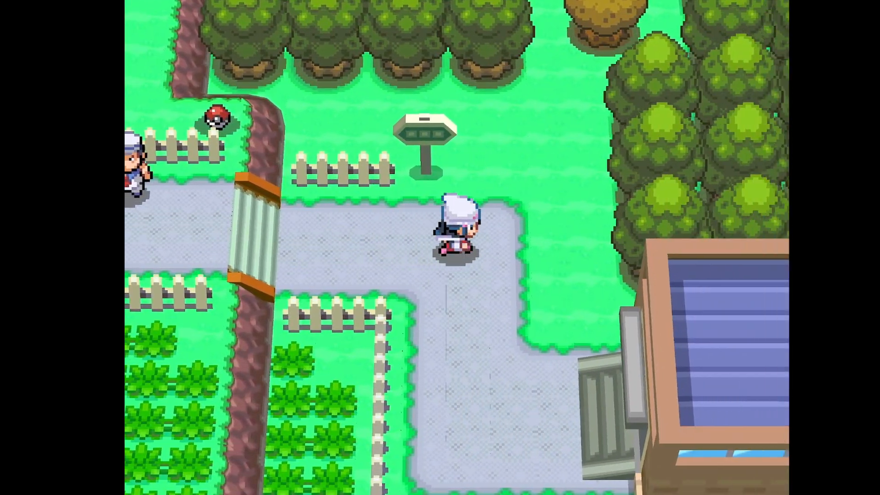
{"action": "key", "text": "Up"}
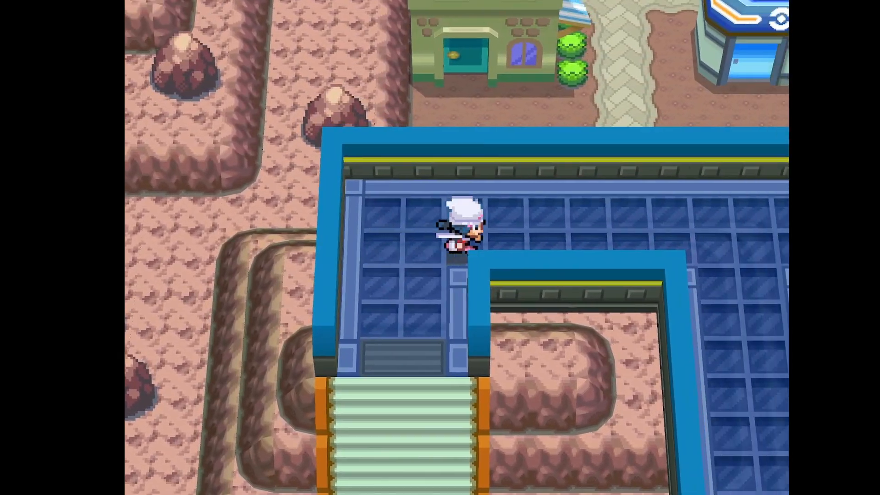
{"action": "key", "text": "Down"}
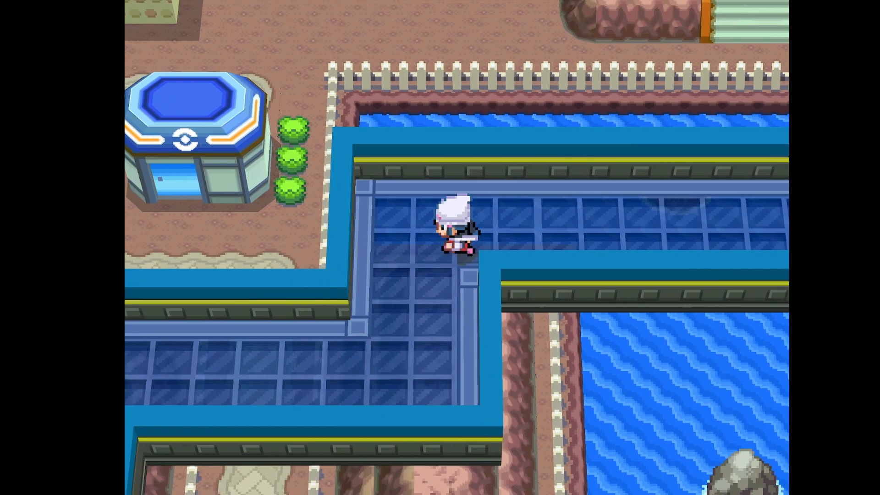
{"action": "key", "text": "Up"}
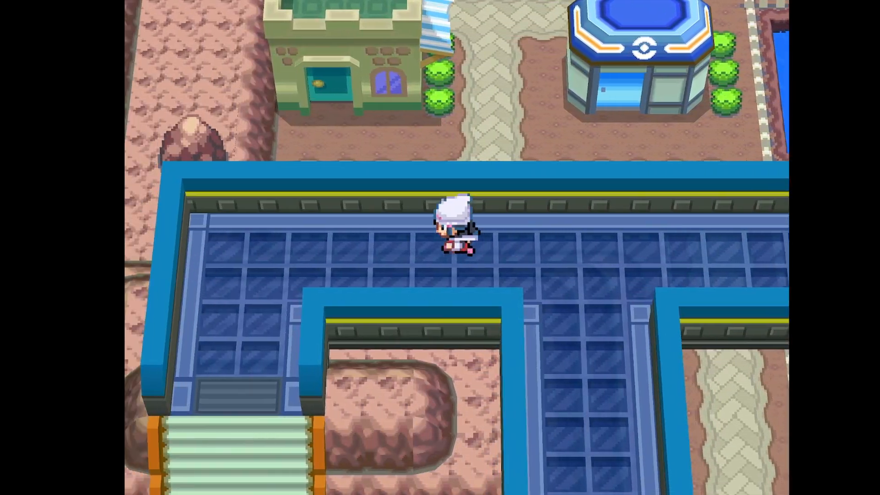